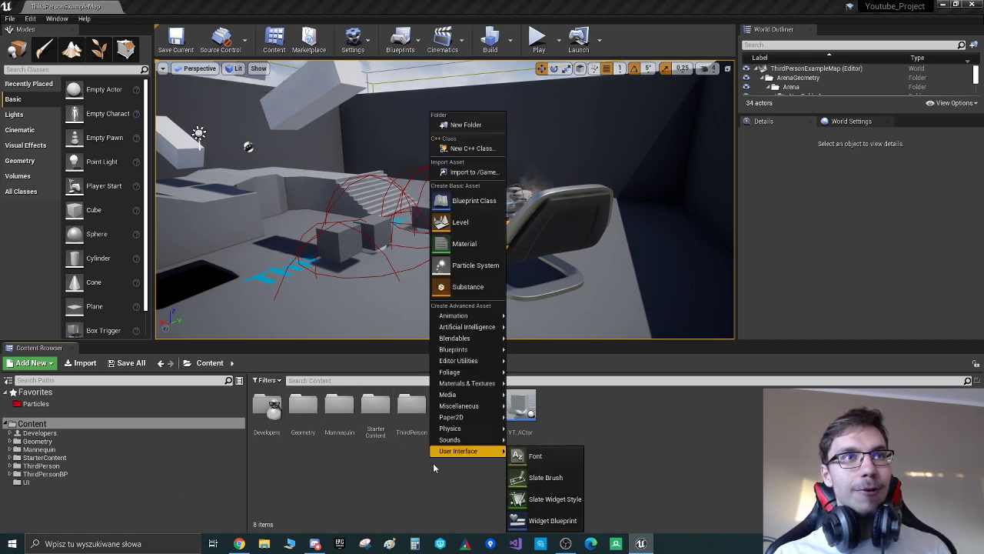
{"action": "mouse_move", "coordinate": [467, 148]}
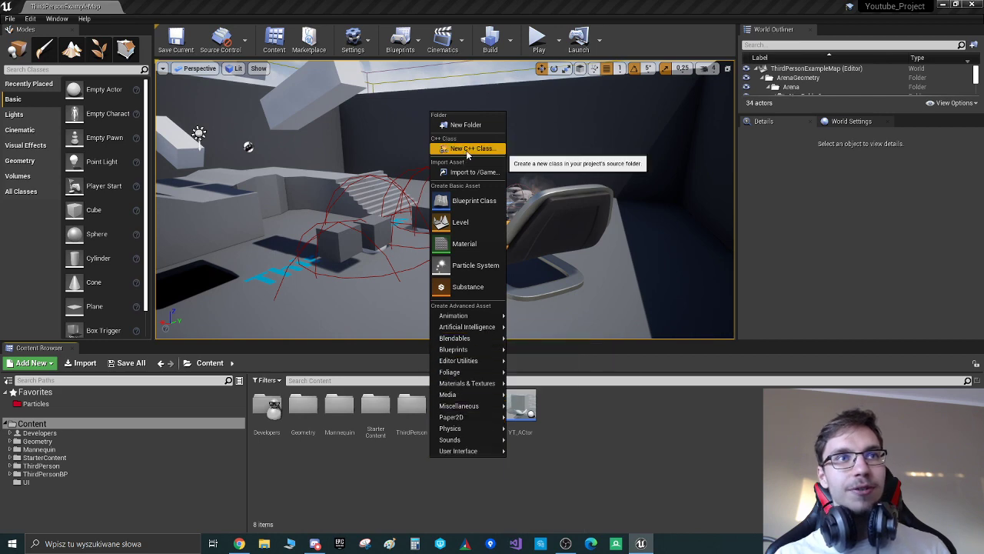
- Start a new C++ class and browse all parent classes before returning to the common list
{"action": "left_click", "coordinate": [468, 149]}
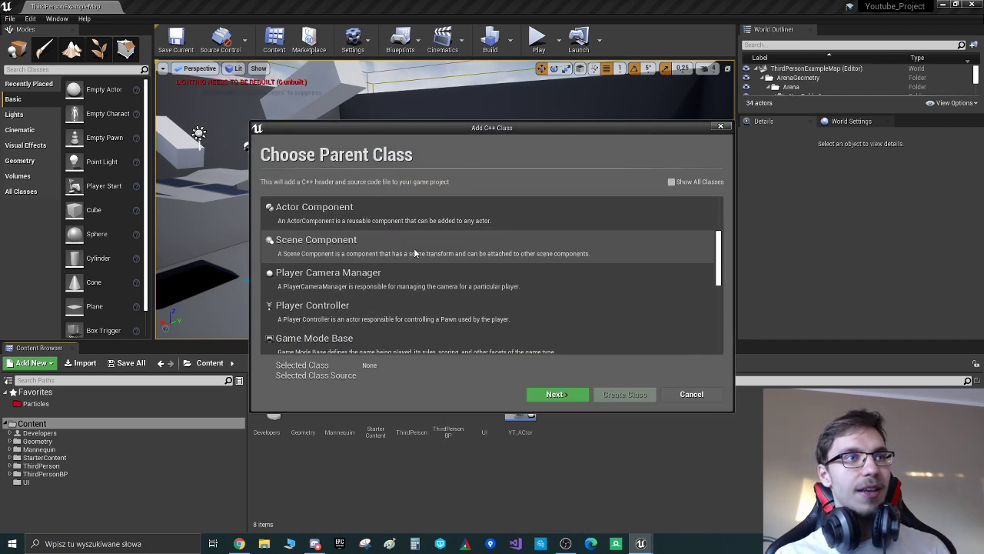
{"action": "scroll", "scroll_direction": "down", "scroll_amount": 3}
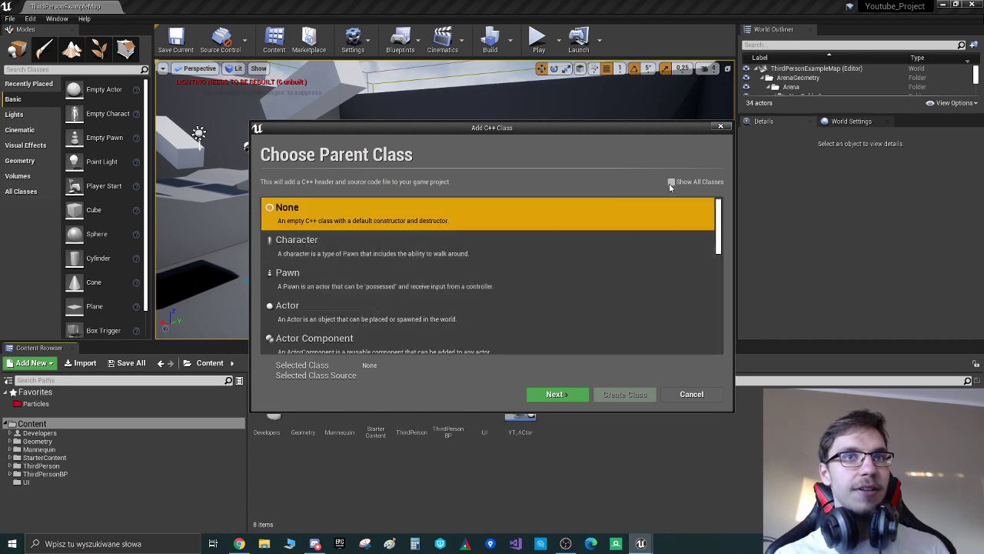
{"action": "left_click", "coordinate": [670, 182]}
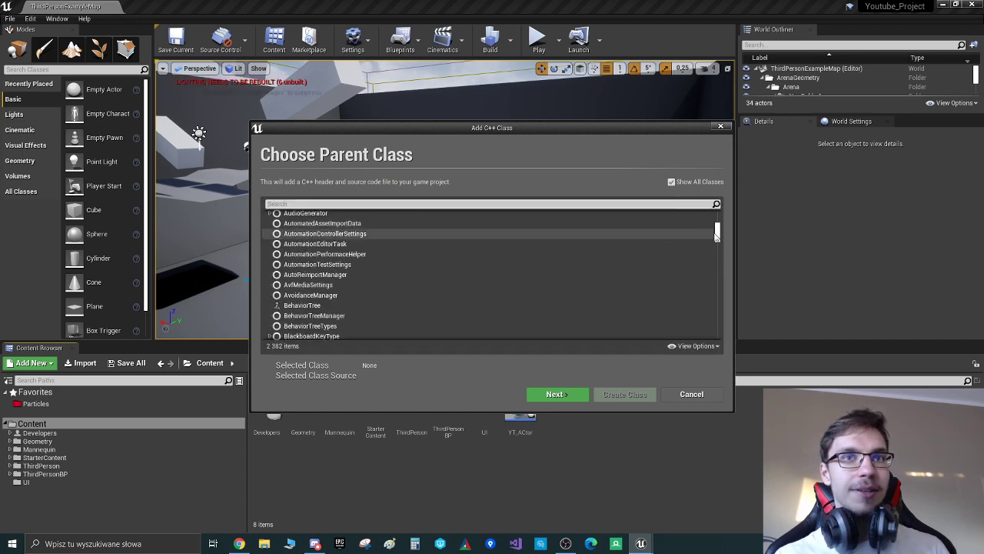
{"action": "scroll", "scroll_direction": "down", "scroll_amount": 3}
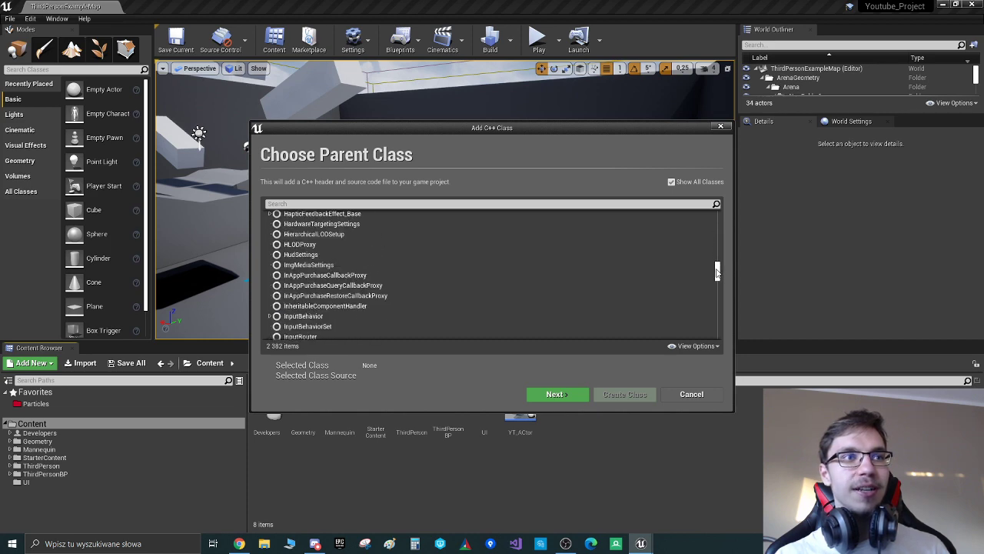
{"action": "scroll", "scroll_direction": "down", "scroll_amount": 3}
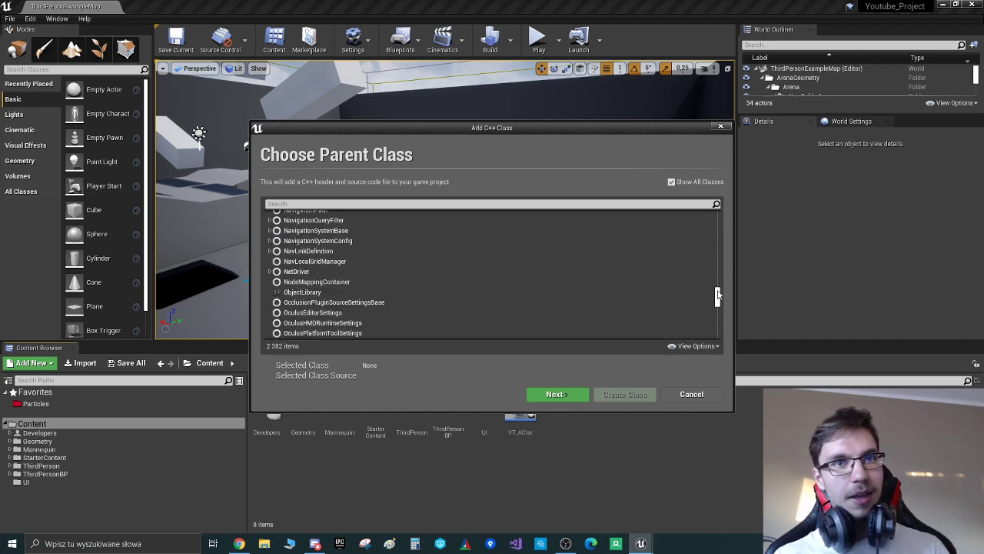
{"action": "scroll", "scroll_direction": "up", "scroll_amount": 3}
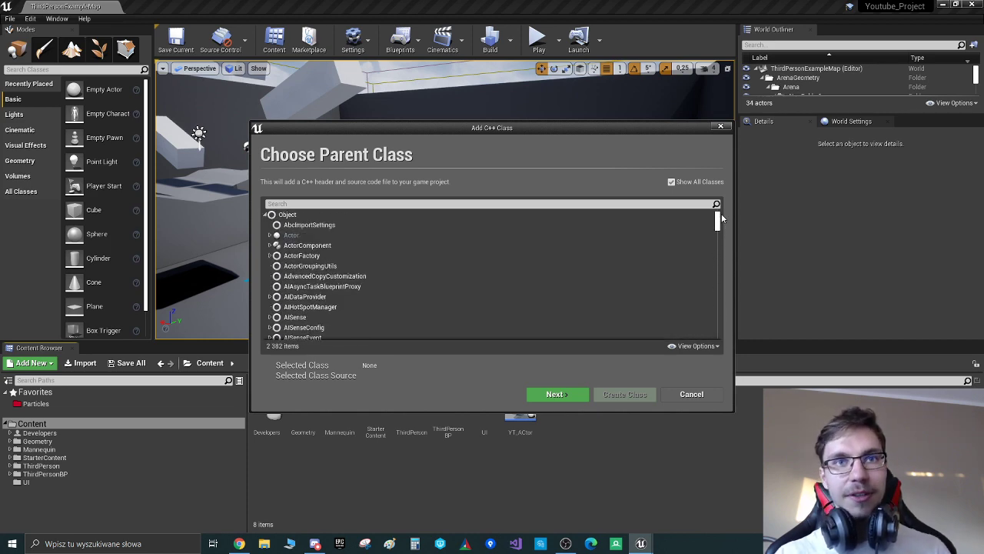
{"action": "mouse_move", "coordinate": [677, 225]}
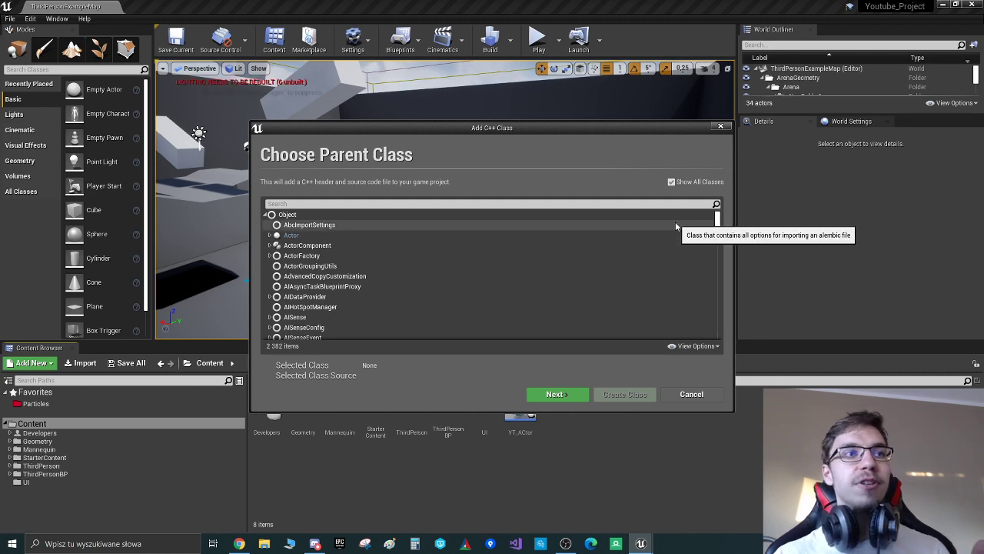
{"action": "mouse_move", "coordinate": [623, 203]}
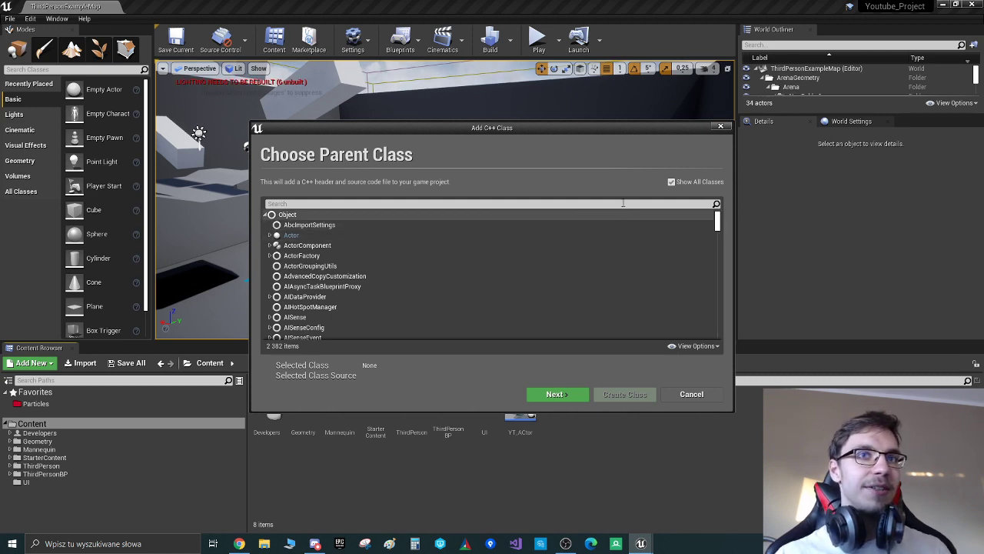
{"action": "left_click", "coordinate": [671, 181]}
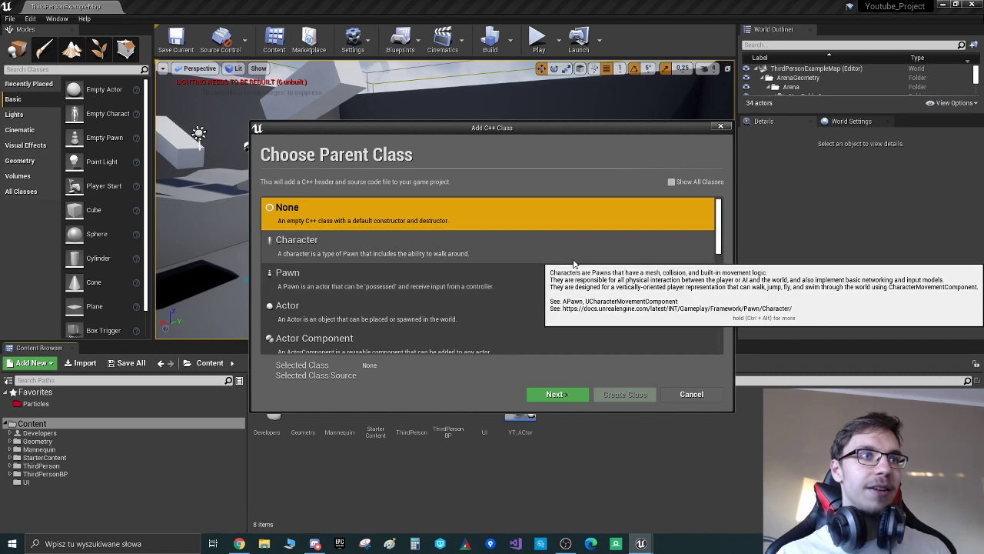
- Pick Actor as the parent and name the class YT_Example_Actor in Youtube_Project
{"action": "left_click", "coordinate": [557, 393]}
{"action": "type", "text": "YT"}
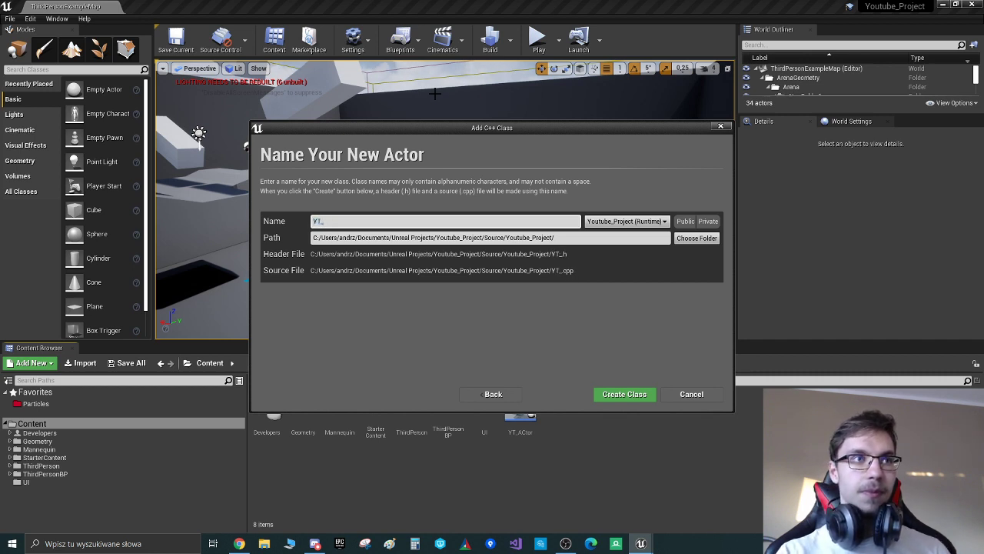
{"action": "type", "text": "_Example_A"}
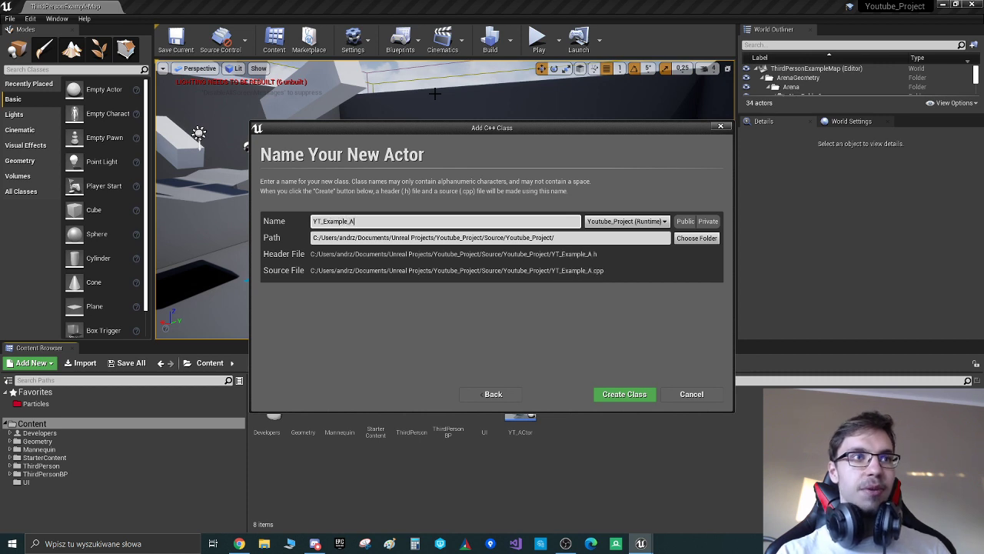
{"action": "type", "text": "ctor"}
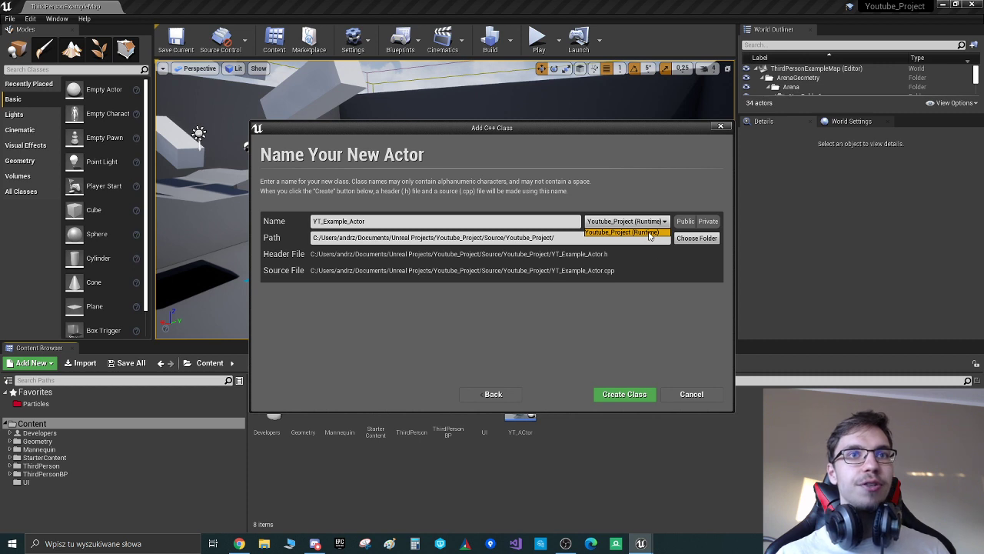
{"action": "mouse_move", "coordinate": [627, 221]}
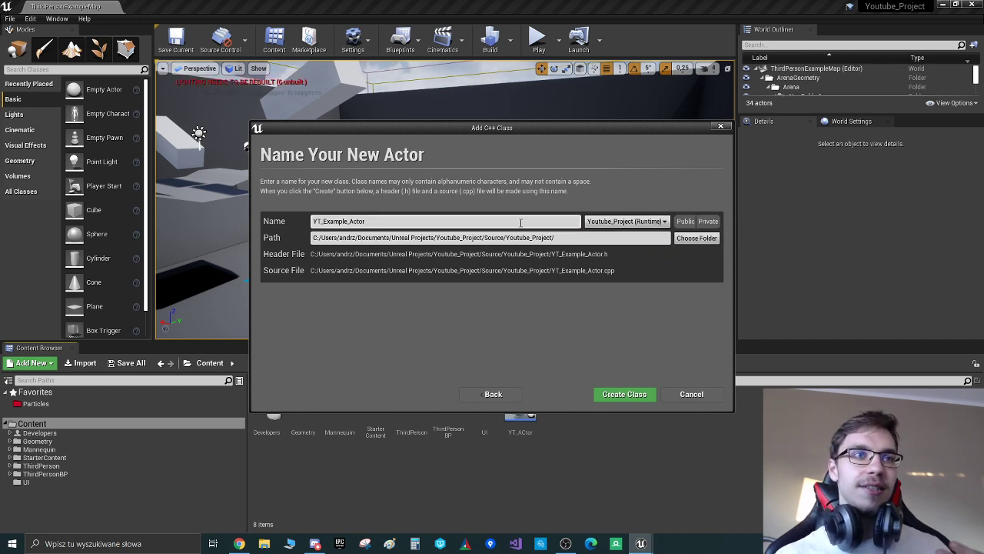
{"action": "mouse_move", "coordinate": [684, 222]}
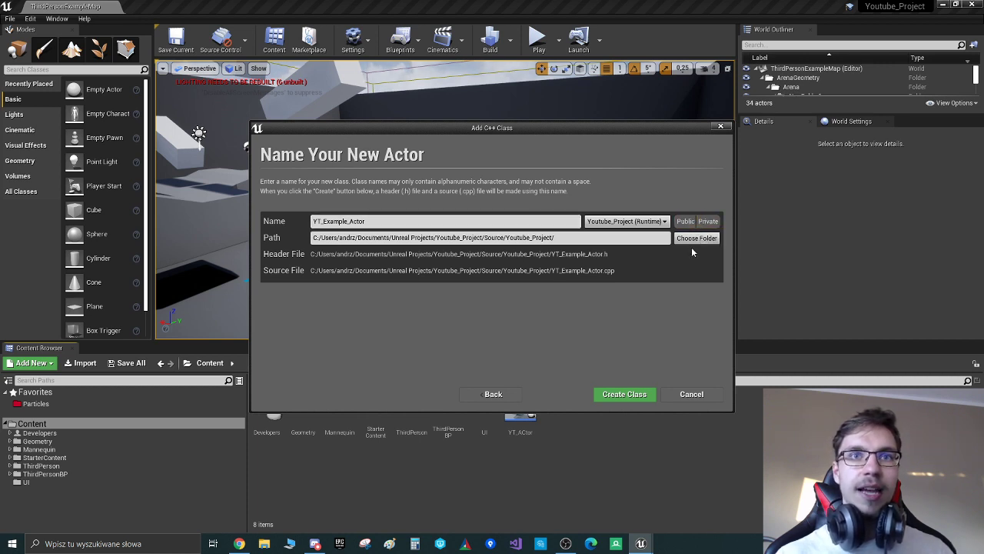
{"action": "mouse_move", "coordinate": [625, 393]}
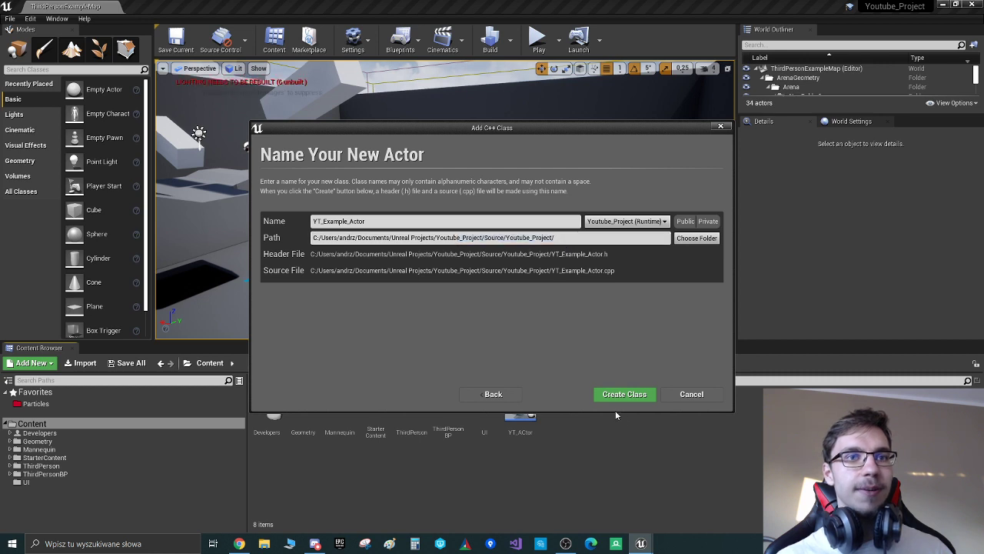
- Create the YT_Example_Actor class and wait for the new C++ code to compile
{"action": "left_click", "coordinate": [624, 394]}
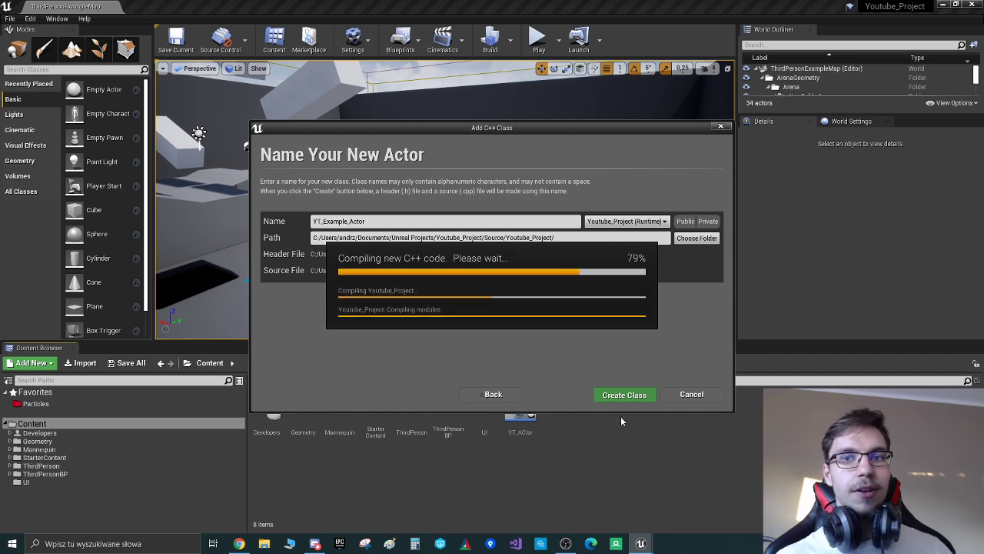
{"action": "mouse_move", "coordinate": [630, 446]}
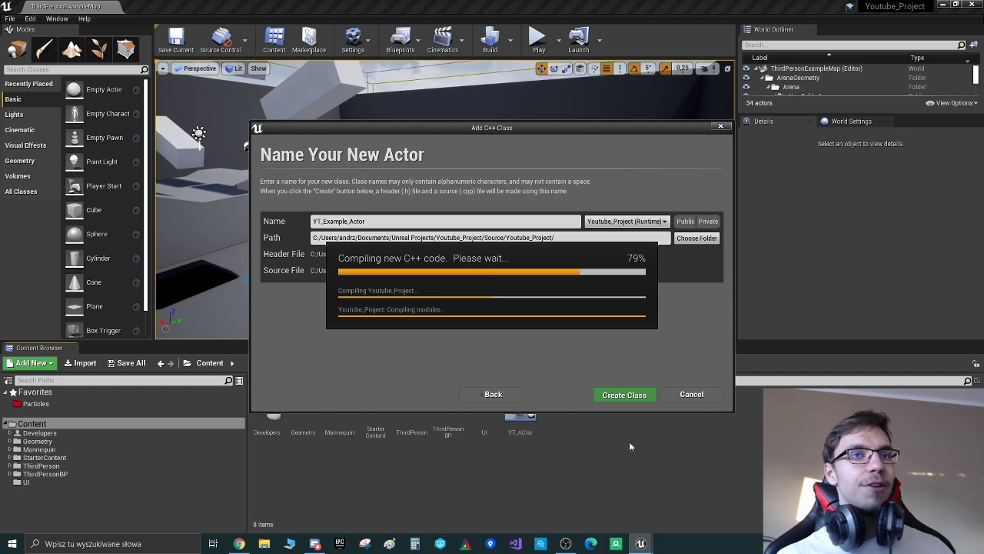
{"action": "mouse_move", "coordinate": [644, 434]}
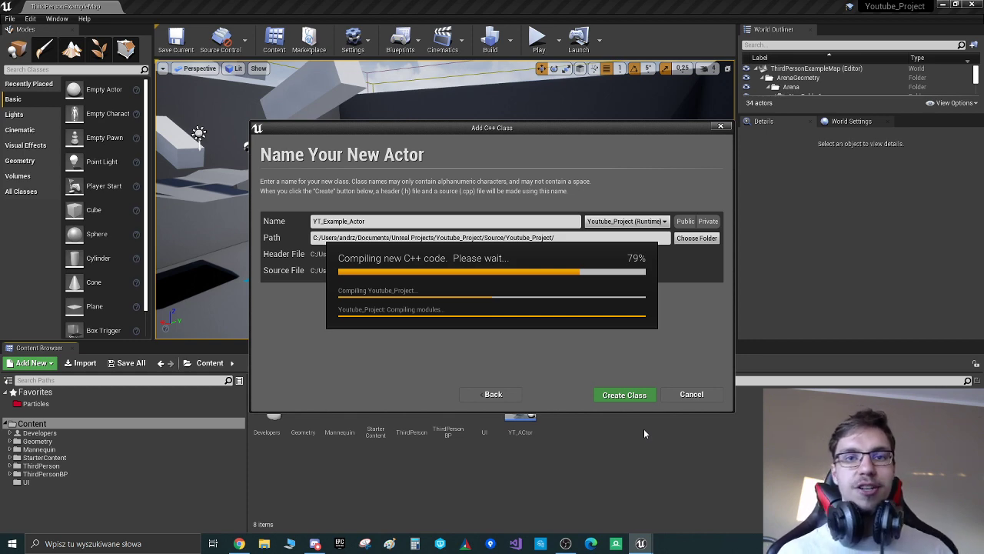
{"action": "left_click", "coordinate": [624, 393]}
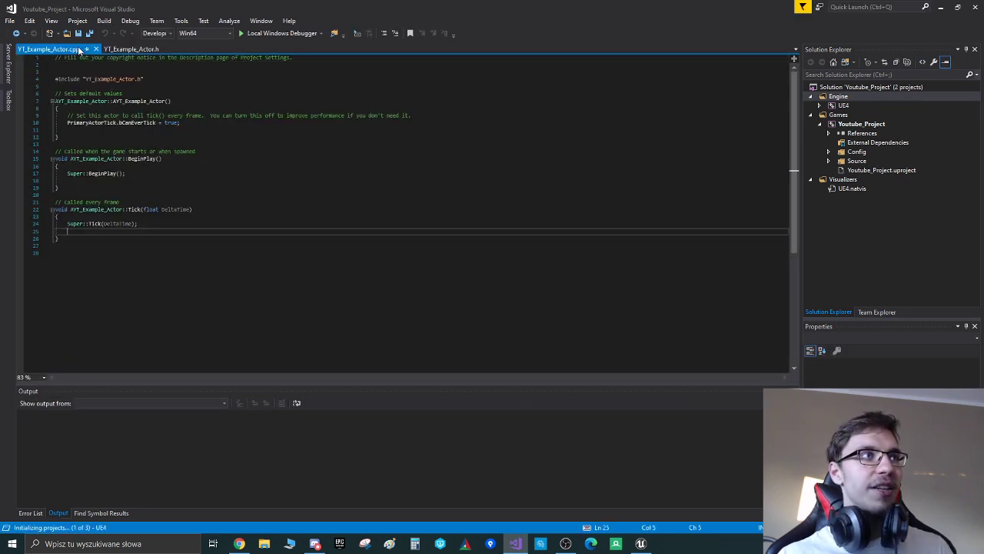
- Open the folder containing YT_Example_Actor.cpp in File Explorer
{"action": "right_click", "coordinate": [131, 48]}
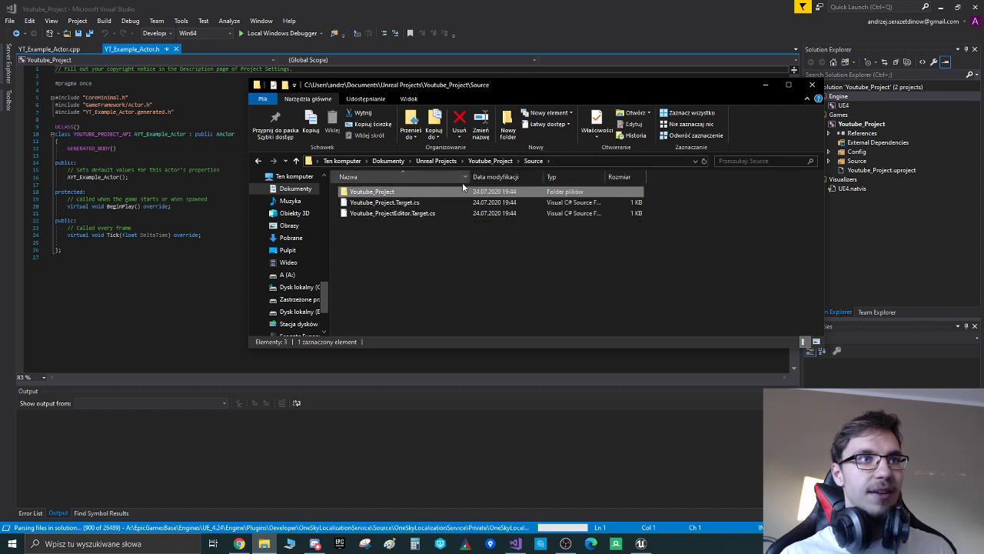
- Navigate to Source/Youtube_Project and open Youtube_Project.Build.cs in Notepad++
{"action": "left_click", "coordinate": [489, 161]}
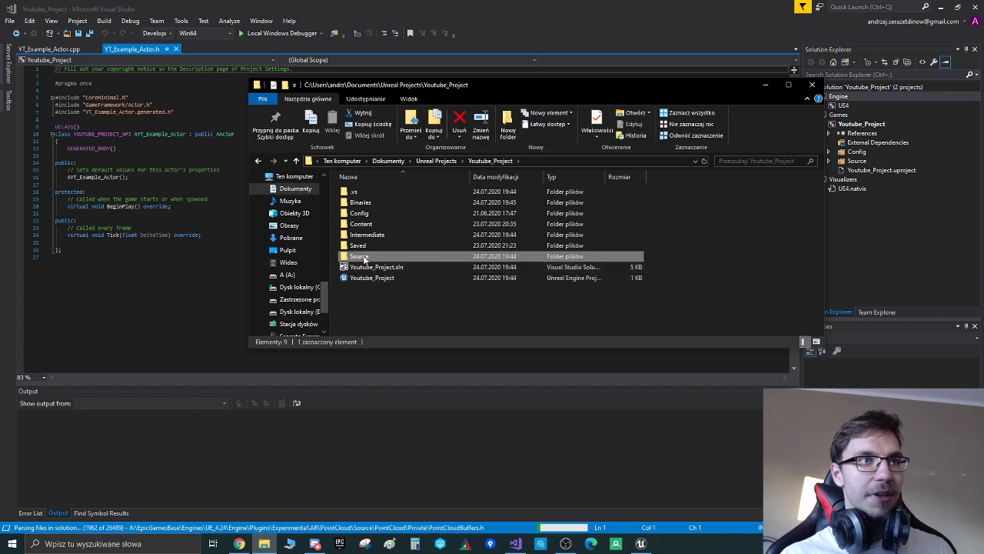
{"action": "mouse_move", "coordinate": [359, 256]}
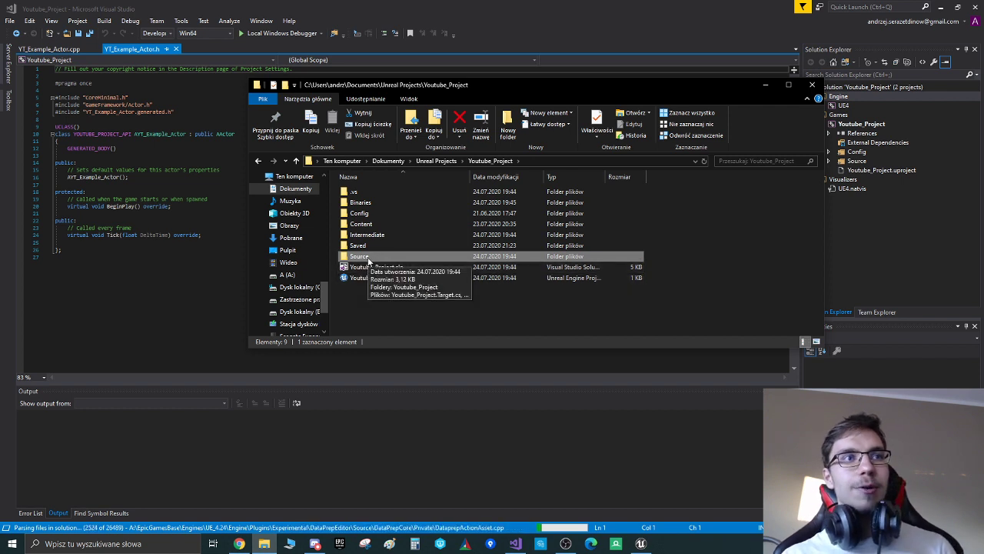
{"action": "double_click", "coordinate": [359, 256]}
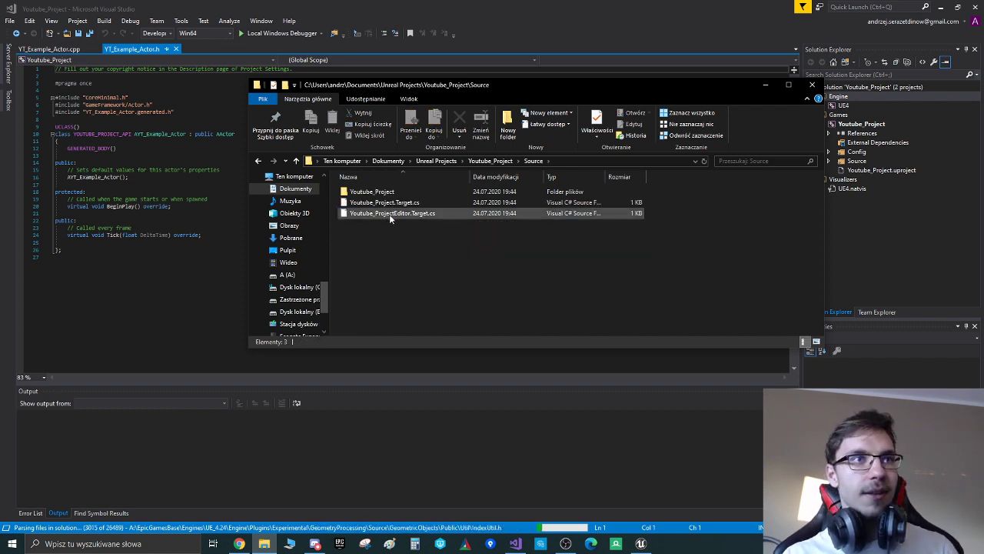
{"action": "double_click", "coordinate": [373, 191]}
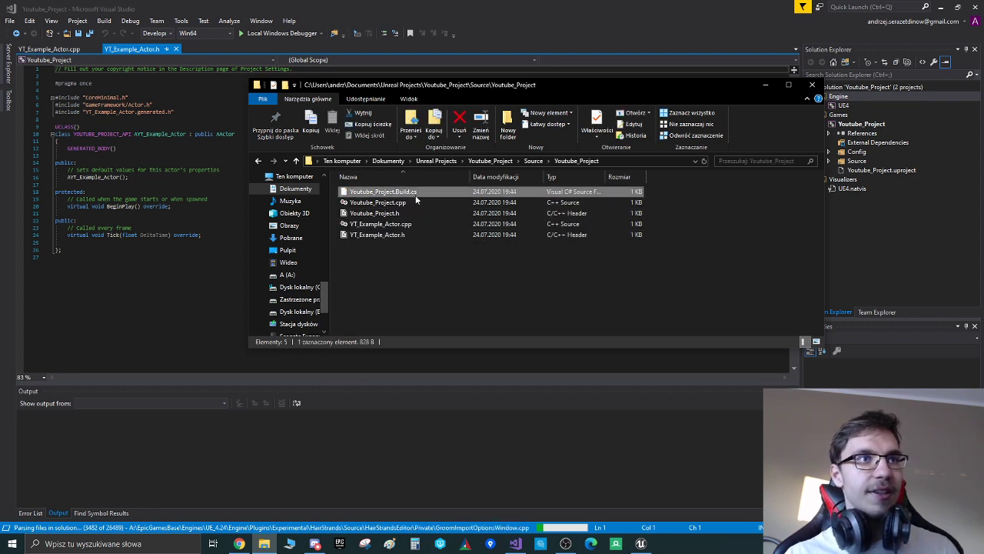
{"action": "double_click", "coordinate": [383, 192]}
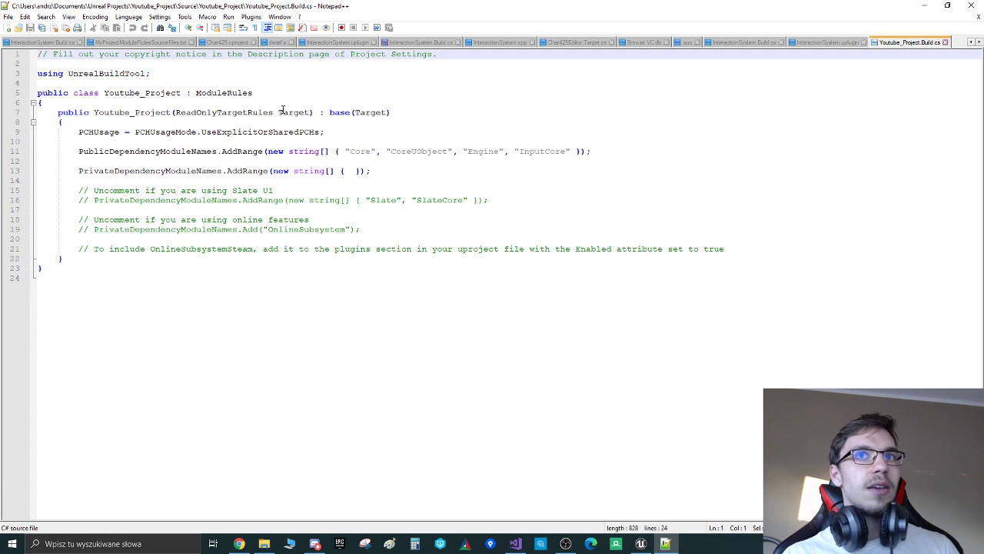
{"action": "mouse_move", "coordinate": [223, 159]}
{"action": "type", "text": ", \""}
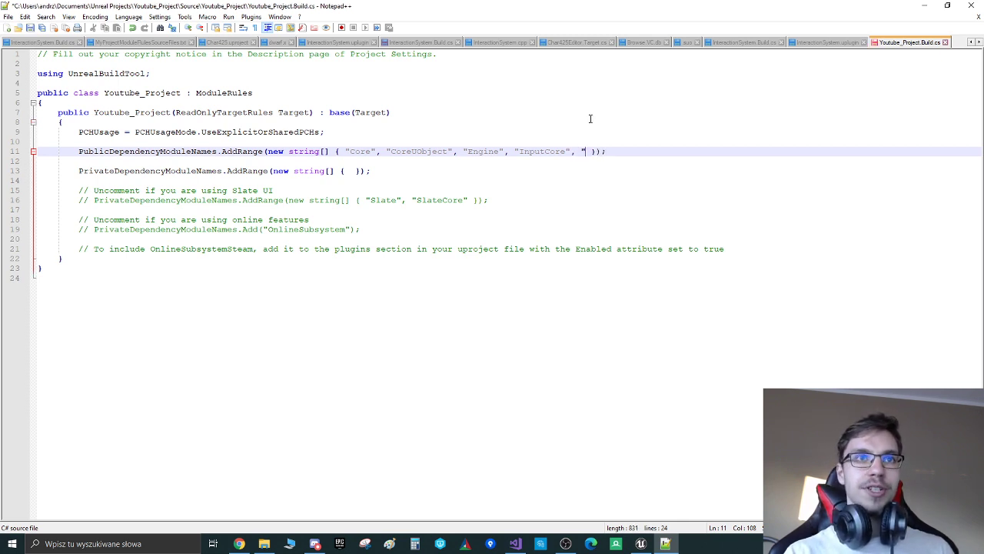
- Add "UMG" after "InputCore" in PublicDependencyModuleNames and save Build.cs
{"action": "type", "text": "UMG\""}
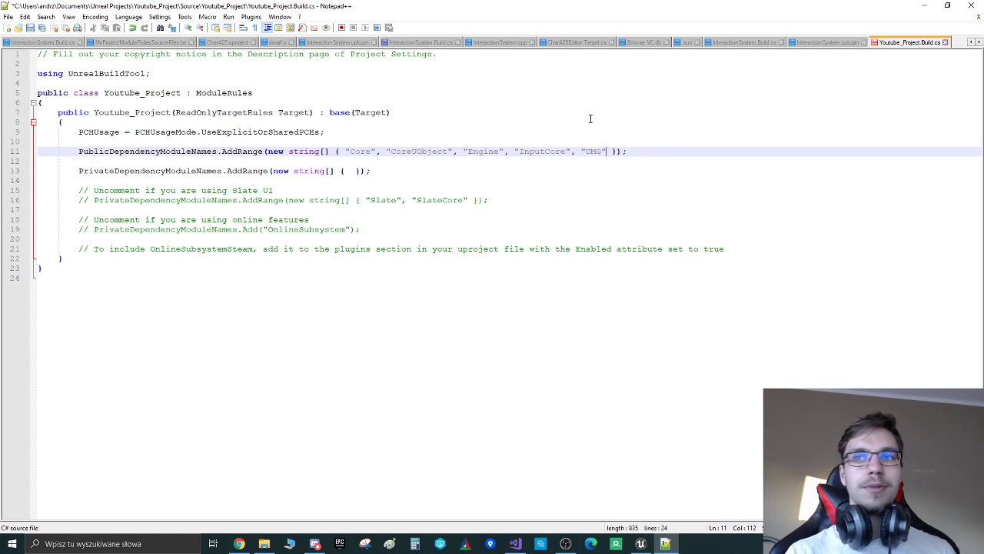
{"action": "key", "text": "backspace"}
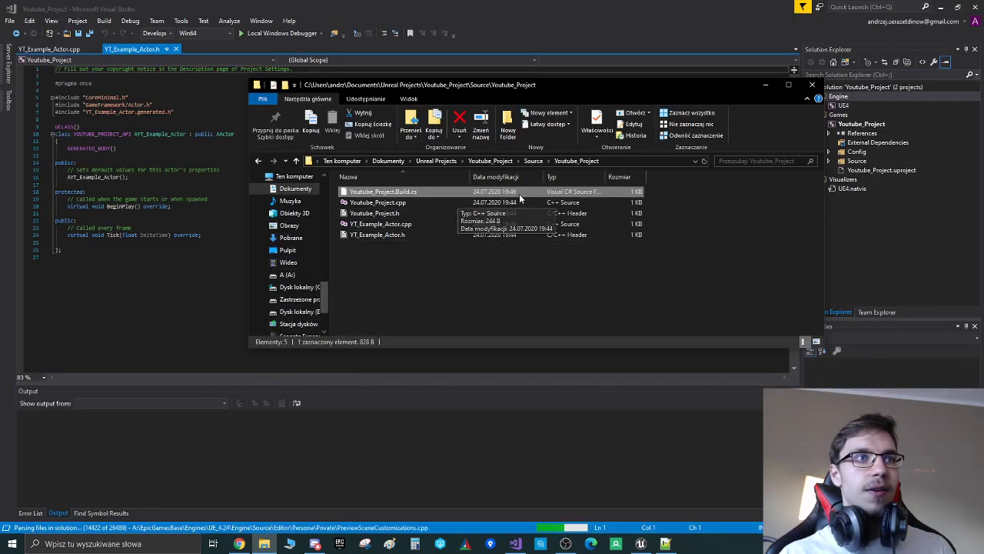
- Open Youtube_Project.Target.cs in Notepad++ for review
{"action": "right_click", "coordinate": [384, 202]}
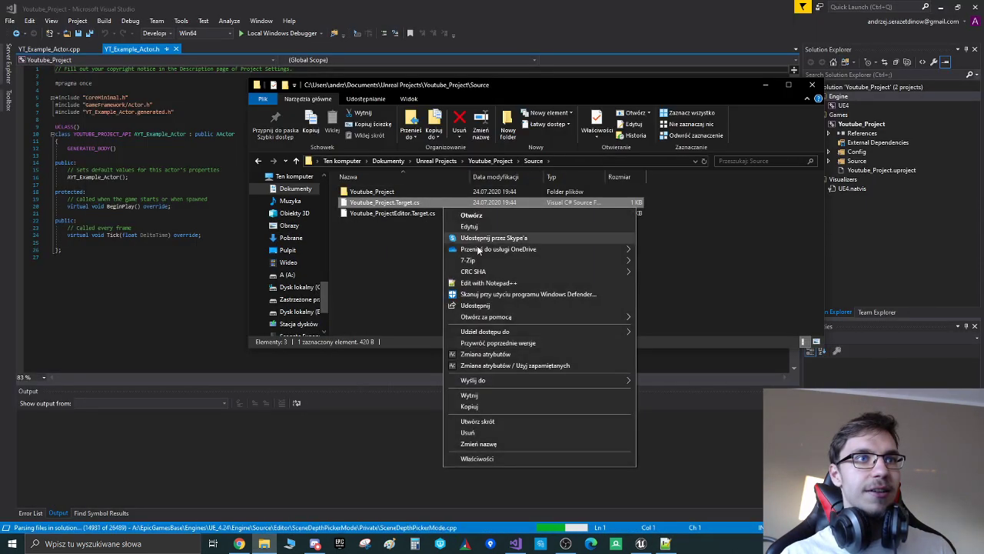
{"action": "left_click", "coordinate": [488, 283]}
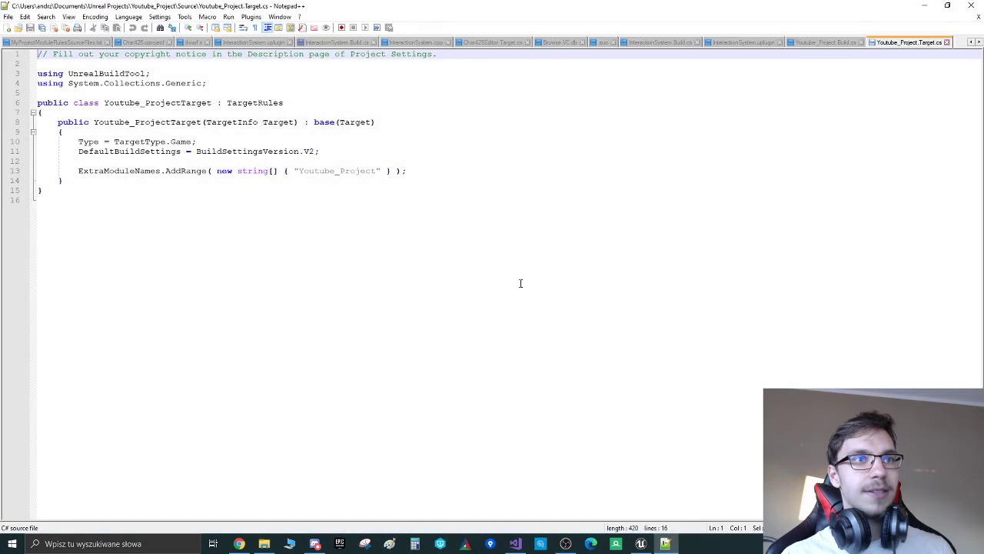
{"action": "left_click", "coordinate": [387, 160]}
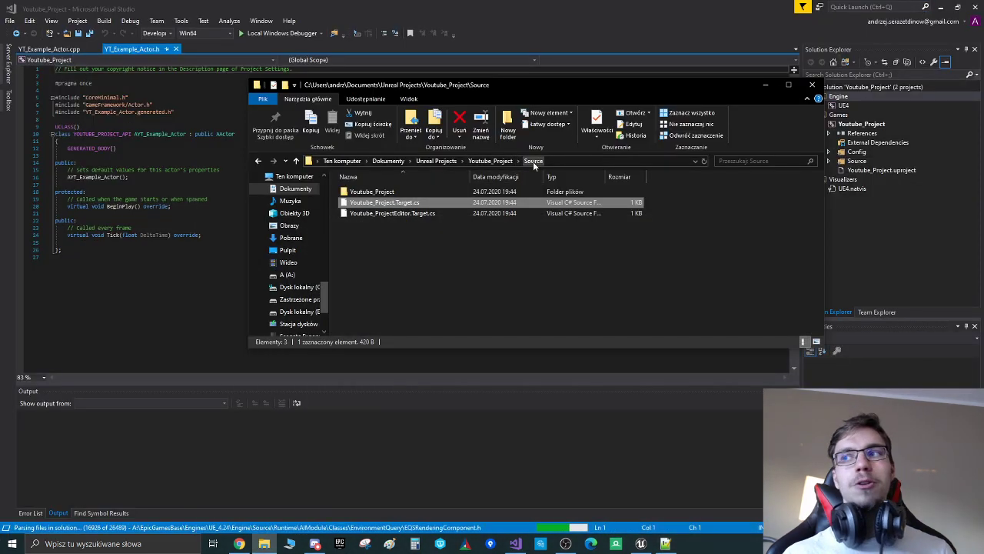
- Review the Build.cs public dependency modules, then return to Visual Studio
{"action": "double_click", "coordinate": [371, 190]}
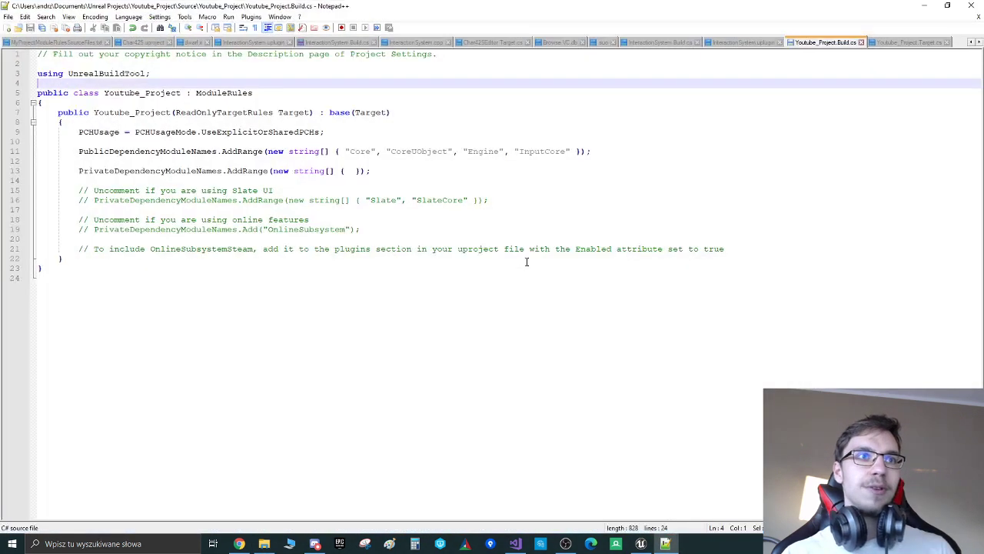
{"action": "left_click", "coordinate": [368, 171]}
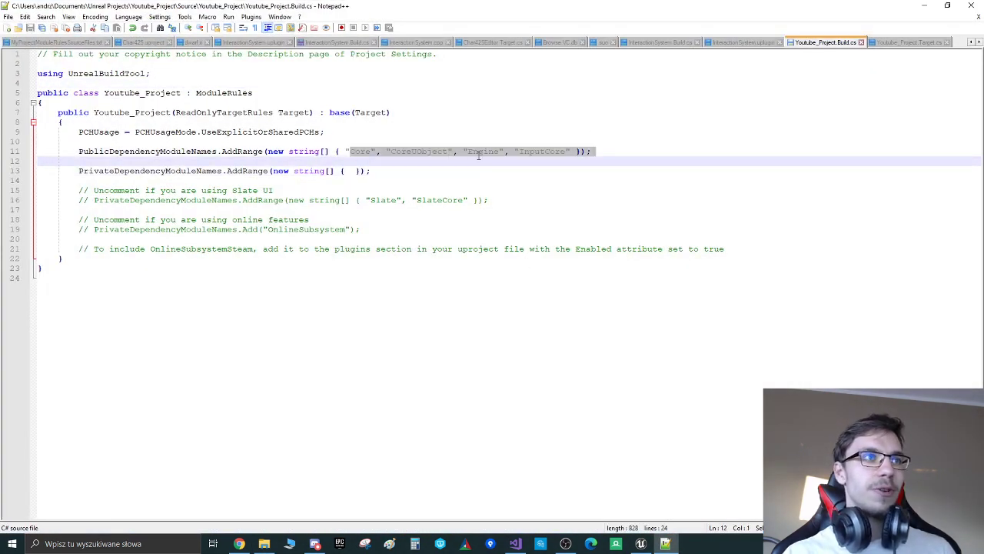
{"action": "left_click", "coordinate": [573, 151]}
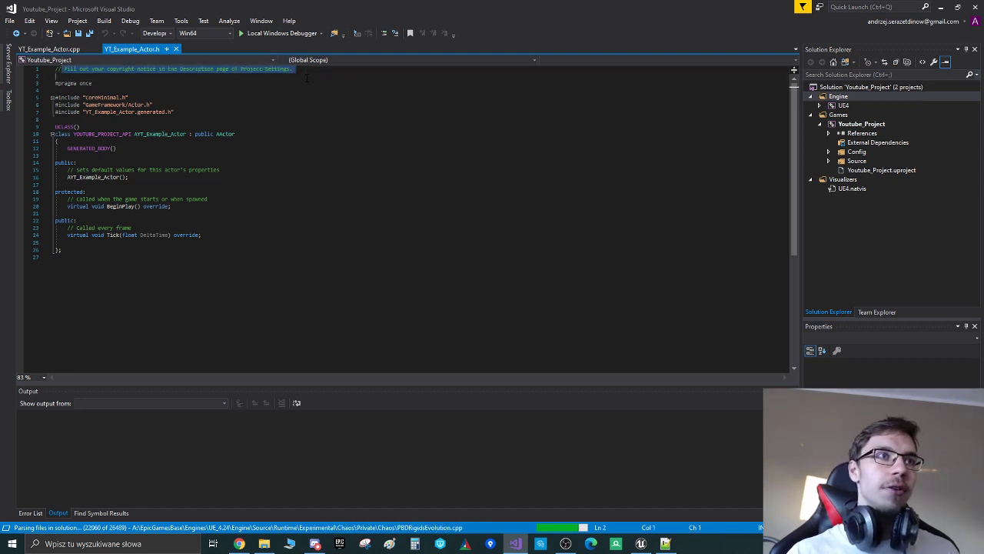
- Inspect the AActor parent in YT_Example_Actor.h and jump to GENERATED_BODY in ObjectMacros.h
{"action": "left_click", "coordinate": [306, 83]}
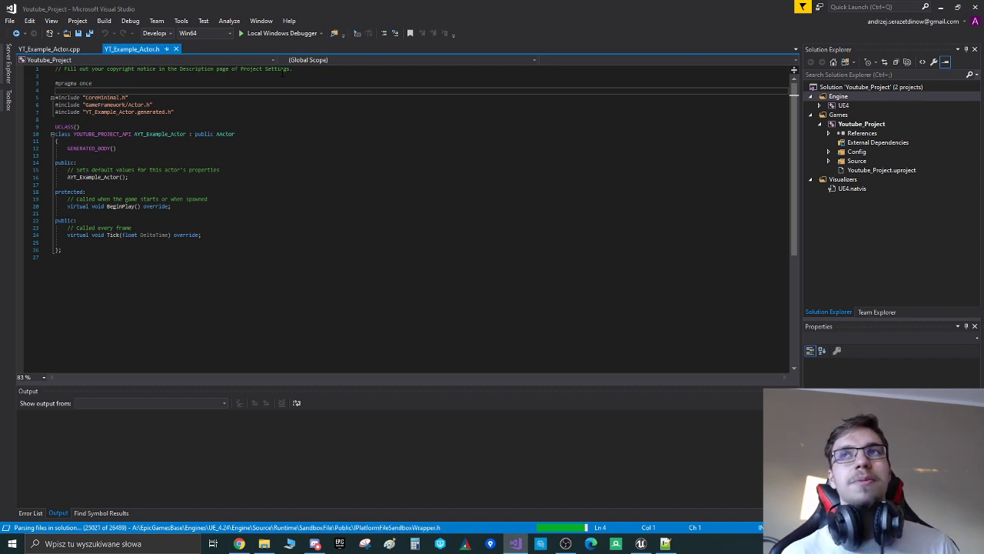
{"action": "left_click", "coordinate": [57, 140]}
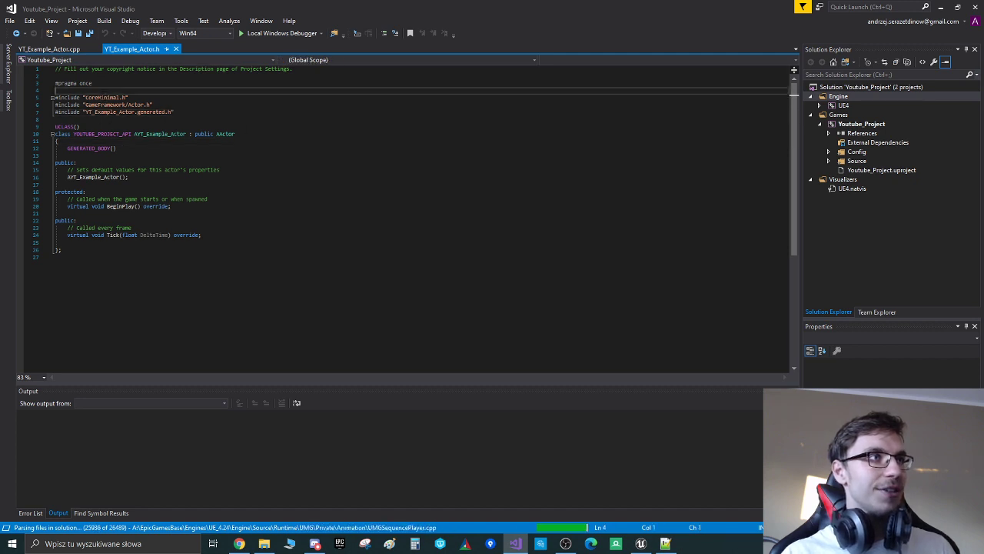
{"action": "double_click", "coordinate": [100, 96]}
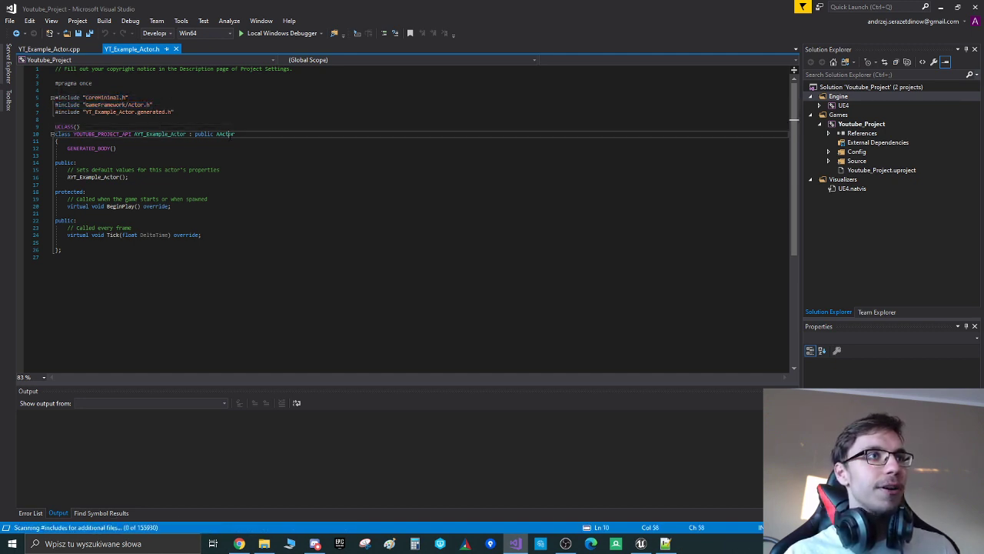
{"action": "left_click", "coordinate": [154, 105]}
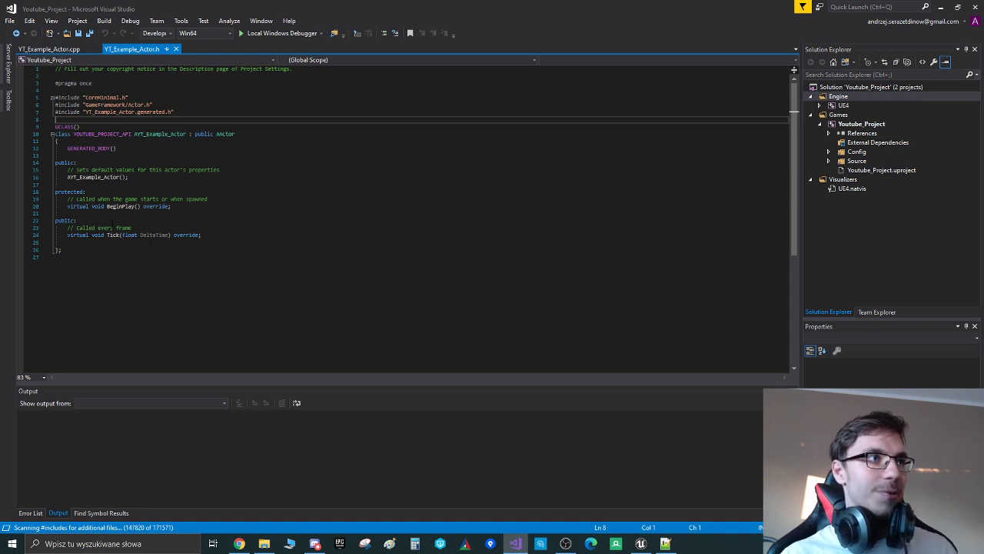
{"action": "double_click", "coordinate": [63, 126]}
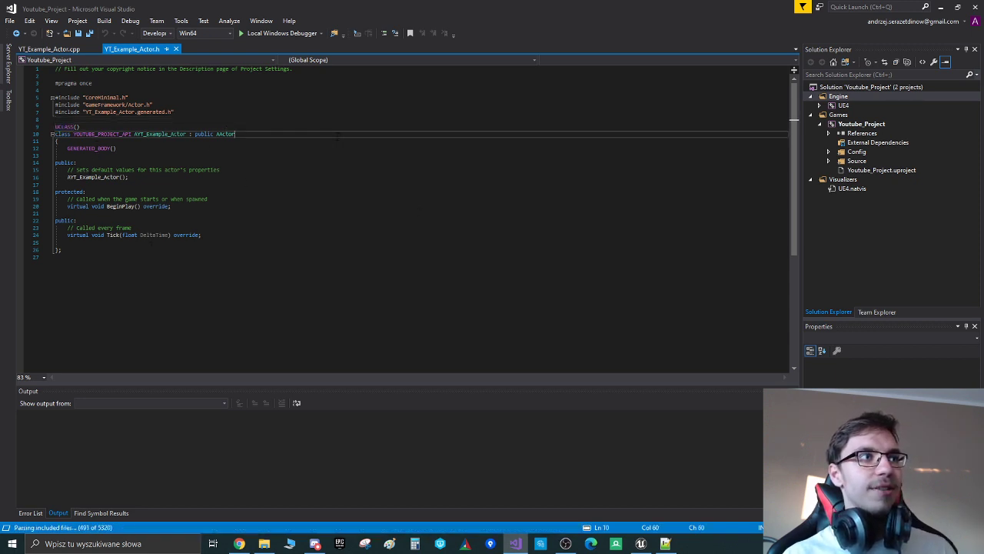
{"action": "double_click", "coordinate": [62, 127]}
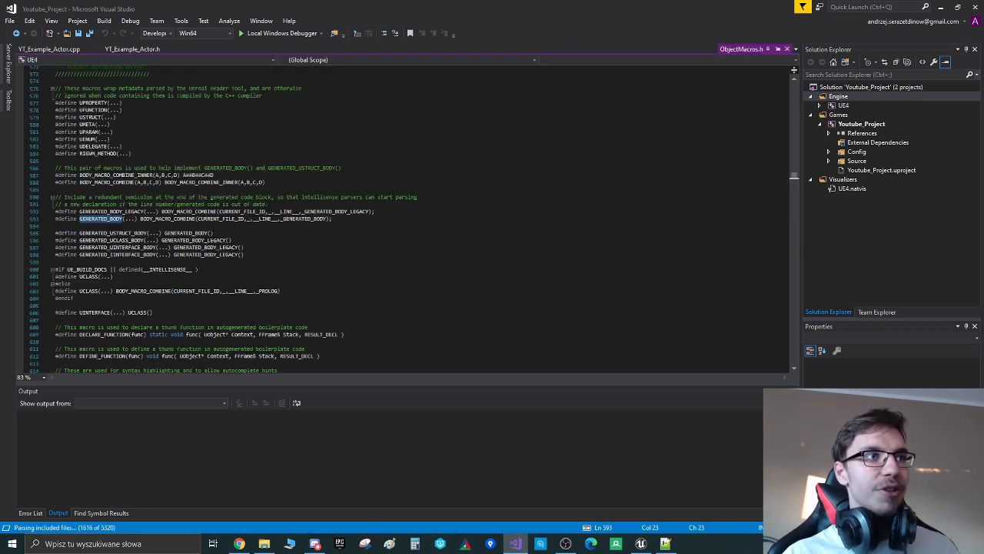
- Return to YT_Example_Actor.h and dock YT_Example_Actor.cpp in a side-by-side tab group
{"action": "left_click", "coordinate": [131, 49]}
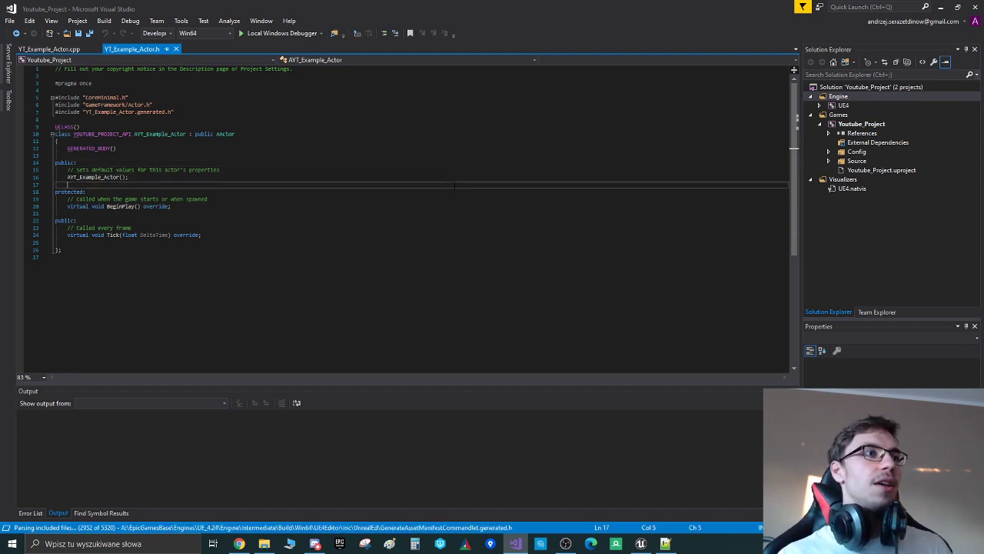
{"action": "left_click", "coordinate": [48, 49]}
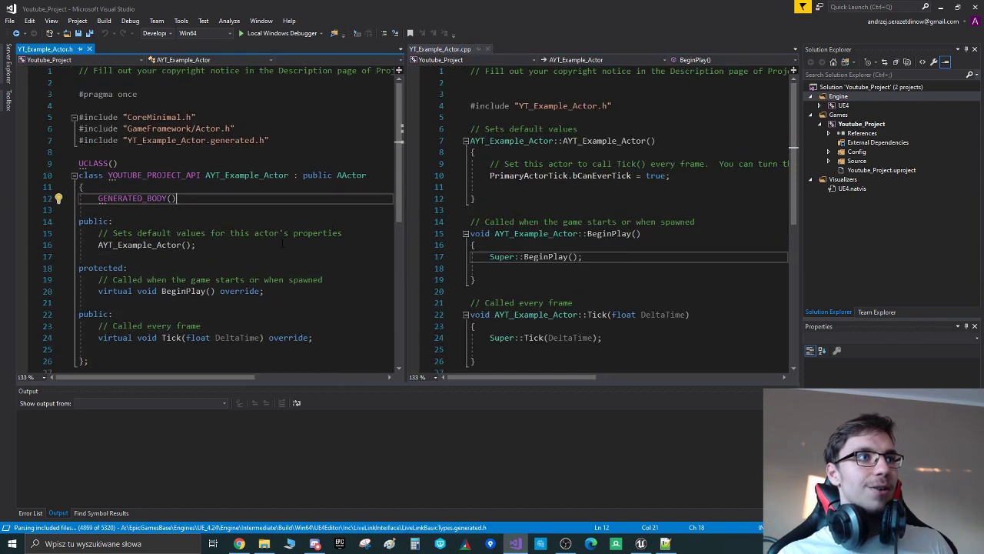
- Edit YT_Example_Actor.h and .cpp, typing 'String' and deleting the auto-generated comment lines
{"action": "double_click", "coordinate": [154, 174]}
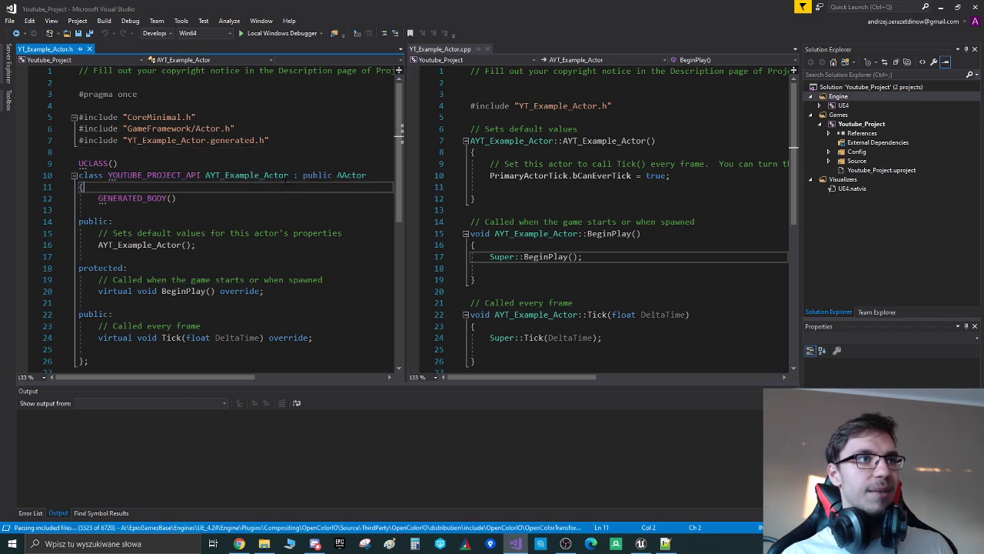
{"action": "scroll", "scroll_direction": "up", "scroll_amount": 3}
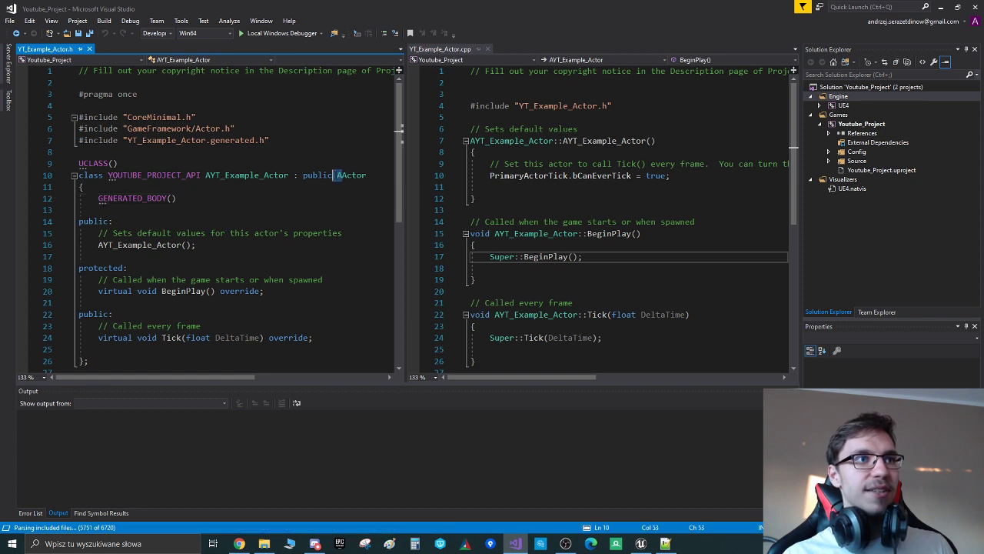
{"action": "double_click", "coordinate": [352, 174]}
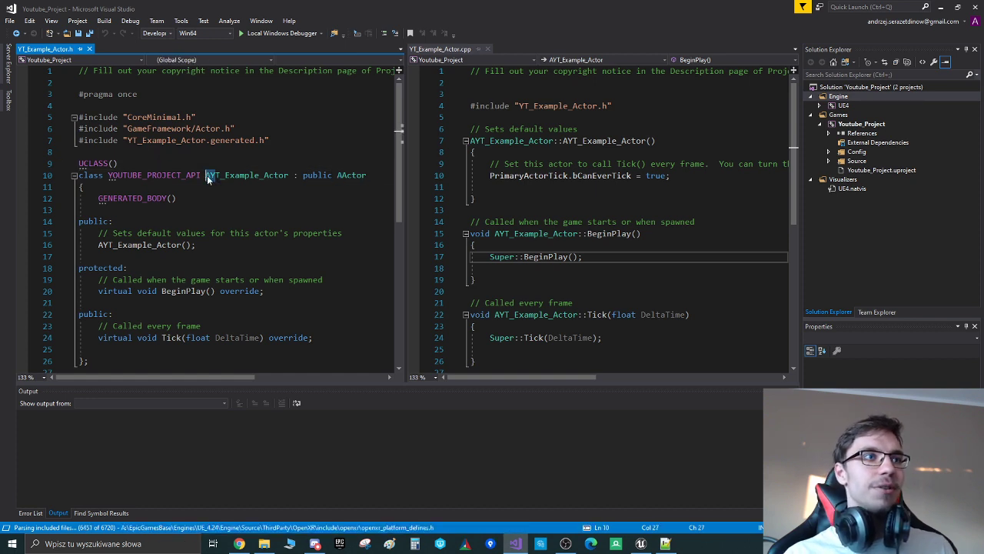
{"action": "left_click", "coordinate": [84, 187]}
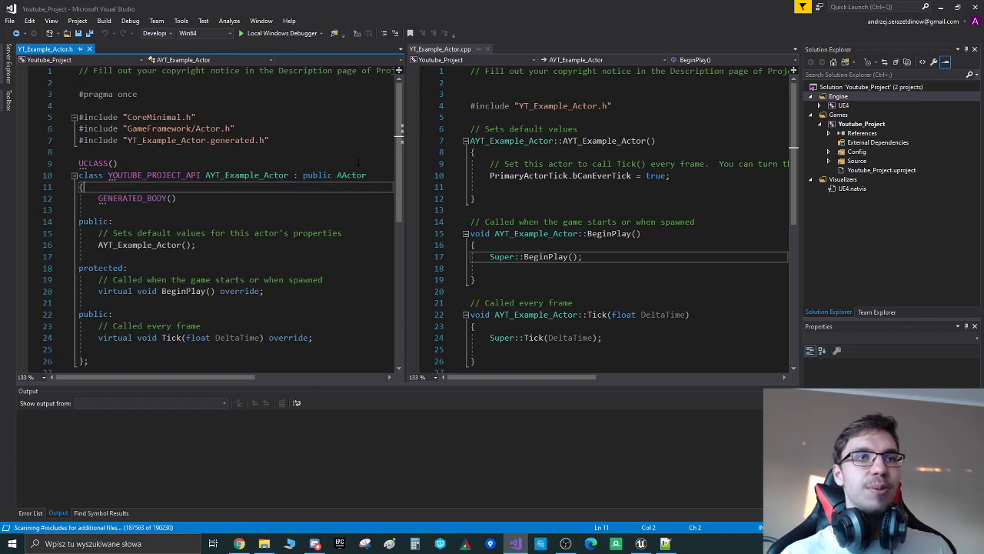
{"action": "type", "text": "S"}
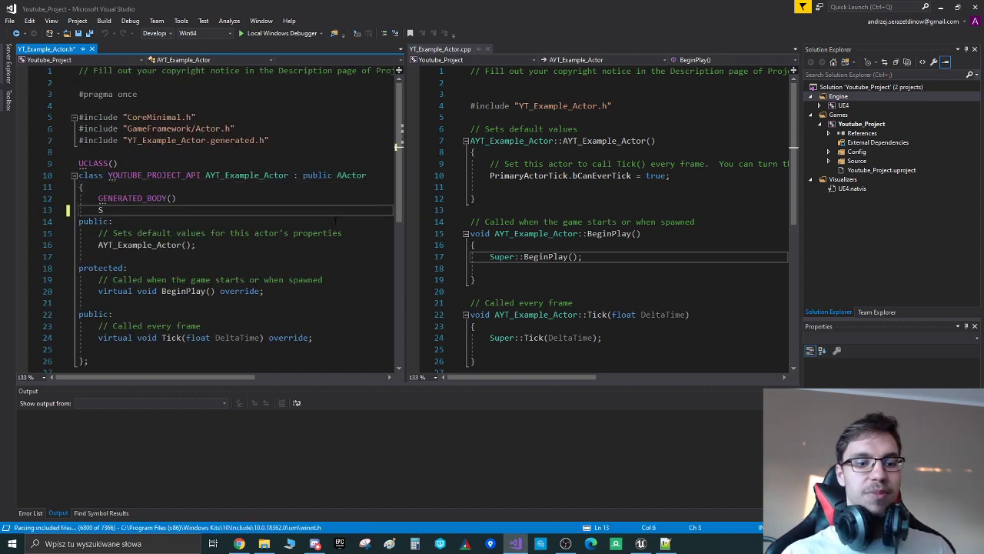
{"action": "type", "text": "tring"}
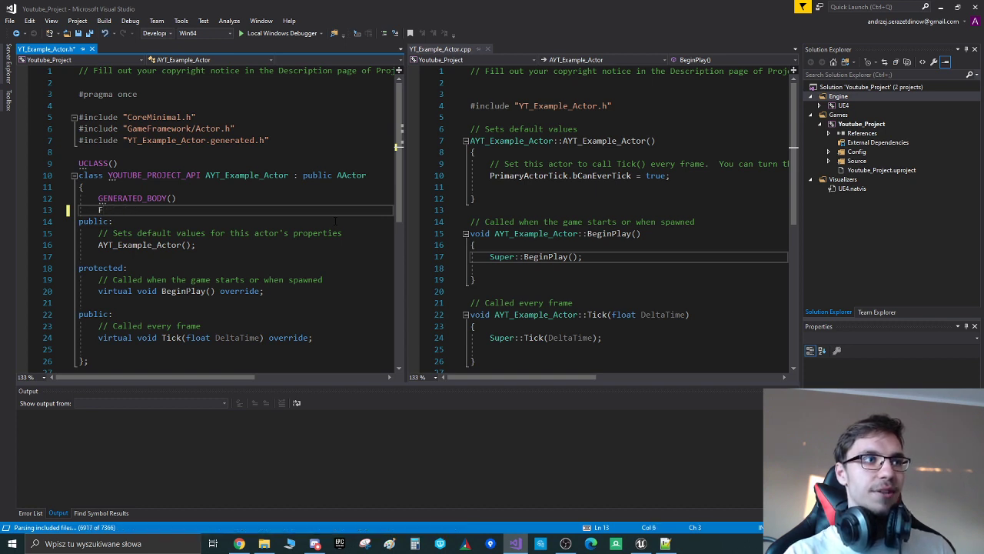
{"action": "type", "text": "String"}
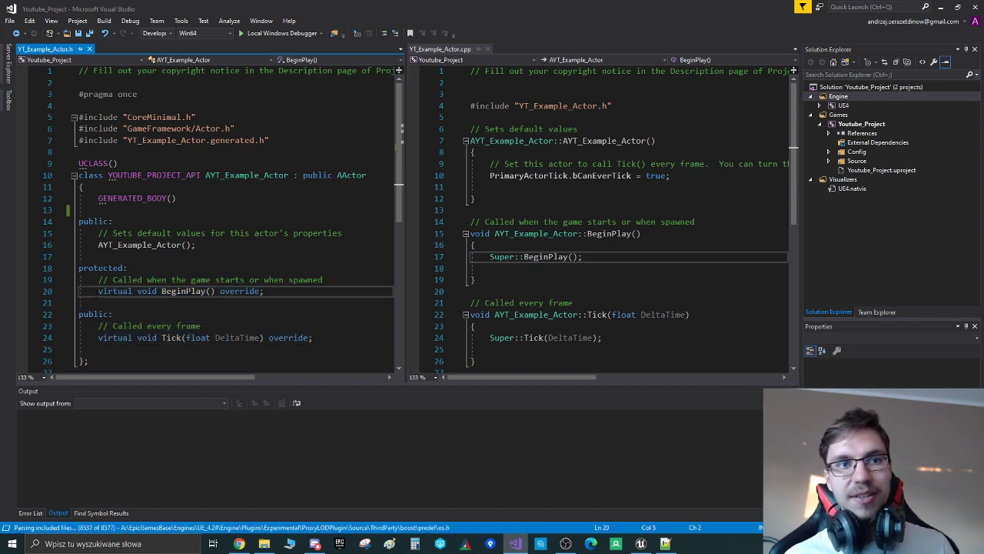
{"action": "left_click_drag", "start_coordinate": [80, 268], "coordinate": [113, 314]}
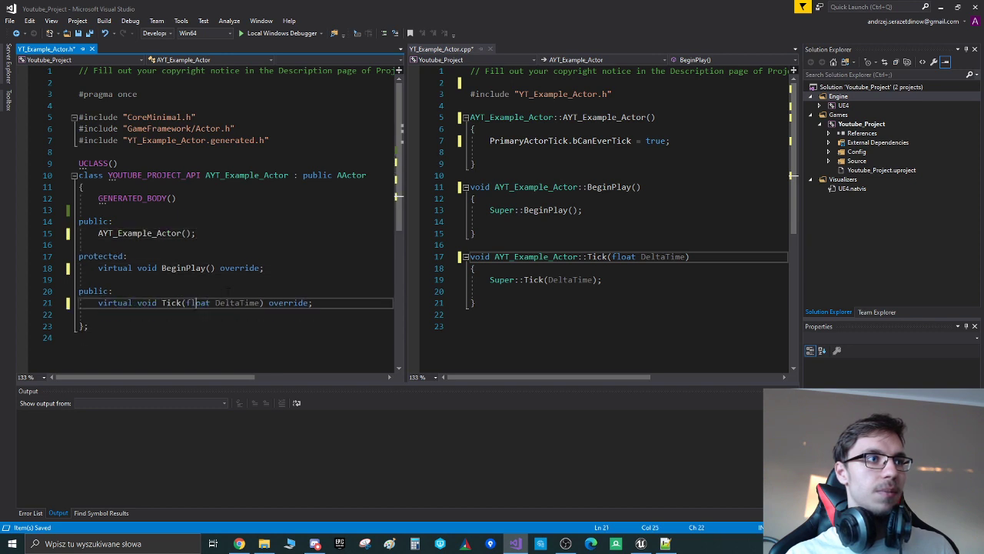
- In YT_Example_Actor.cpp, add 'Some cpp code before/after BeginPlay' comments around Super::BeginPlay()
{"action": "left_click", "coordinate": [474, 164]}
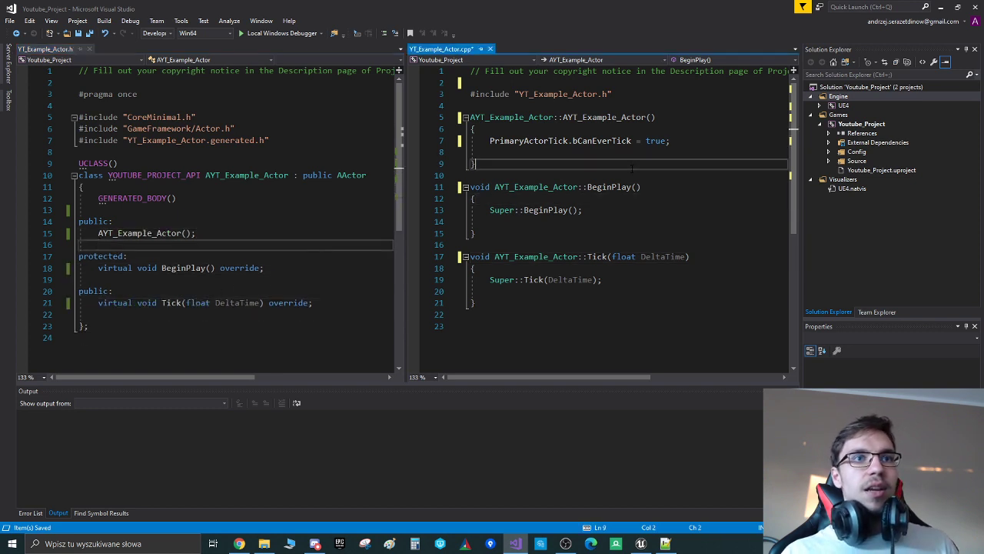
{"action": "double_click", "coordinate": [528, 210]}
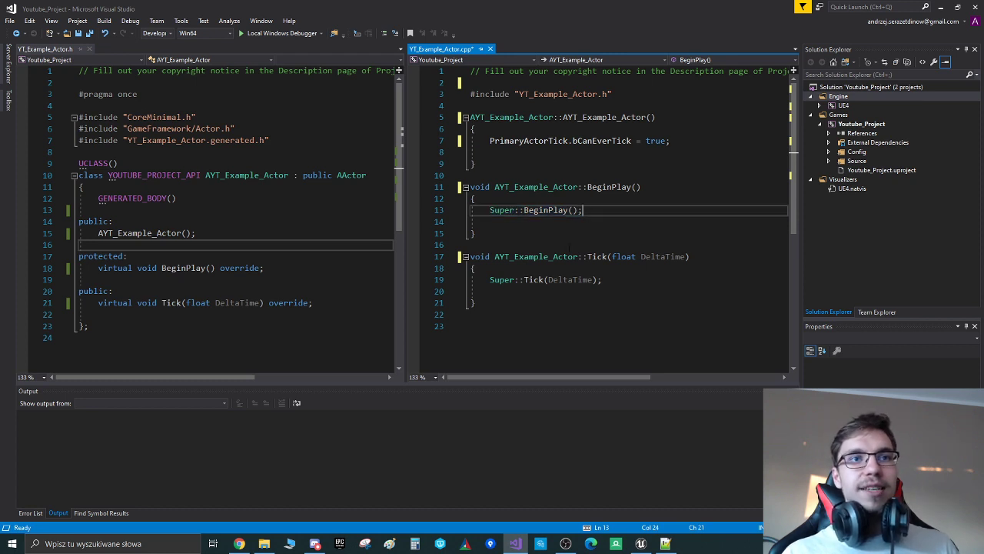
{"action": "double_click", "coordinate": [502, 210]}
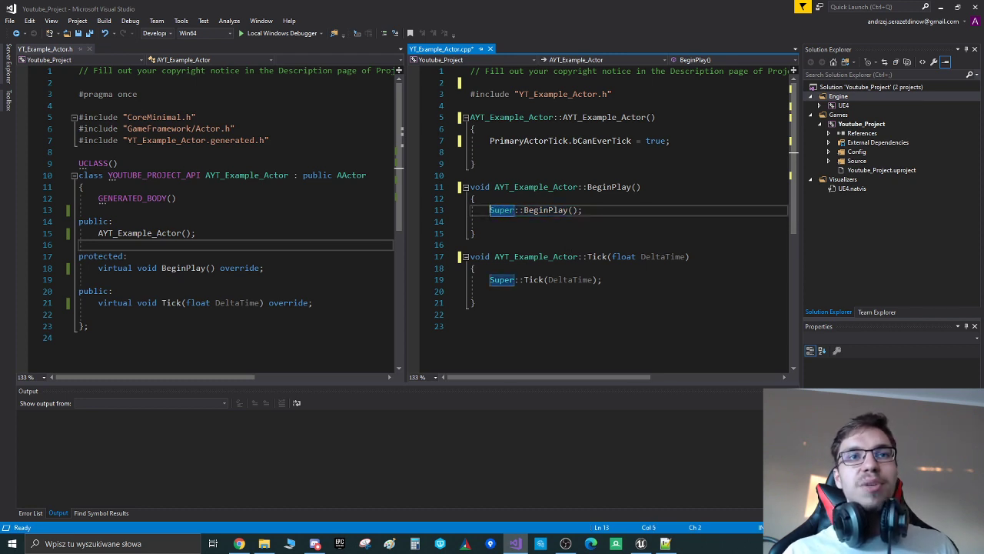
{"action": "left_click", "coordinate": [603, 279]}
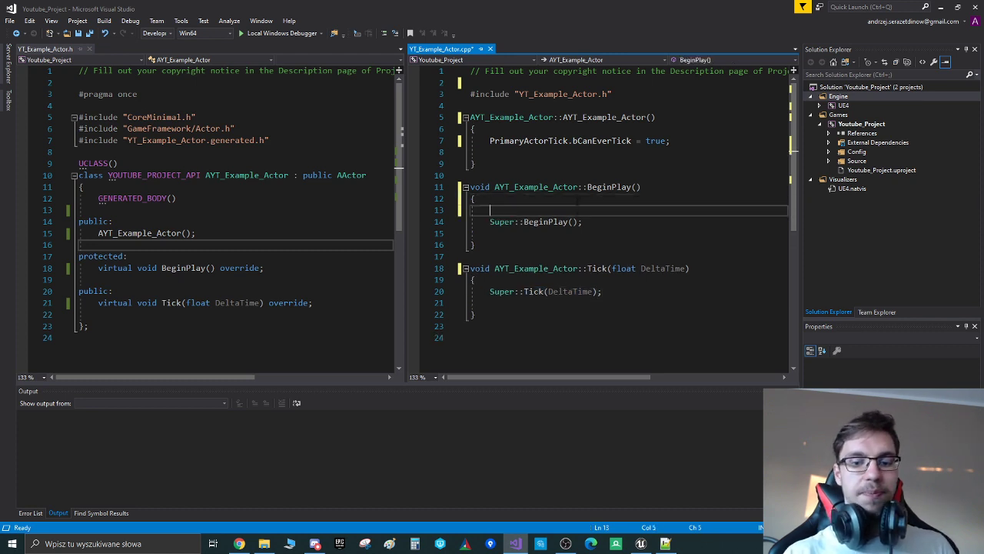
{"action": "type", "text": "// Some cpp code"}
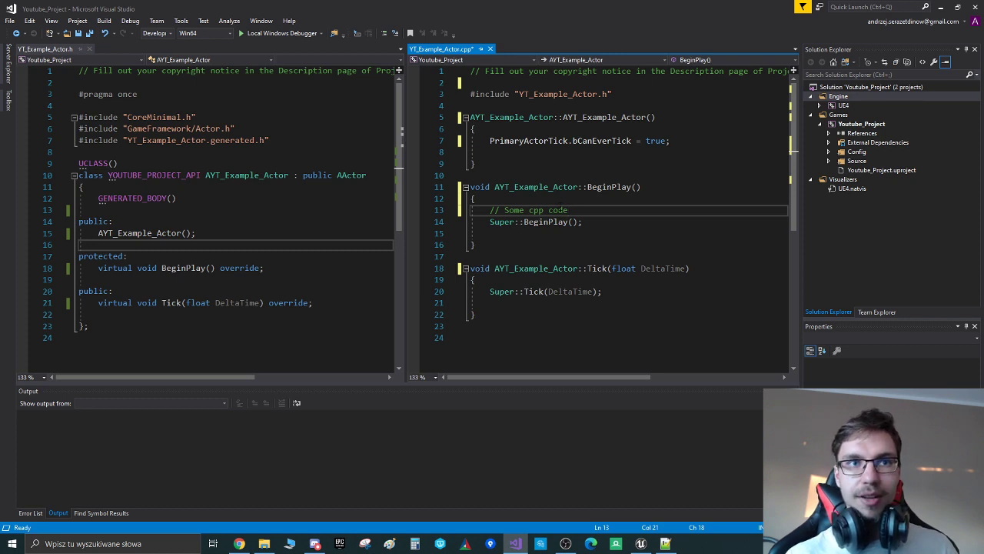
{"action": "type", "text": "before"}
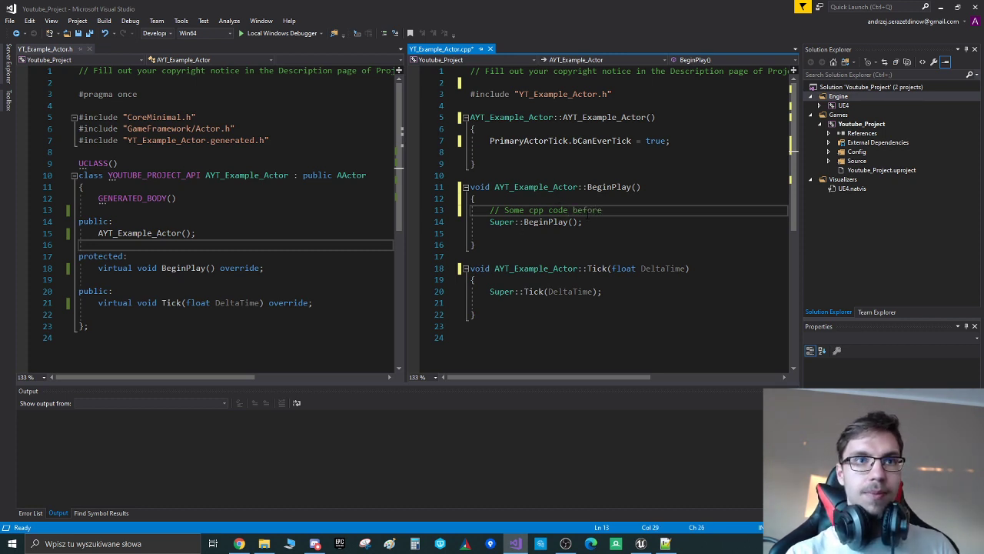
{"action": "type", "text": "BP"}
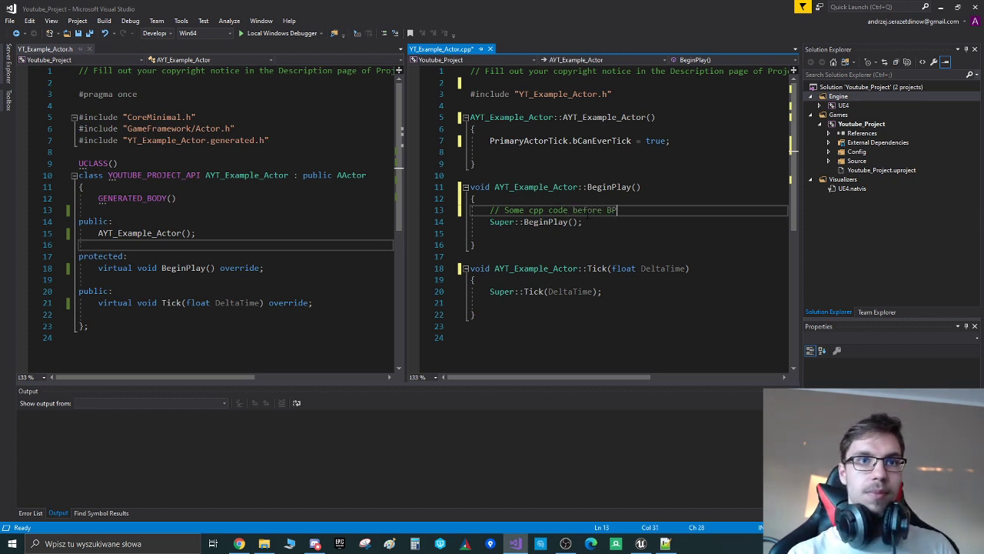
{"action": "type", "text": "eginPlay"}
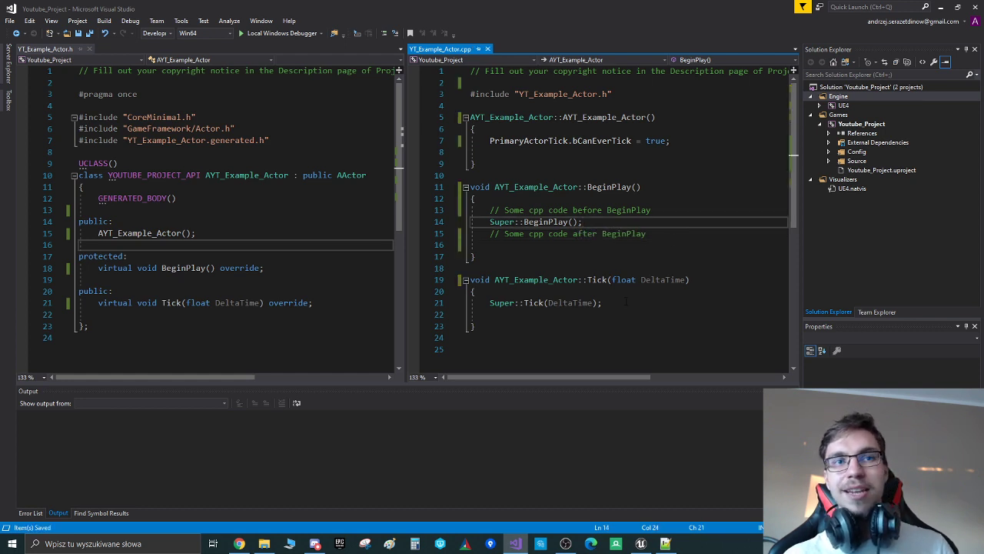
{"action": "left_click", "coordinate": [475, 325]}
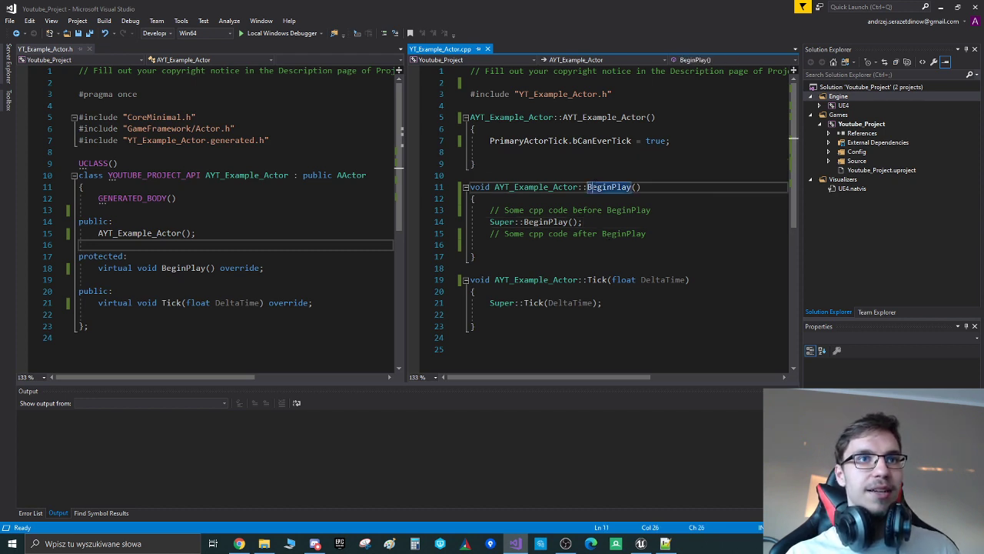
{"action": "left_click", "coordinate": [669, 140]}
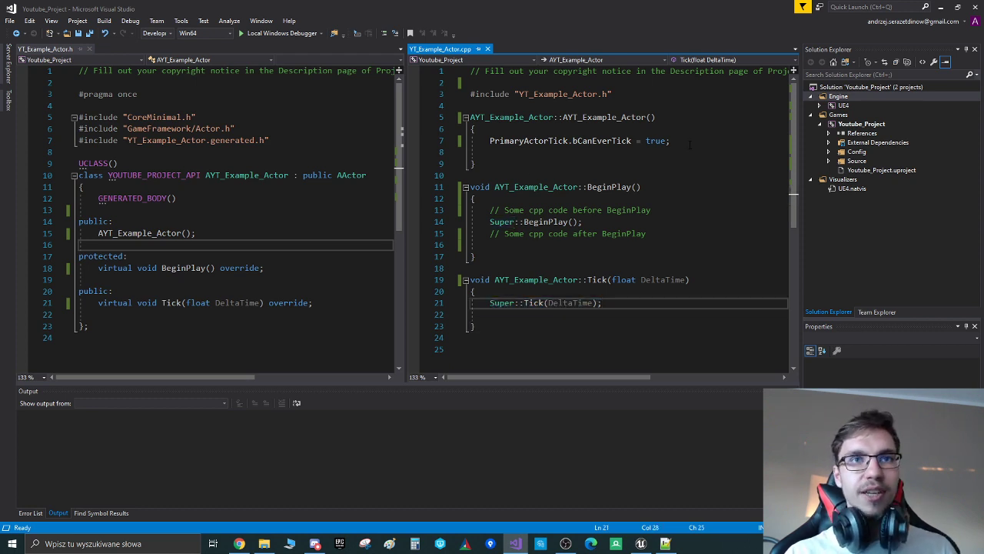
{"action": "left_click", "coordinate": [492, 152]}
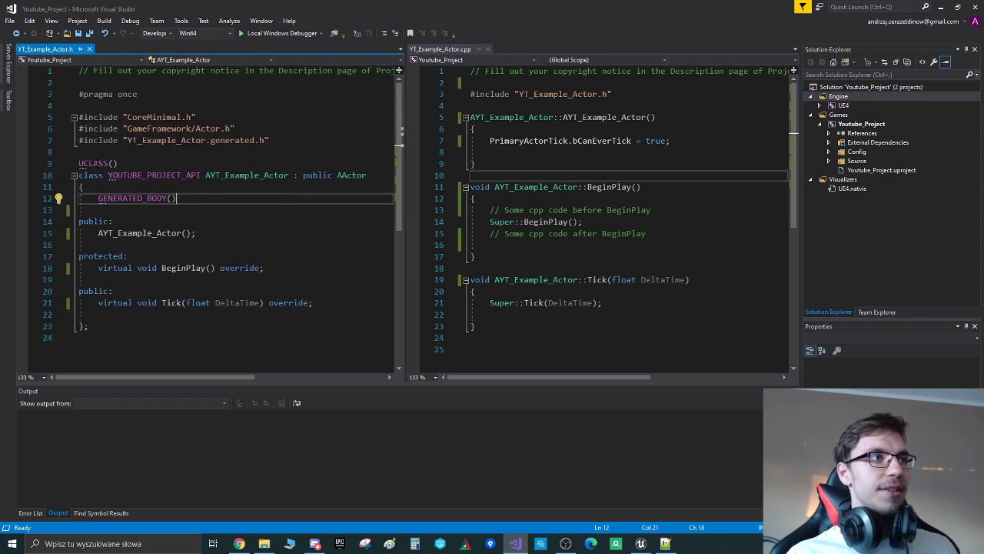
{"action": "left_click", "coordinate": [112, 221]}
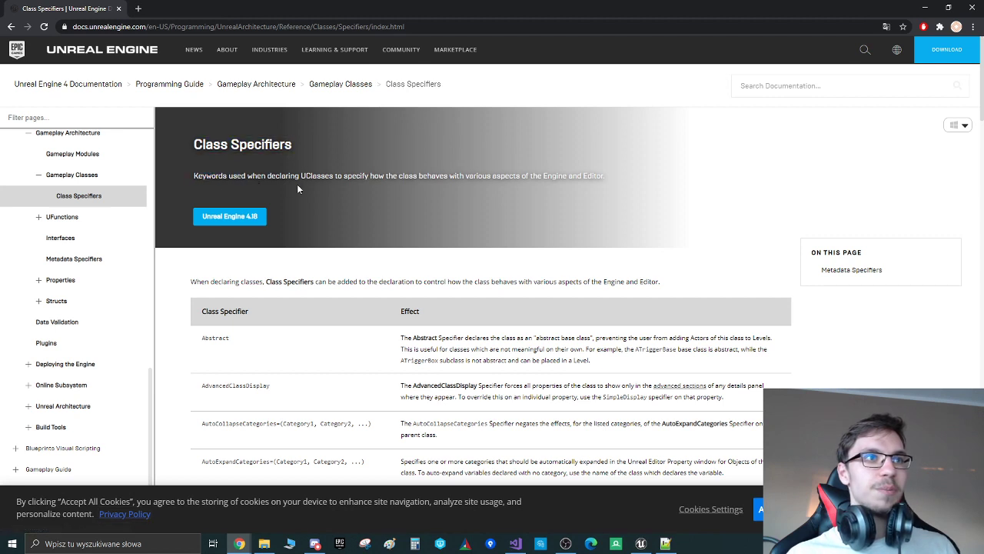
{"action": "mouse_move", "coordinate": [309, 219]}
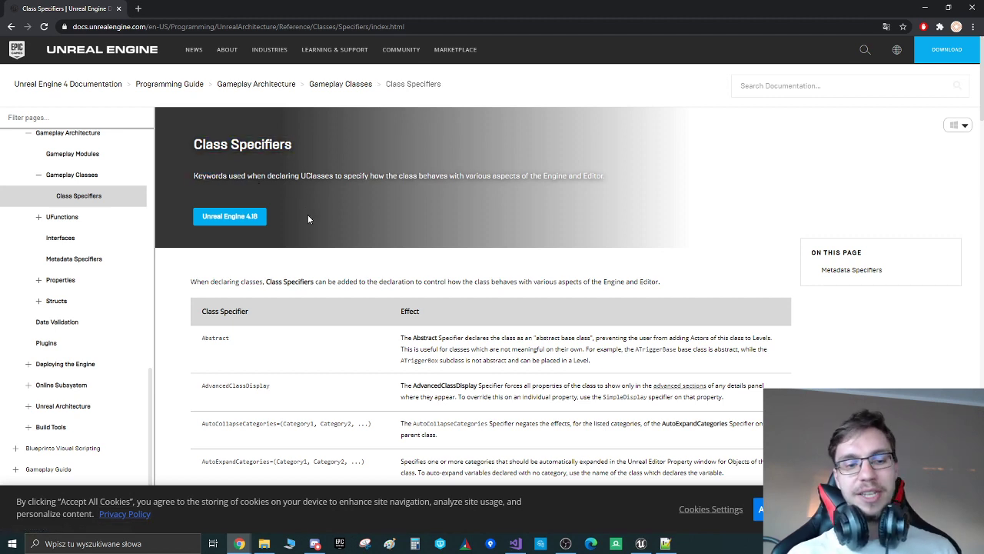
{"action": "mouse_move", "coordinate": [320, 232]}
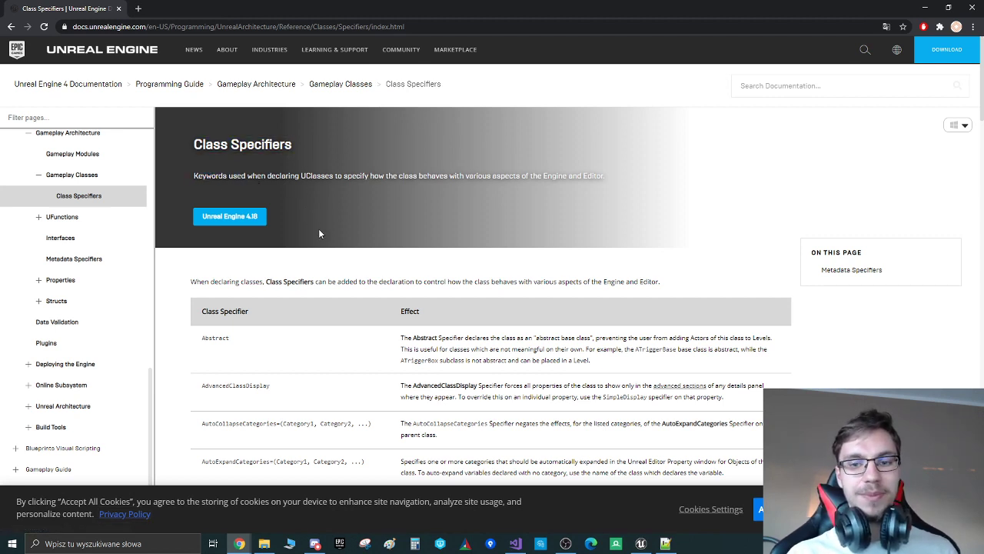
- Scroll the Class Specifiers table to its end and back up to its first entries
{"action": "scroll", "scroll_direction": "down", "scroll_amount": 3}
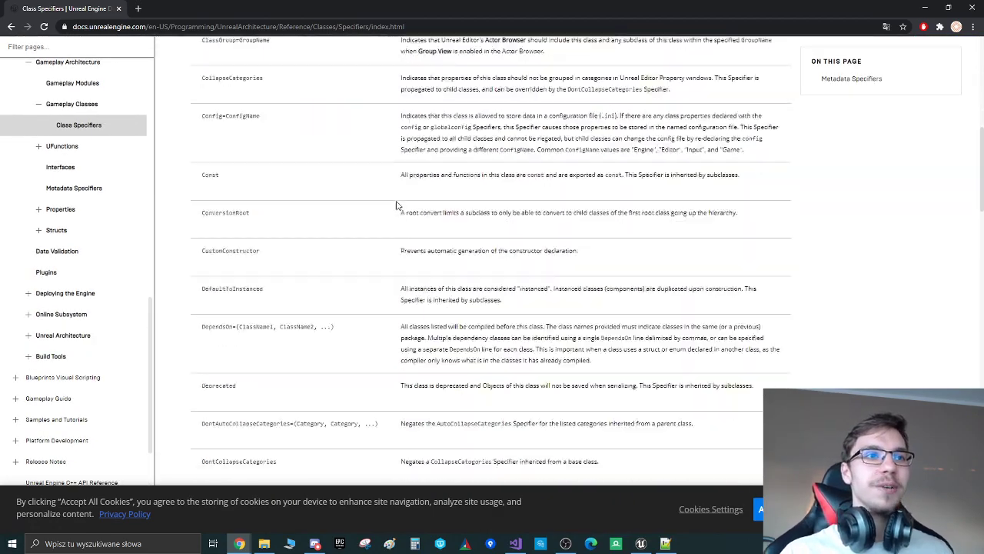
{"action": "scroll", "scroll_direction": "down", "scroll_amount": 3}
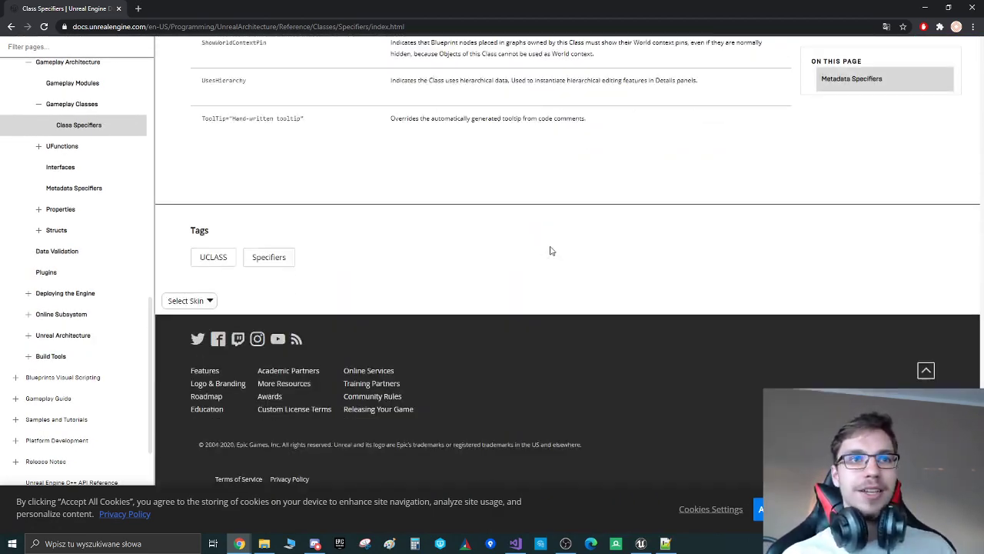
{"action": "scroll", "scroll_direction": "up", "scroll_amount": 3}
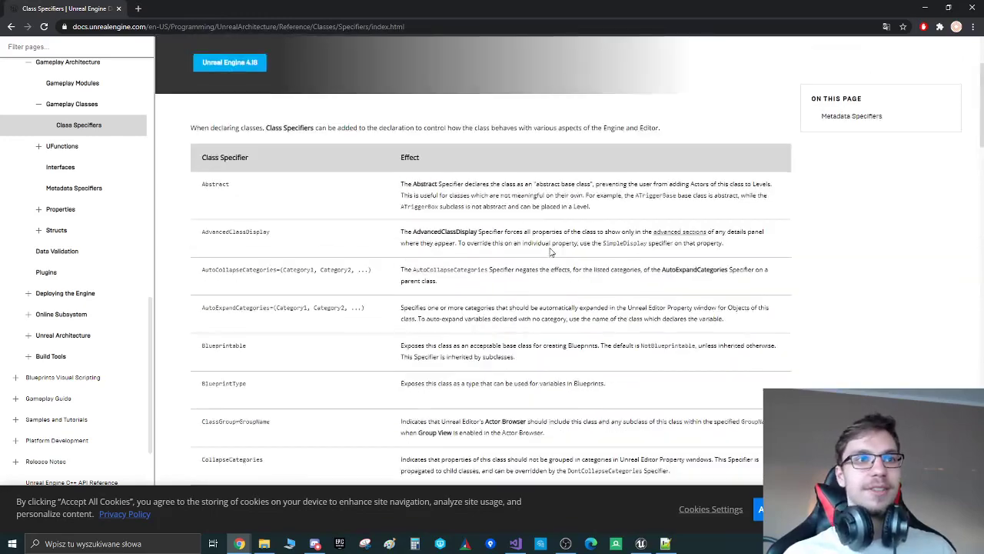
{"action": "scroll", "scroll_direction": "up", "scroll_amount": 3}
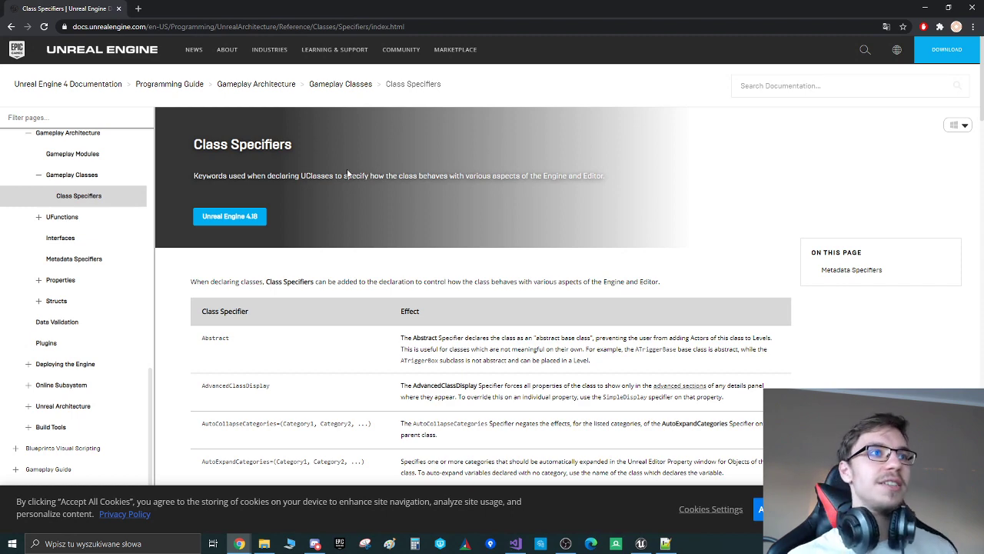
{"action": "scroll", "scroll_direction": "down", "scroll_amount": 3}
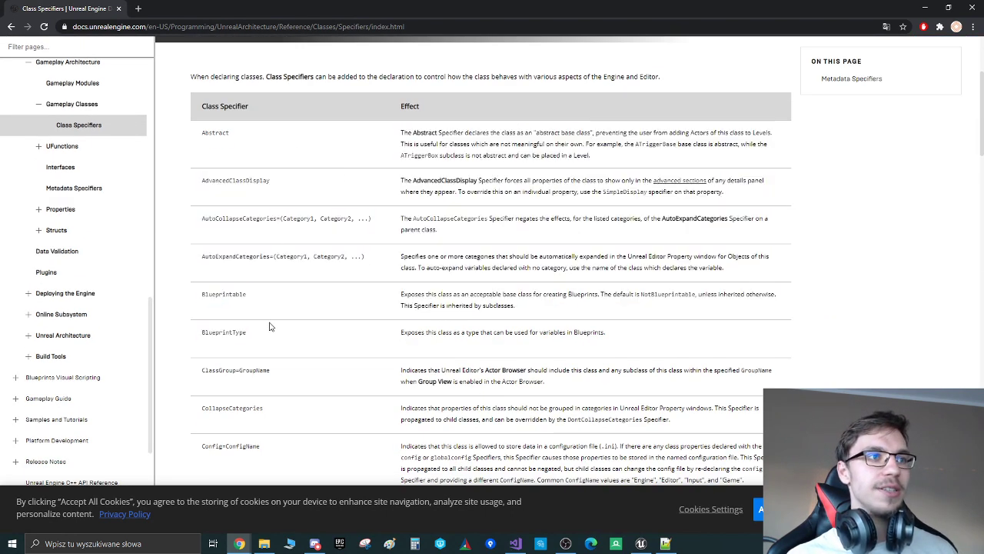
{"action": "mouse_move", "coordinate": [356, 303]}
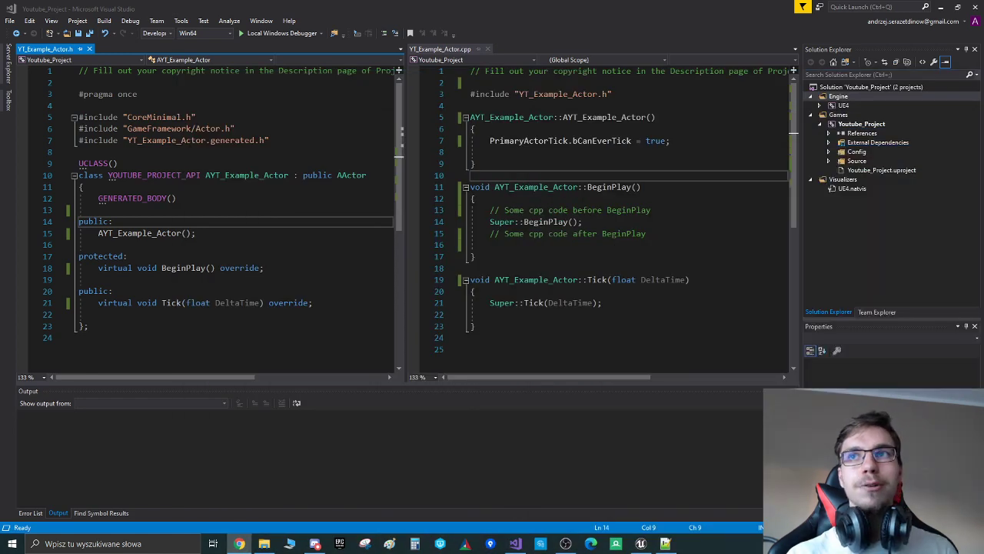
- Put the Blueprintable specifier inside UCLASS() in YT_Example_Actor.h and save it
{"action": "left_click", "coordinate": [116, 163]}
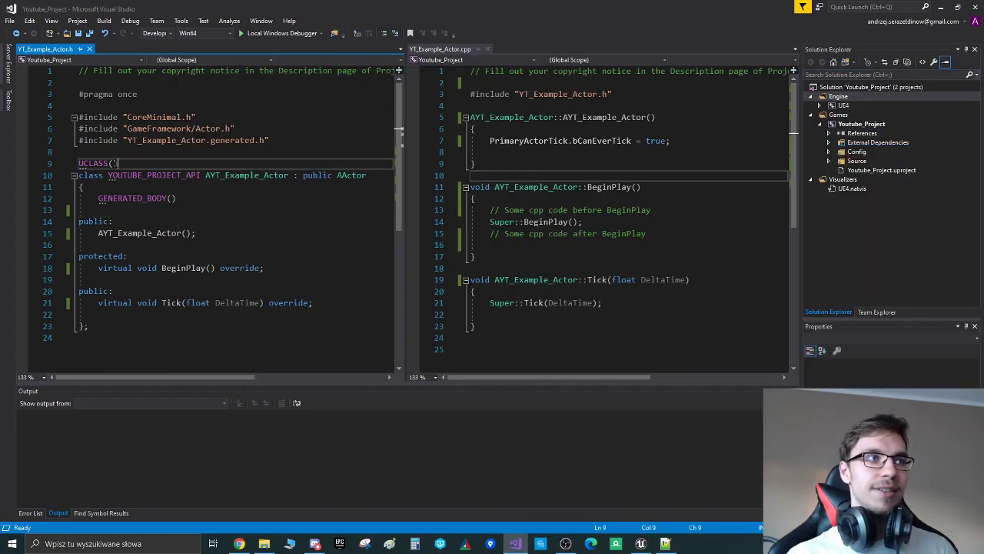
{"action": "type", "text": "Blueprintable"}
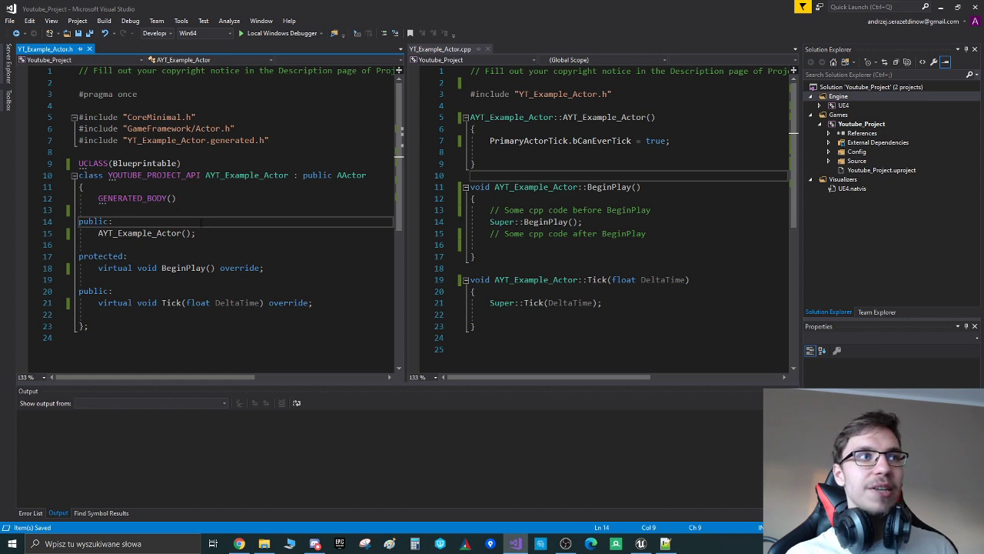
{"action": "double_click", "coordinate": [144, 163]}
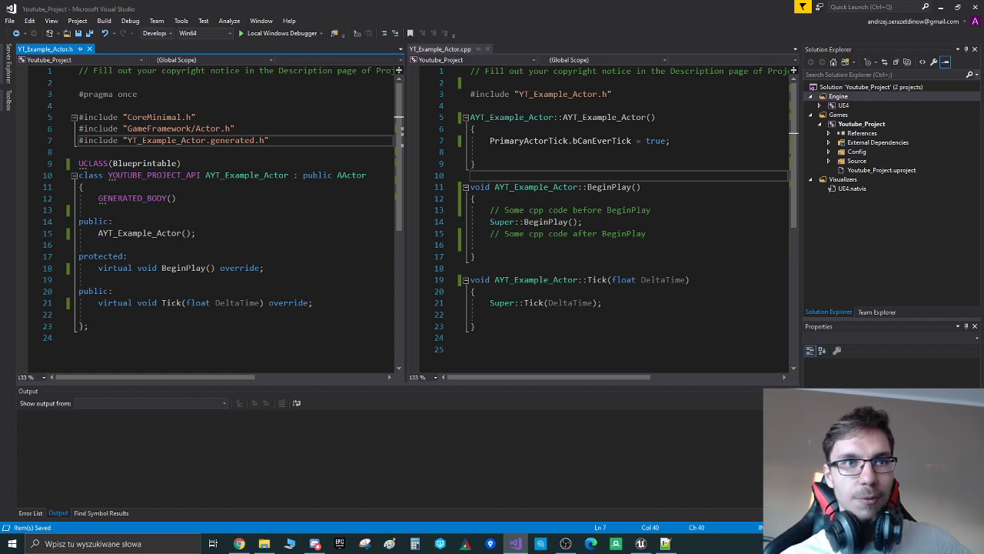
{"action": "left_click", "coordinate": [475, 198]}
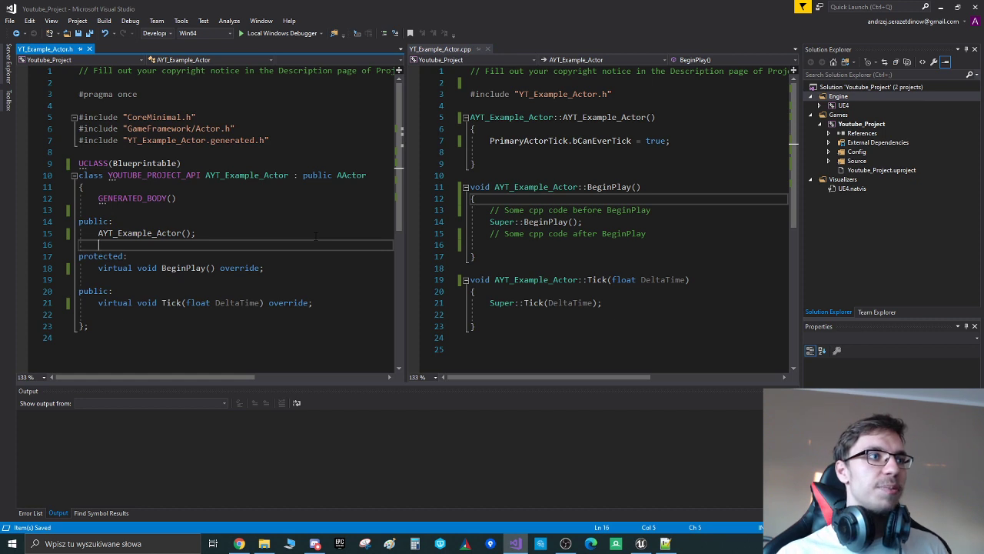
- Add the member declaration 'AActor* SomeGuy;' on a new line below the constructor
{"action": "key", "text": "Enter"}
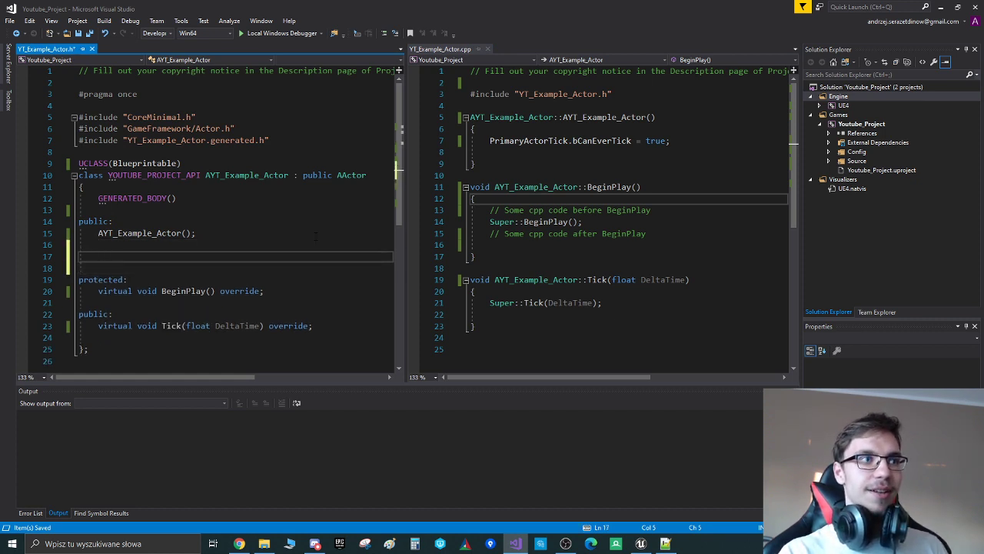
{"action": "type", "text": "AA"}
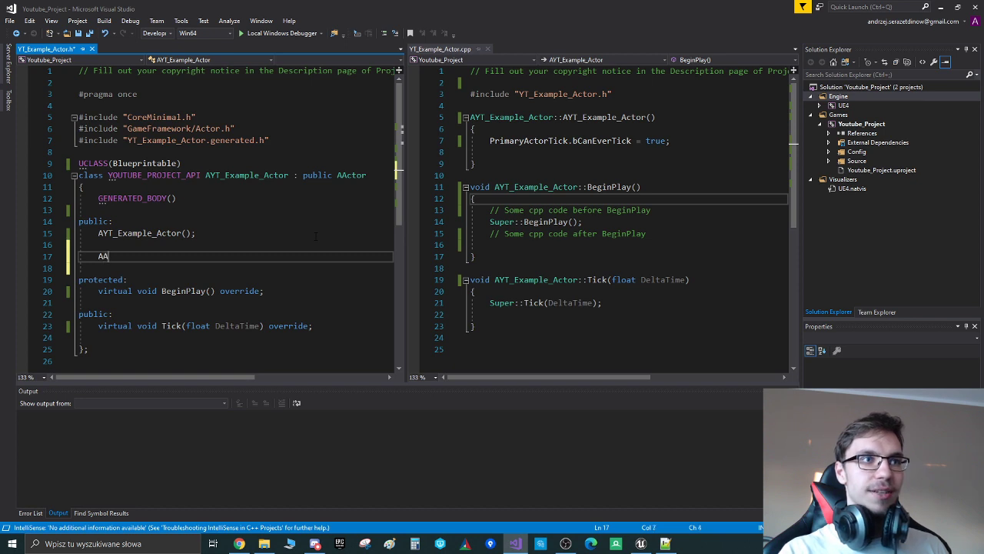
{"action": "type", "text": "ctor"}
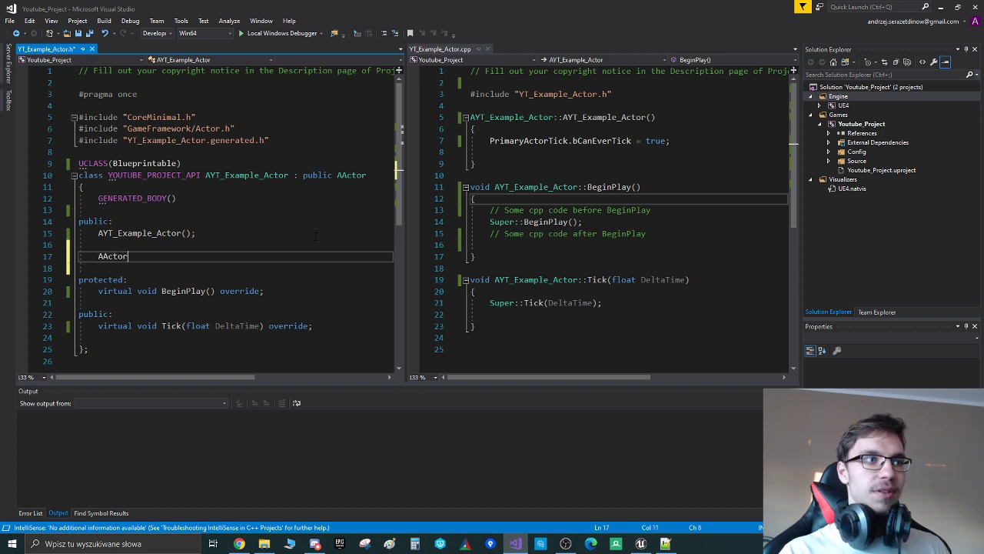
{"action": "type", "text": "*"}
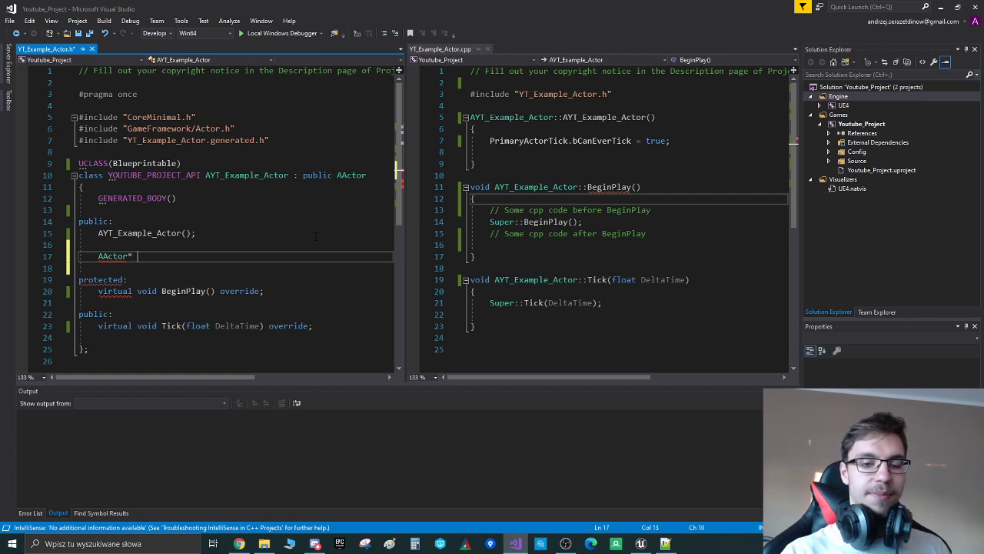
{"action": "type", "text": "SomeGuy"}
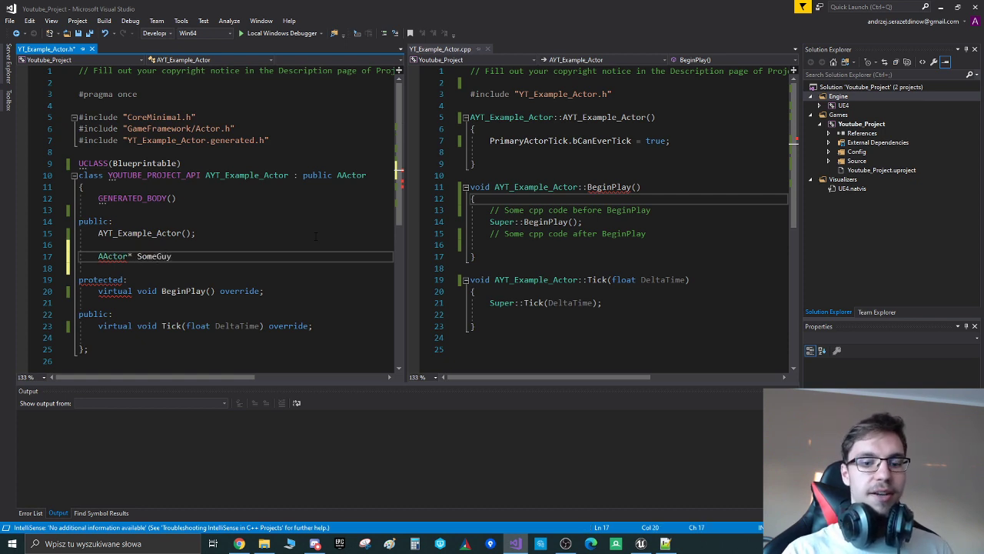
{"action": "type", "text": ";"}
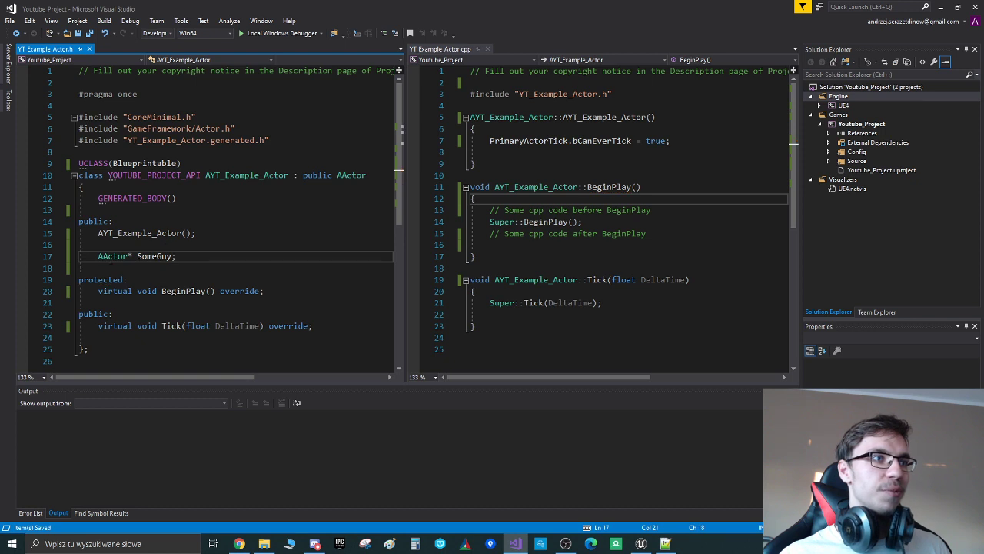
- Look up AActor's definitions and scroll its class declaration before returning to YT_Example_Actor.h
{"action": "double_click", "coordinate": [352, 175]}
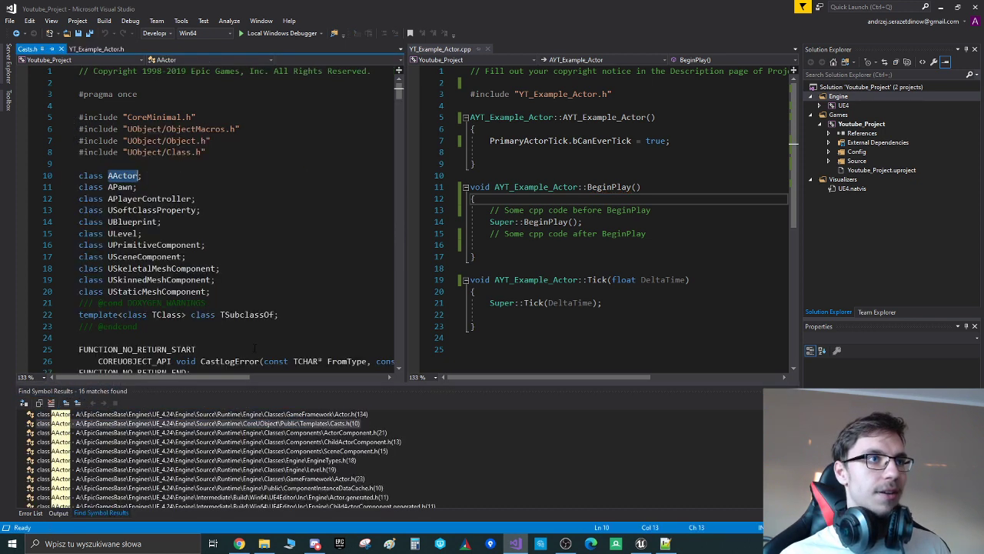
{"action": "scroll", "scroll_direction": "down", "scroll_amount": 3}
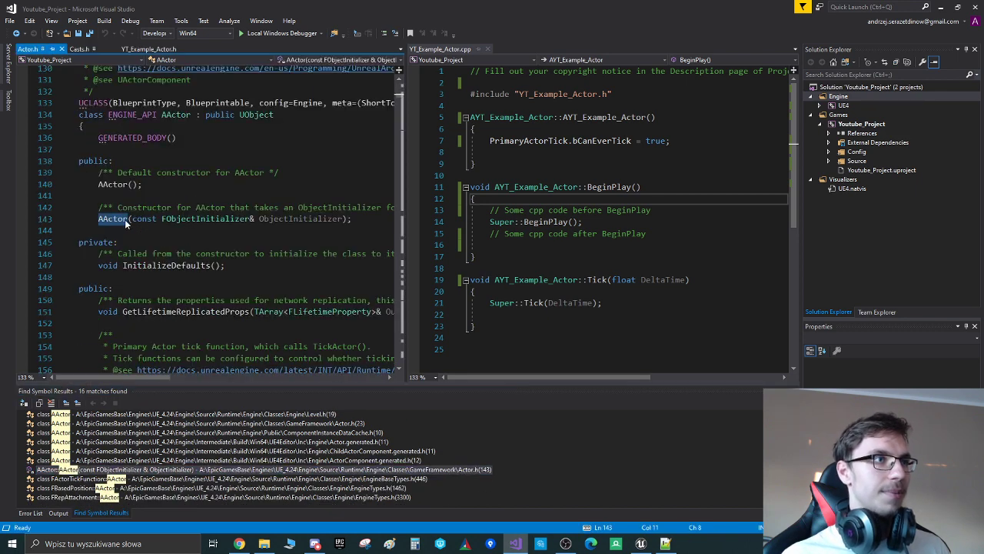
{"action": "scroll", "scroll_direction": "down", "scroll_amount": 3}
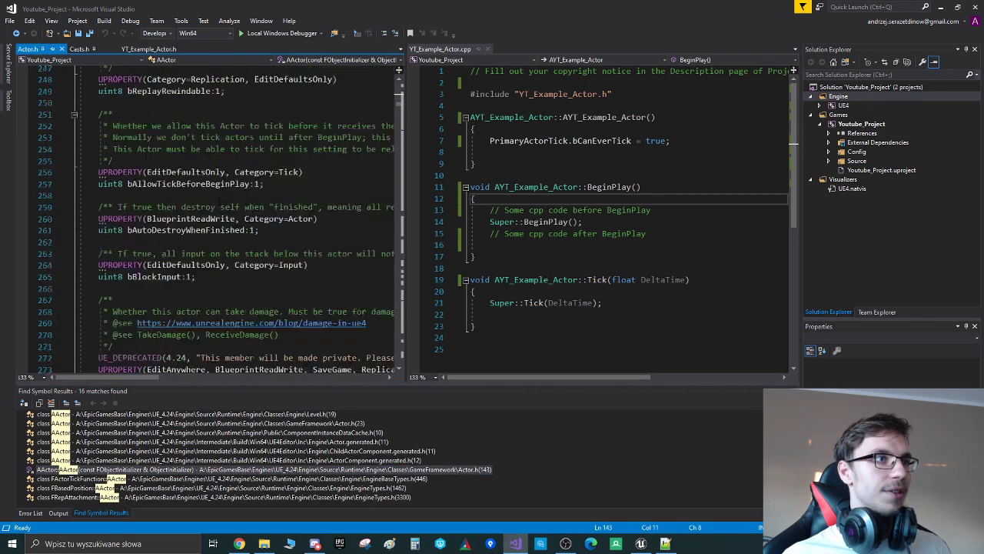
{"action": "scroll", "scroll_direction": "down", "scroll_amount": 3}
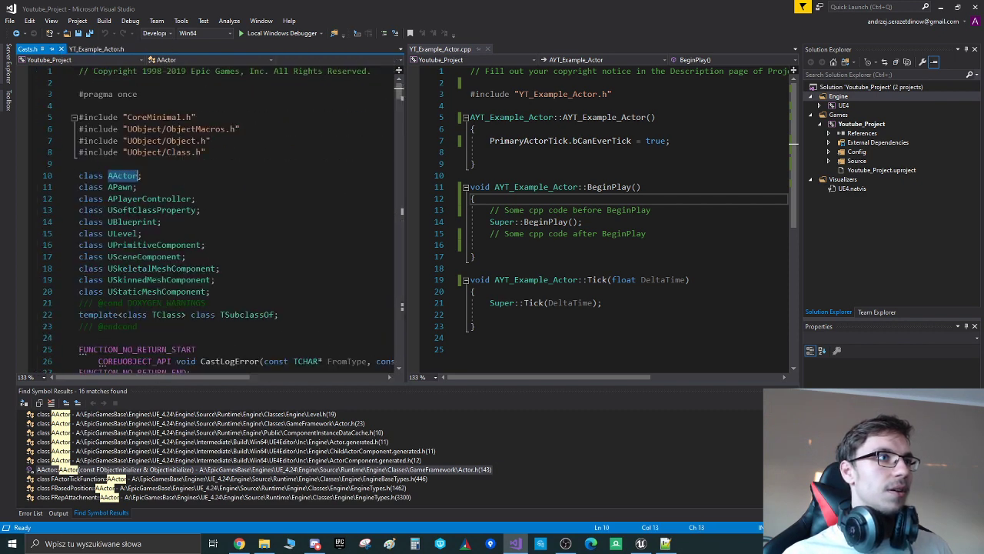
{"action": "left_click", "coordinate": [46, 48]}
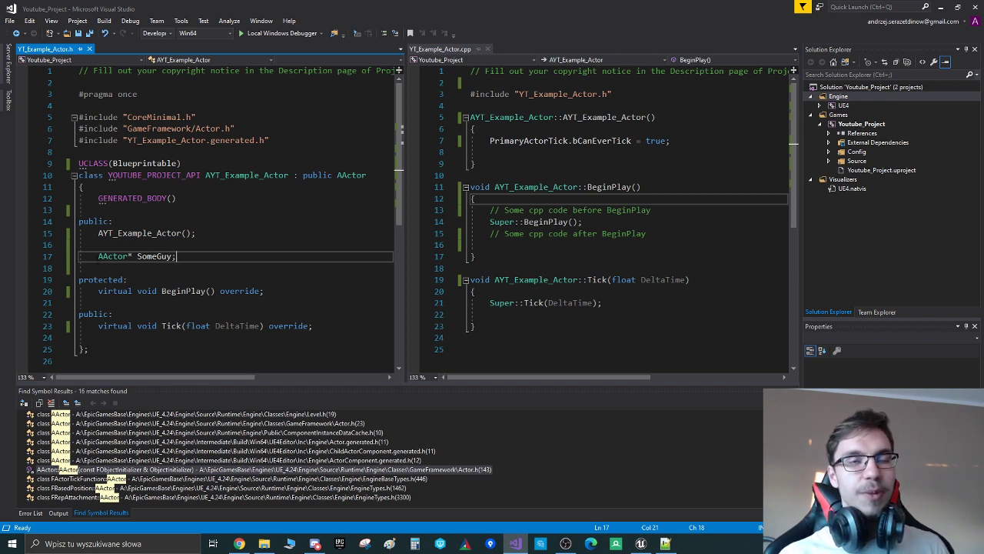
- Write UPROPERTY() above AActor* SomeGuy and select the macro to look it up
{"action": "type", "text": "URP"}
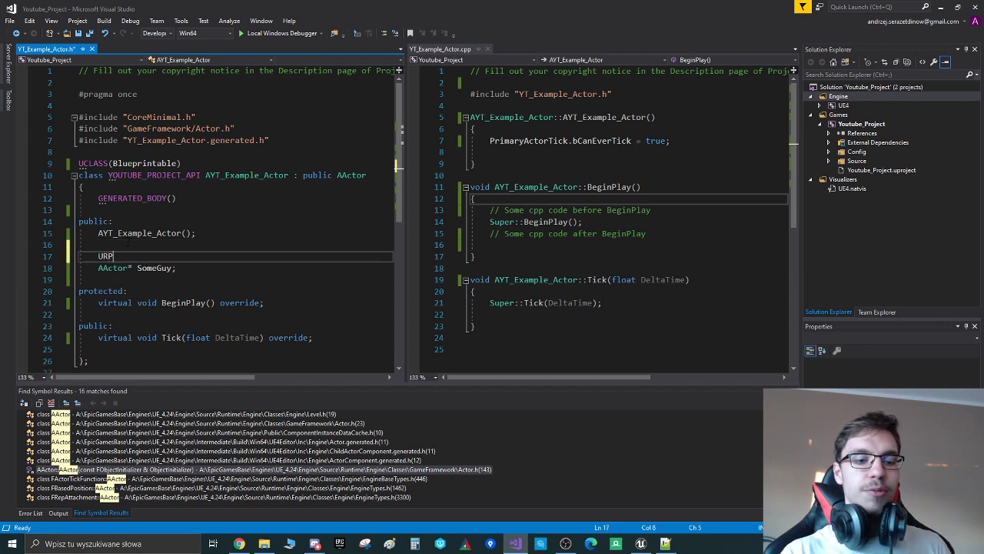
{"action": "type", "text": "OEPRTY()"}
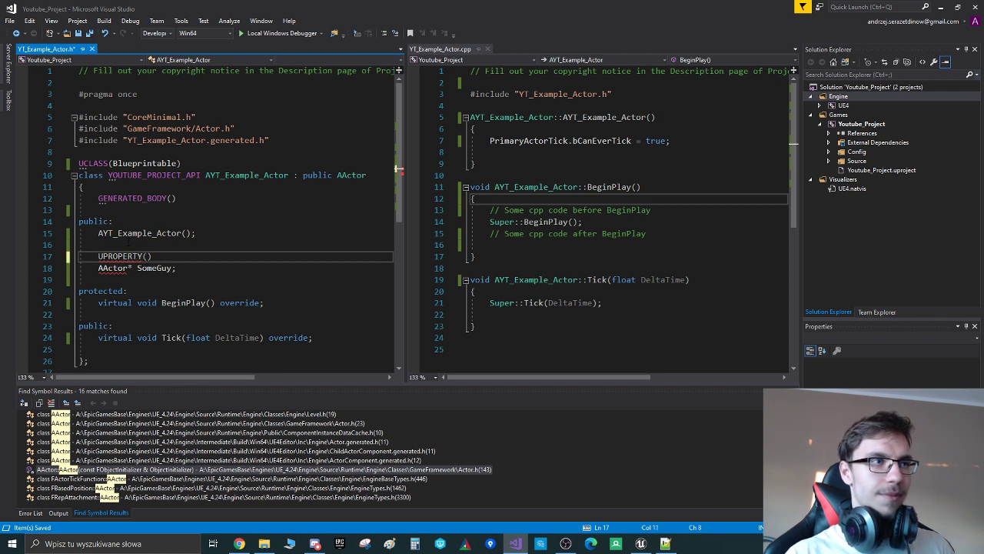
{"action": "double_click", "coordinate": [120, 256]}
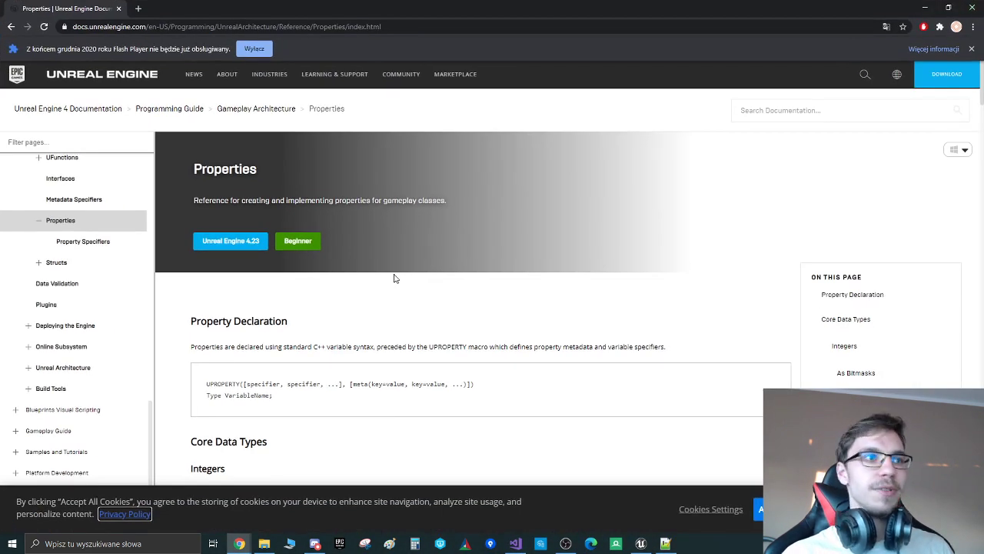
{"action": "scroll", "scroll_direction": "down", "scroll_amount": 3}
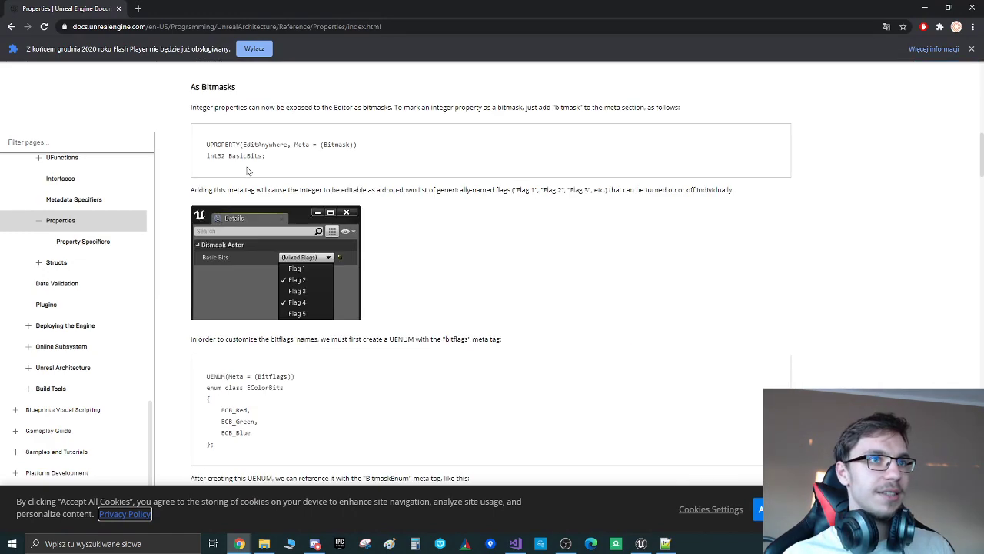
{"action": "scroll", "scroll_direction": "down", "scroll_amount": 3}
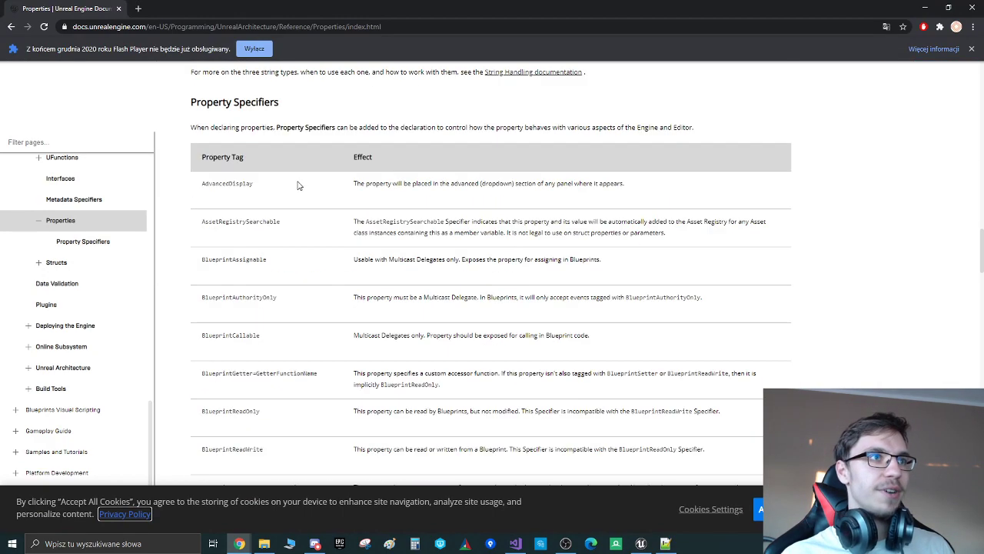
{"action": "scroll", "scroll_direction": "down", "scroll_amount": 3}
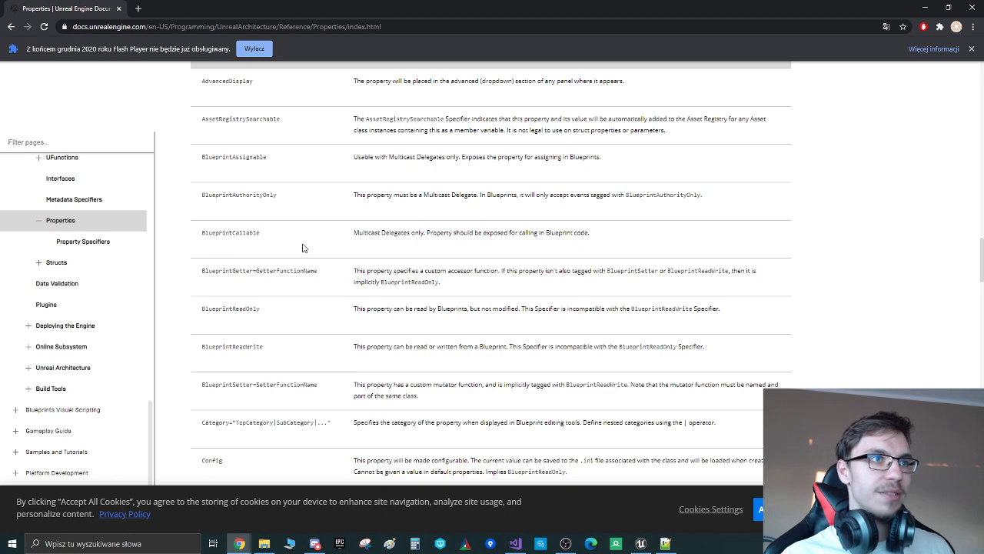
{"action": "scroll", "scroll_direction": "up", "scroll_amount": 3}
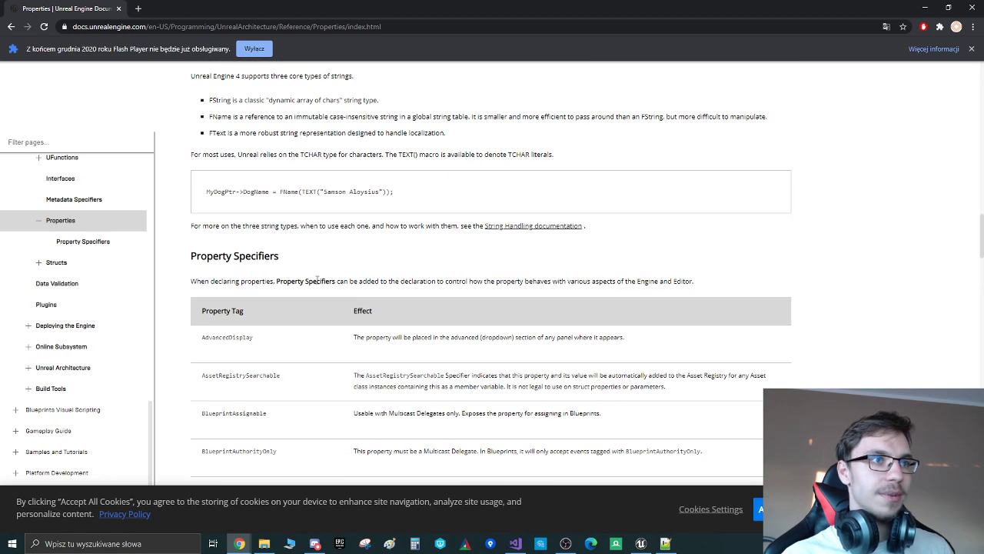
{"action": "scroll", "scroll_direction": "down", "scroll_amount": 3}
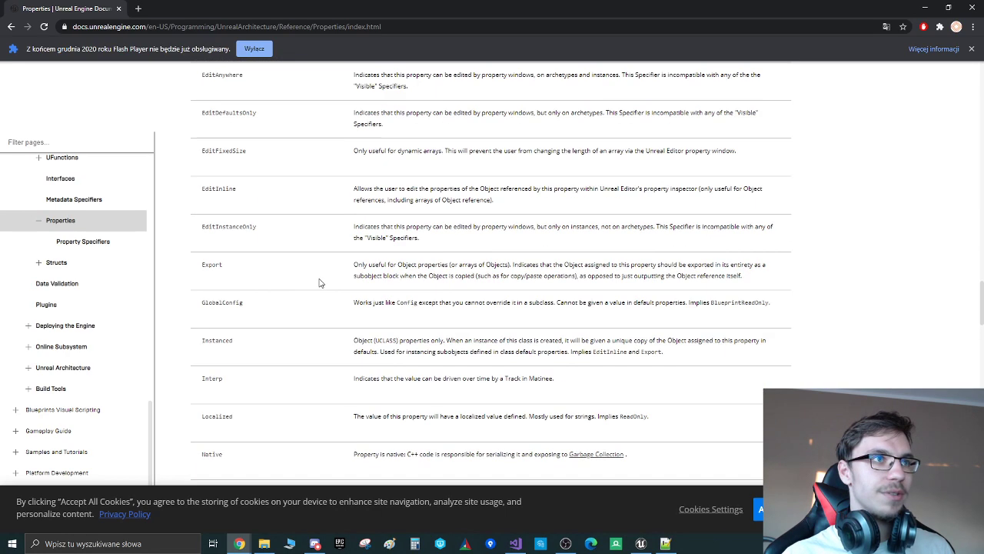
{"action": "scroll", "scroll_direction": "up", "scroll_amount": 3}
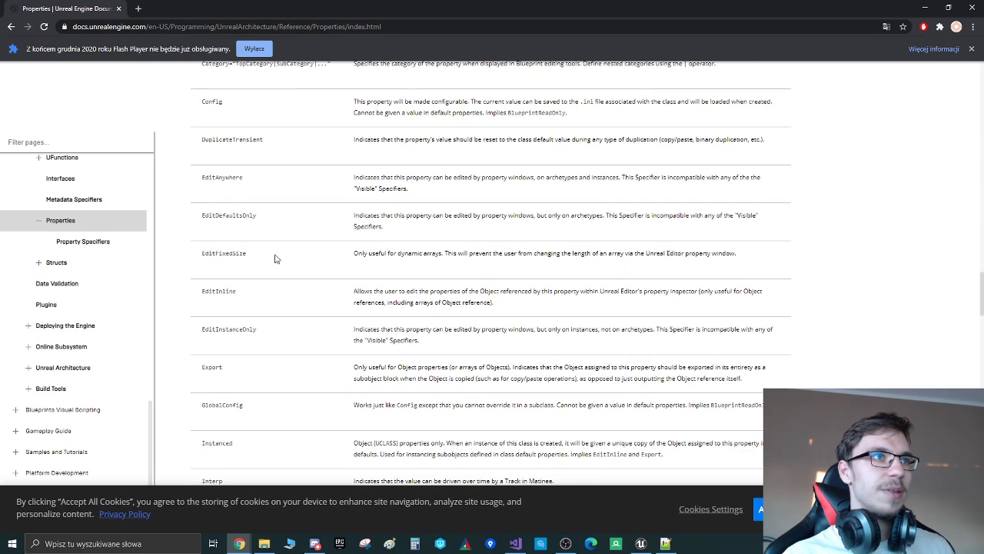
{"action": "scroll", "scroll_direction": "up", "scroll_amount": 3}
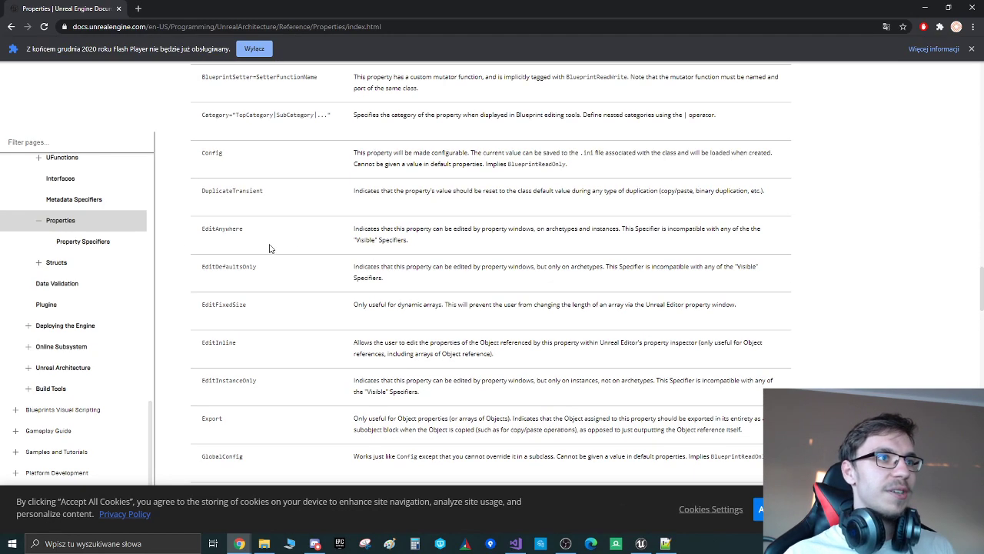
{"action": "scroll", "scroll_direction": "down", "scroll_amount": 3}
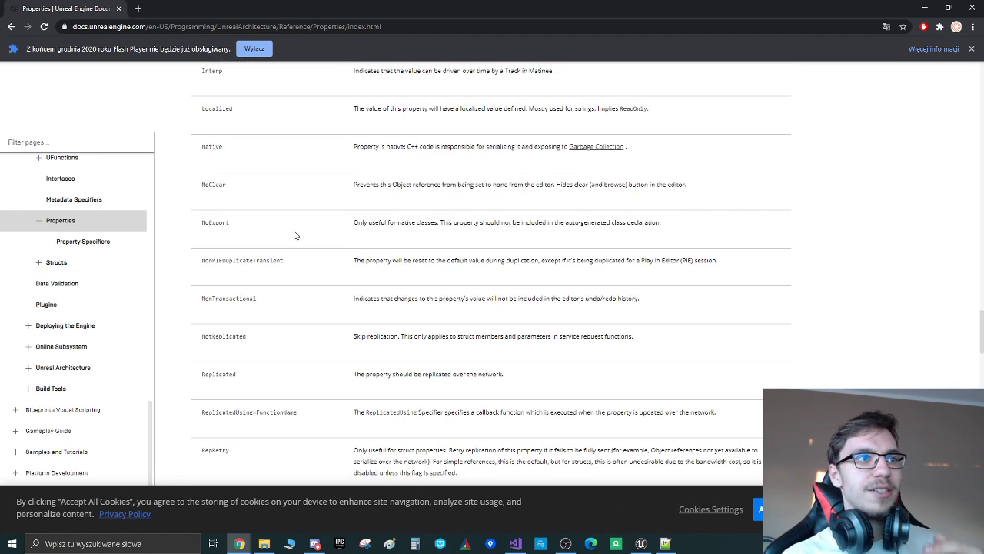
{"action": "scroll", "scroll_direction": "down", "scroll_amount": 3}
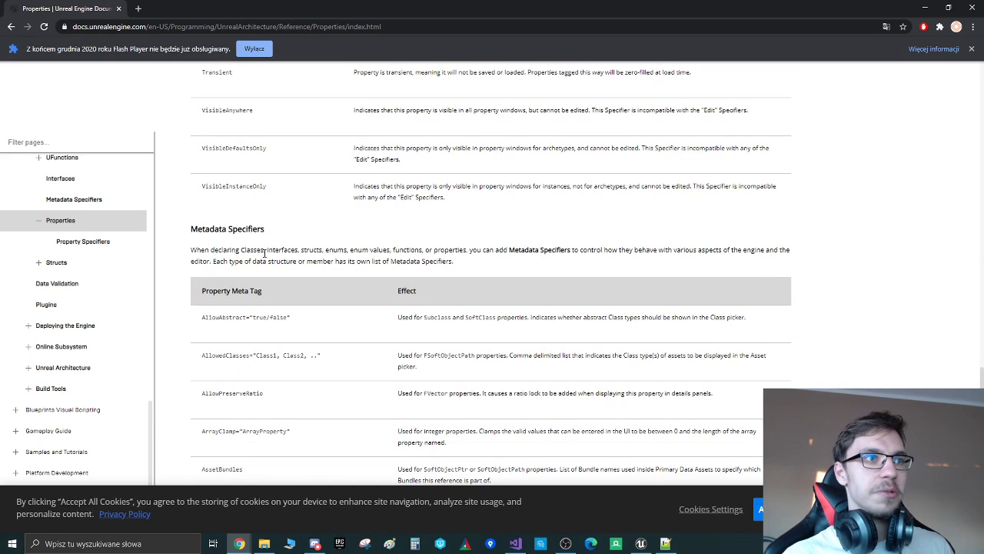
{"action": "scroll", "scroll_direction": "up", "scroll_amount": 3}
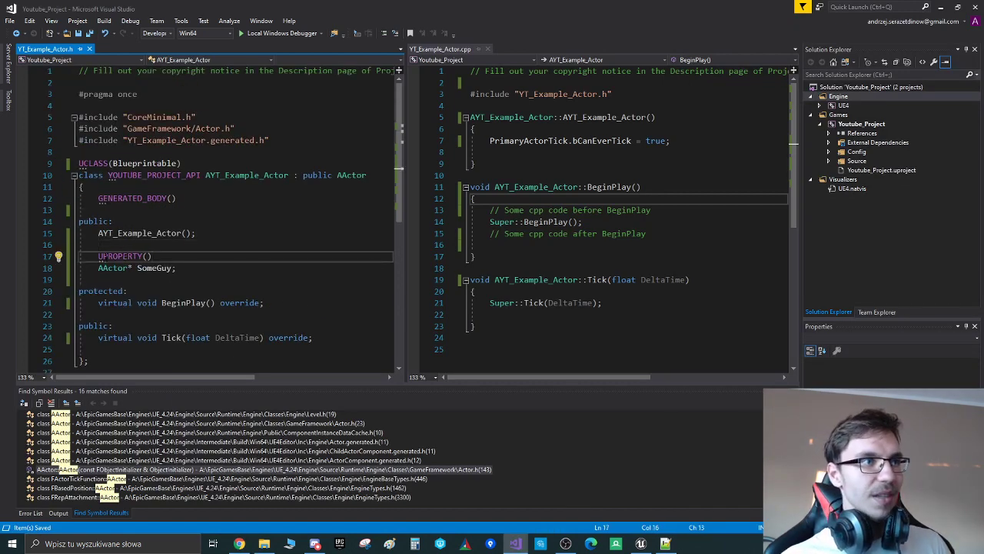
- Select the UPROPERTY() line above SomeGuy and start removing it
{"action": "double_click", "coordinate": [154, 268]}
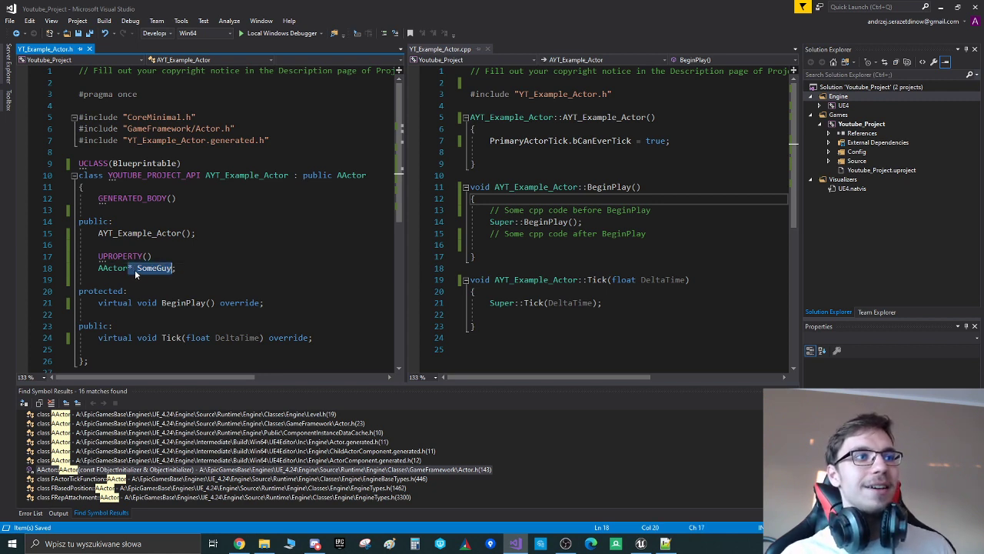
{"action": "double_click", "coordinate": [113, 268]}
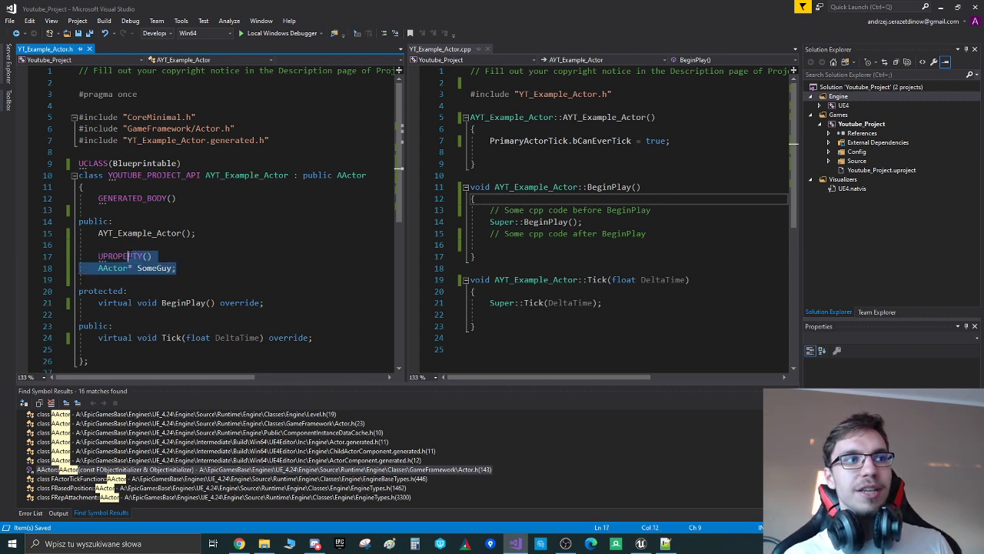
{"action": "left_click", "coordinate": [120, 256]}
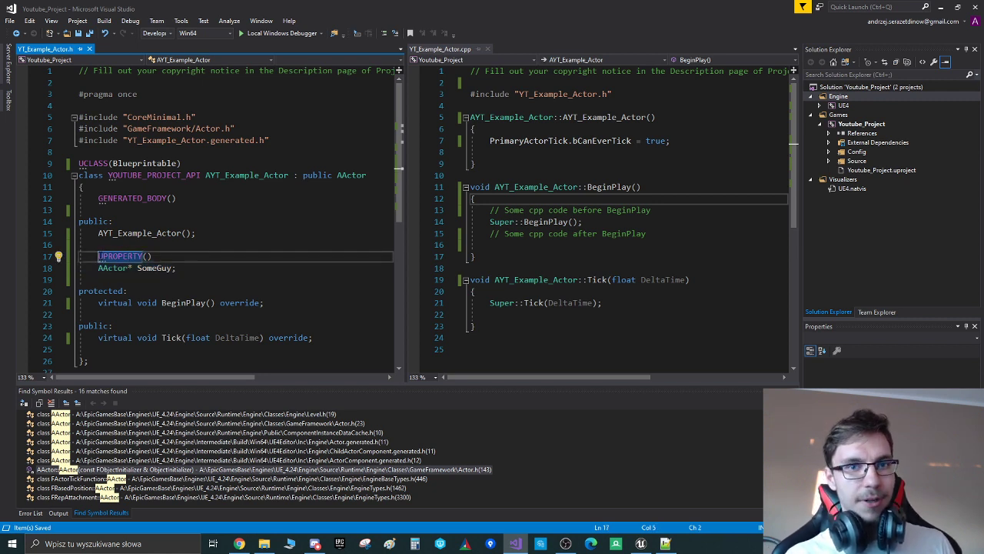
{"action": "left_click", "coordinate": [149, 256]}
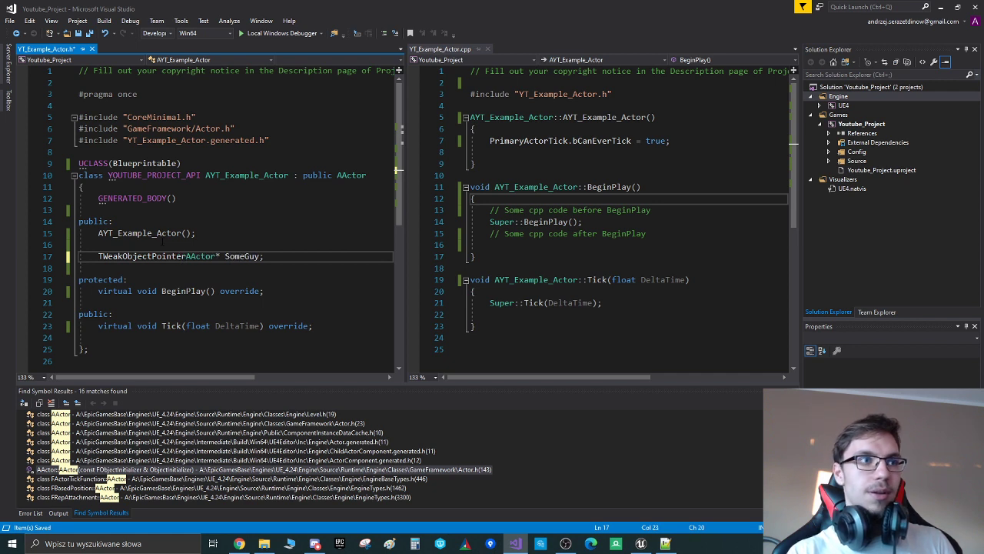
- Change SomeGuy's type to TWeakObjectPtr<AActor> and look up TWeakObjectPtr's definition
{"action": "type", "text": "<AActor>"}
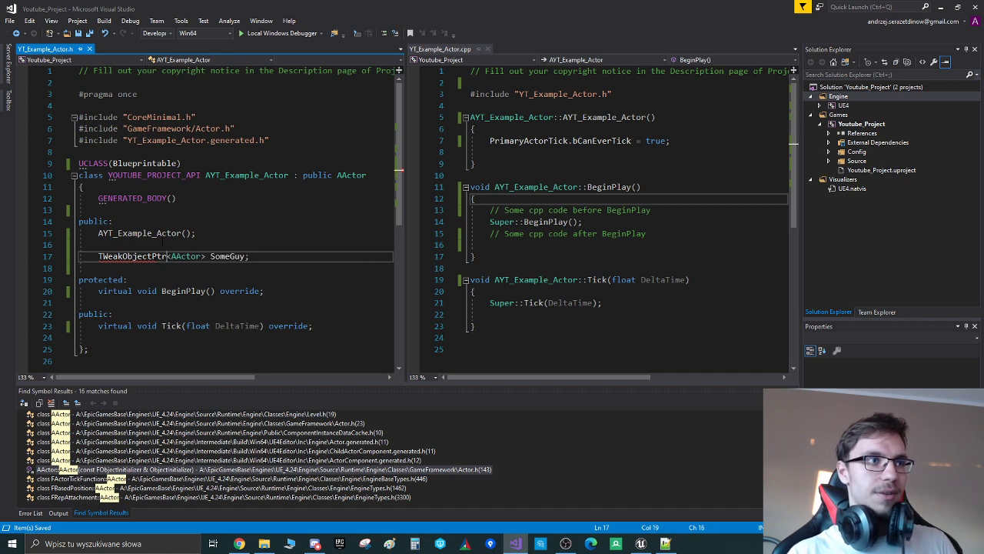
{"action": "double_click", "coordinate": [133, 256]}
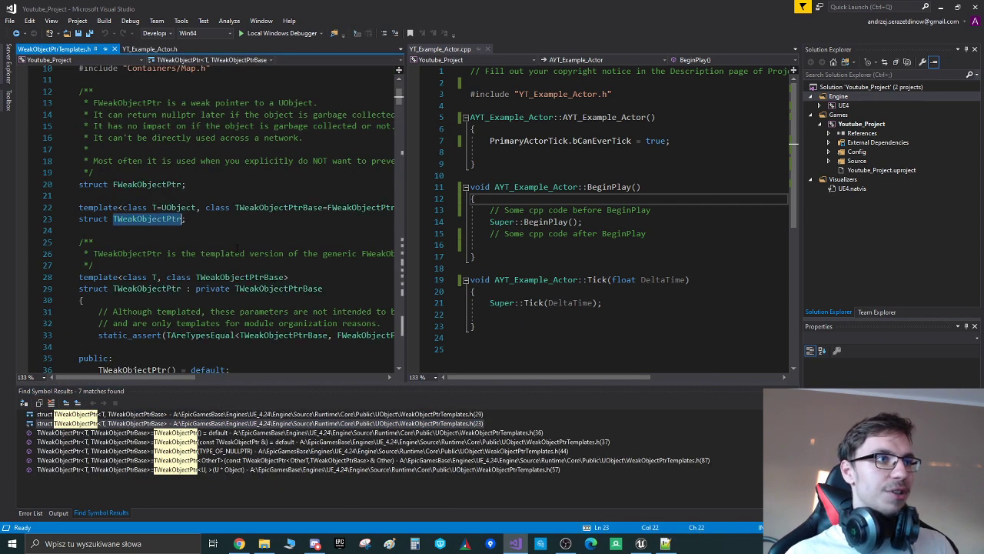
- Scroll through TWeakObjectPtr's constructors and the FORCEINLINE definition, then close Platform.h
{"action": "left_click", "coordinate": [288, 432]}
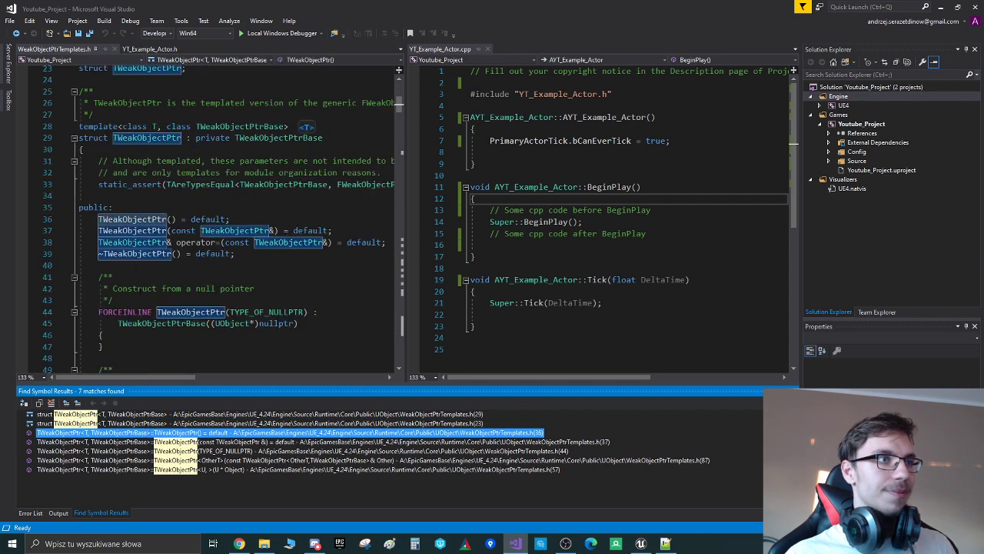
{"action": "scroll", "scroll_direction": "down", "scroll_amount": 3}
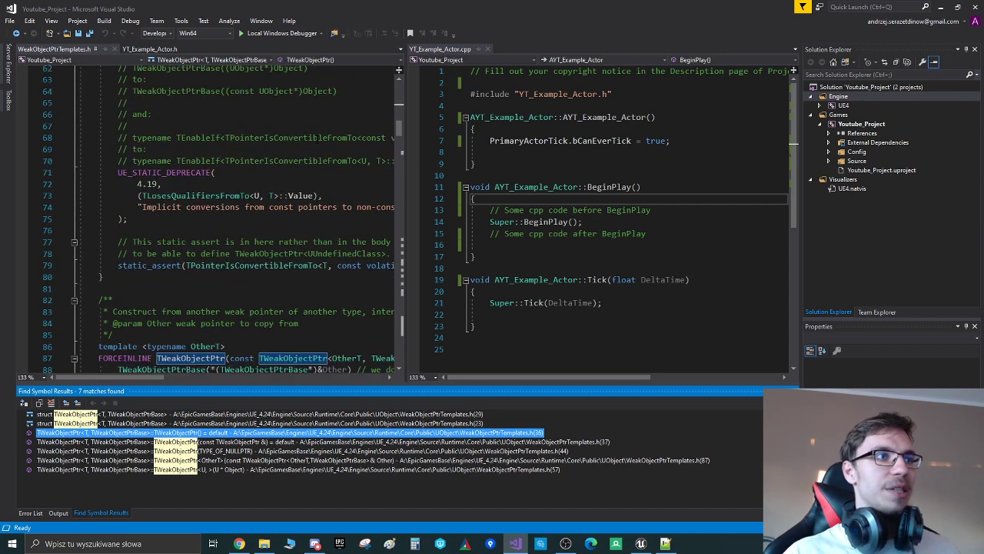
{"action": "scroll", "scroll_direction": "down", "scroll_amount": 3}
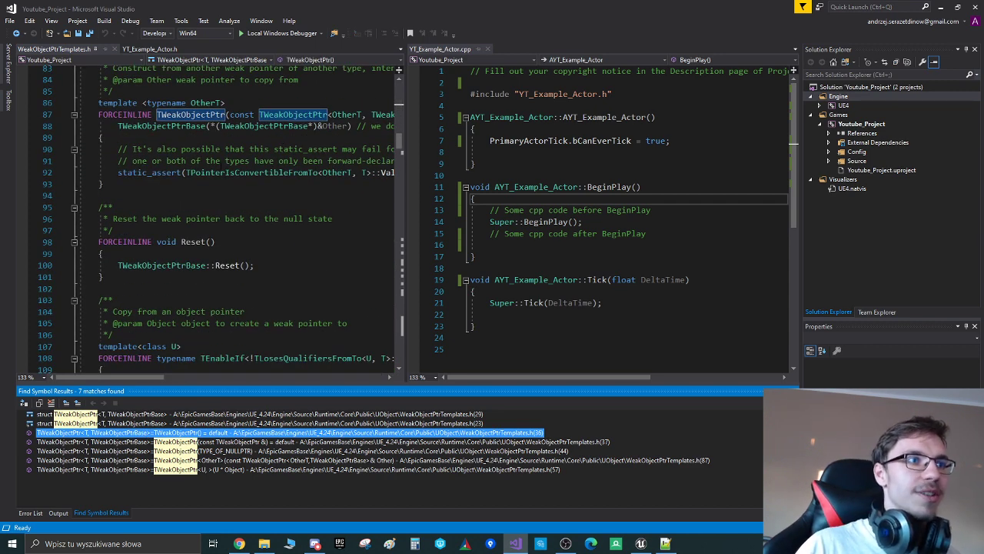
{"action": "scroll", "scroll_direction": "down", "scroll_amount": 3}
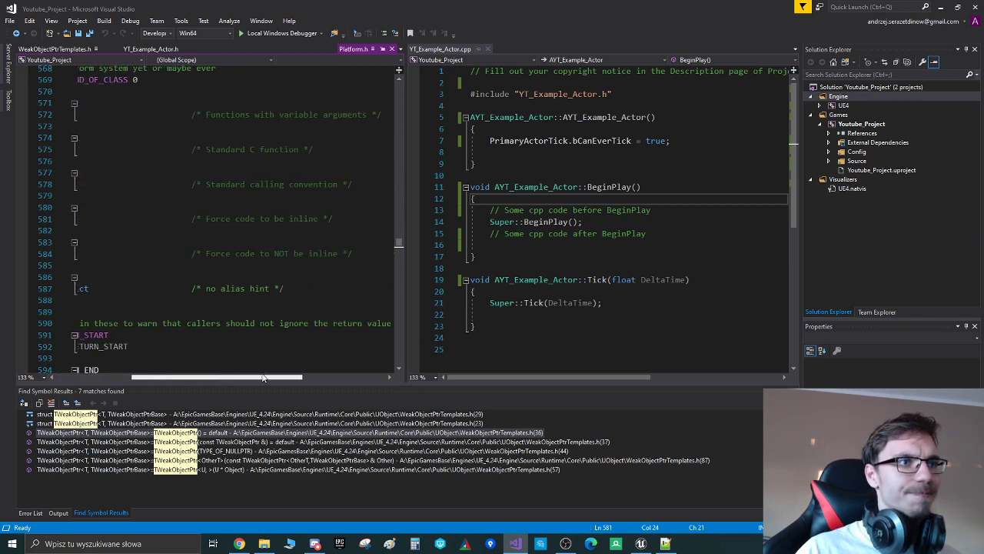
{"action": "scroll", "scroll_direction": "down", "scroll_amount": 3}
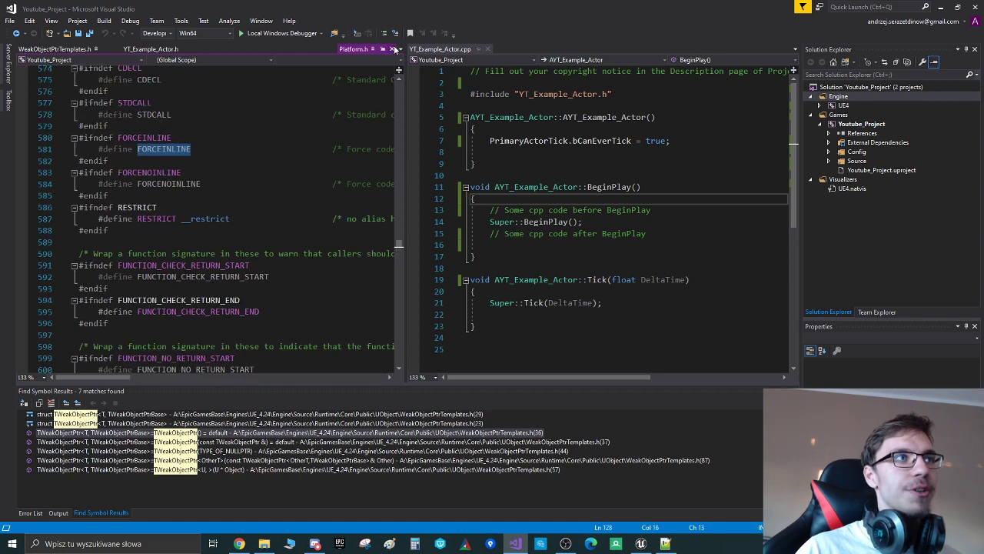
{"action": "left_click", "coordinate": [150, 48]}
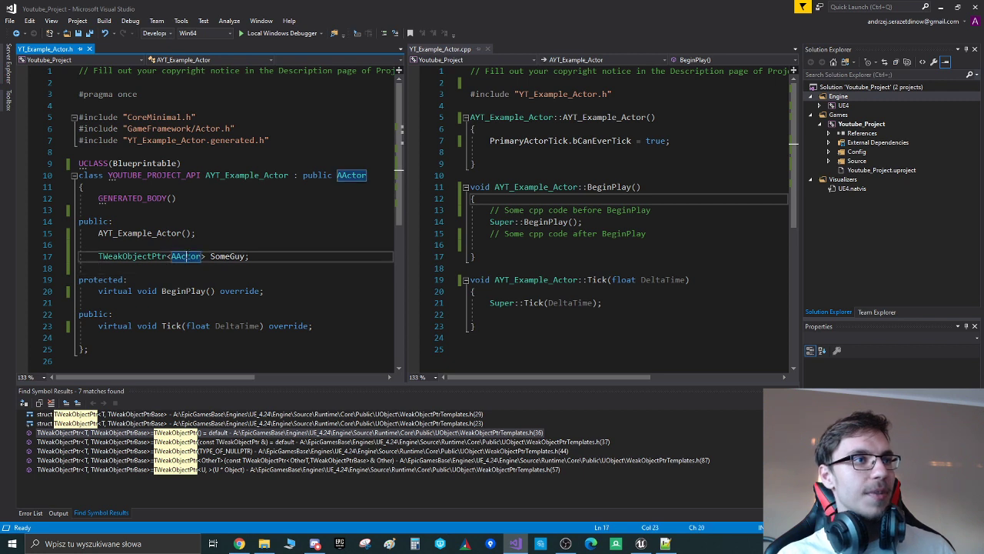
- Restore 'UPROPERTY() AActor* SomeGuy;' in place of the weak pointer and save the header
{"action": "double_click", "coordinate": [131, 256]}
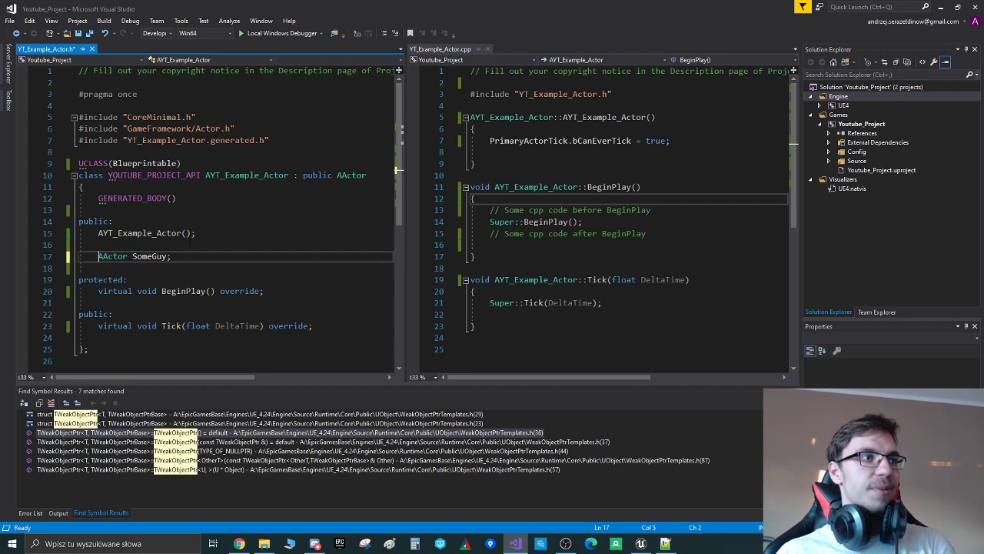
{"action": "double_click", "coordinate": [112, 256]}
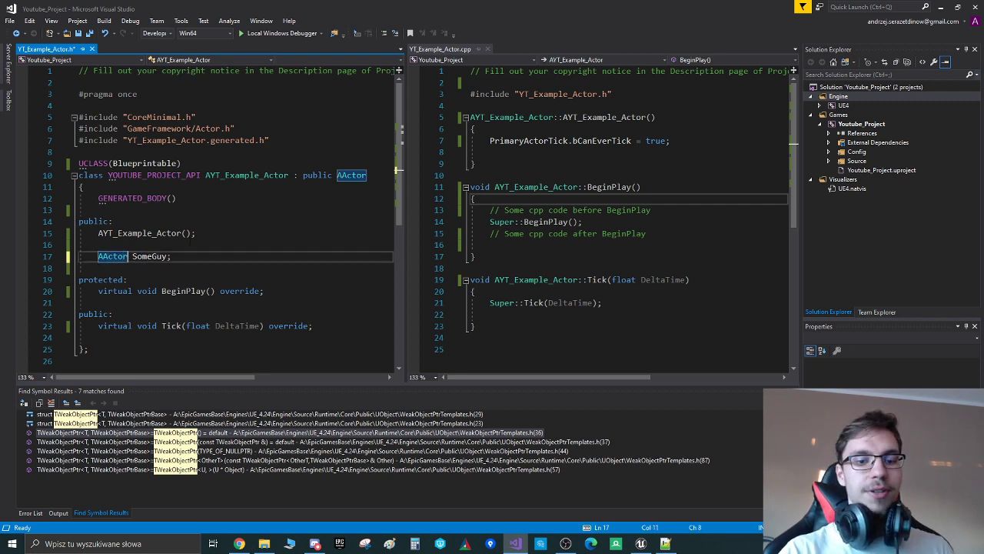
{"action": "type", "text": "URPOEPR"}
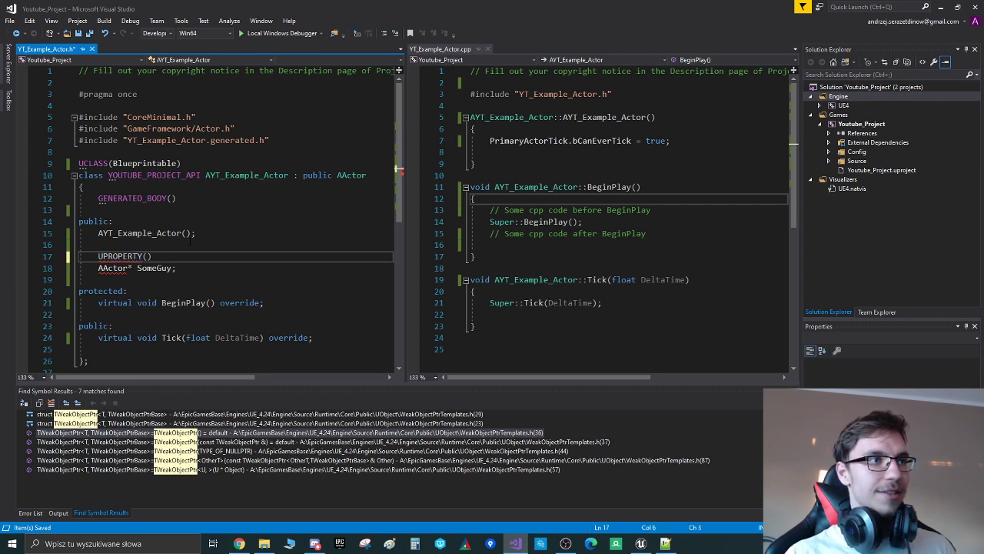
{"action": "double_click", "coordinate": [153, 268]}
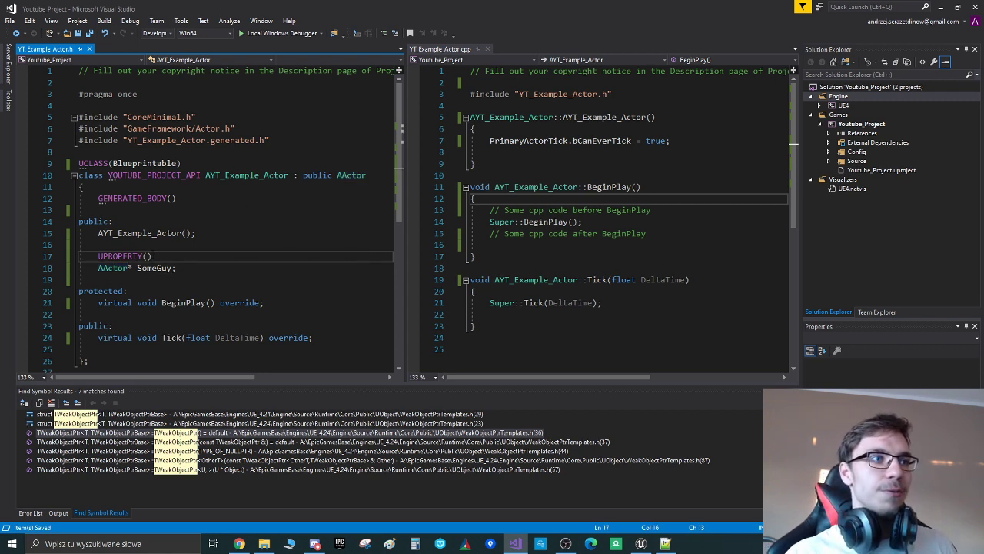
- Switch the build configuration to DebugGame Editor and close the running Unreal Editor
{"action": "left_click", "coordinate": [153, 268]}
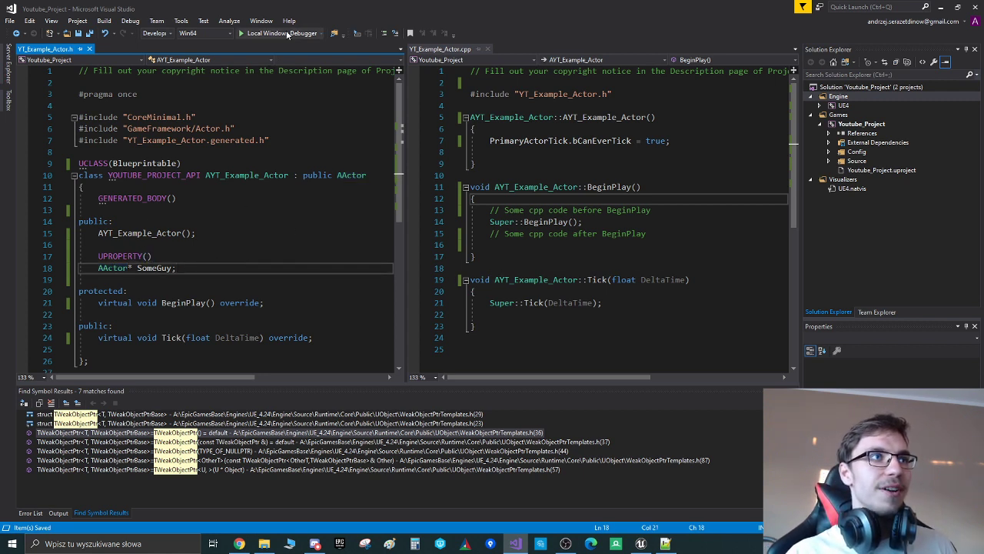
{"action": "left_click", "coordinate": [155, 33]}
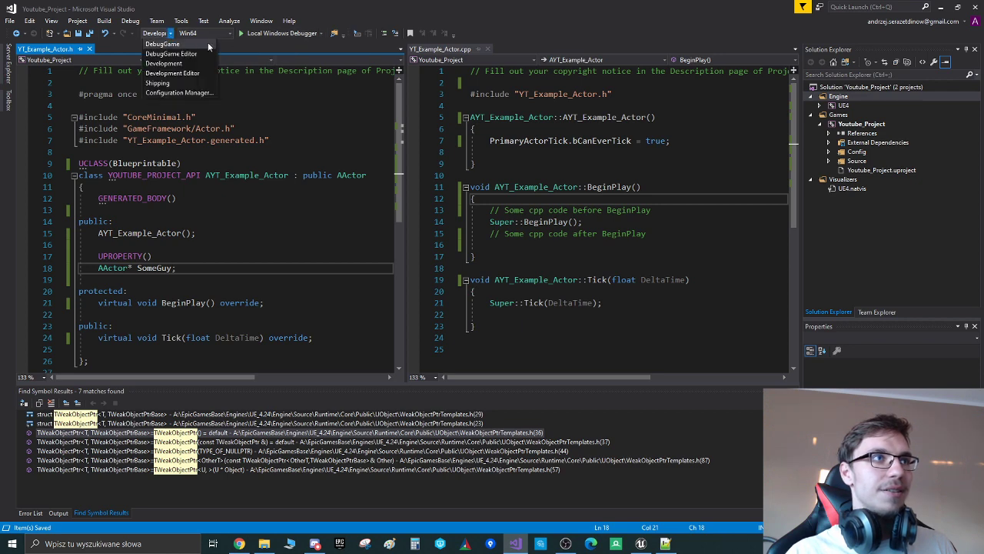
{"action": "left_click", "coordinate": [163, 44]}
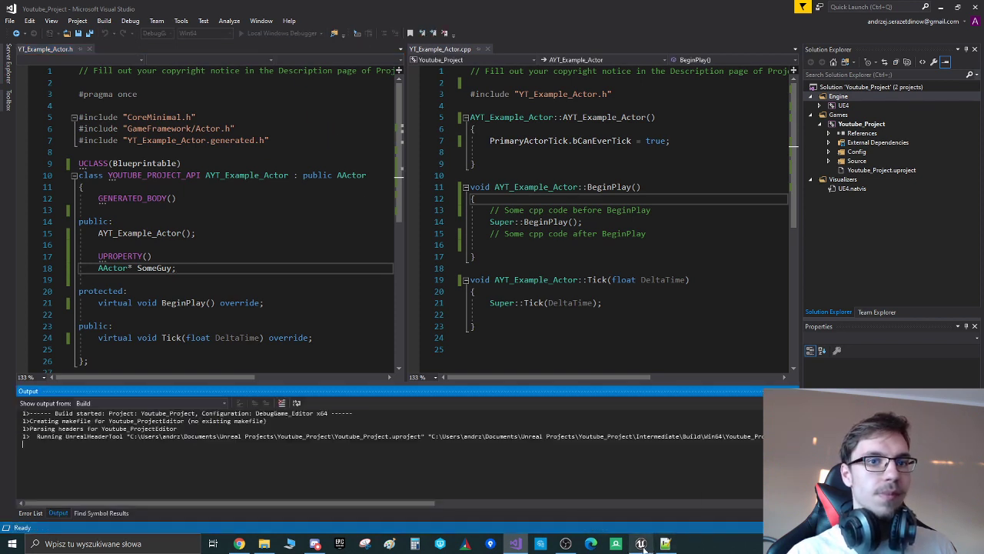
{"action": "left_click", "coordinate": [640, 544]}
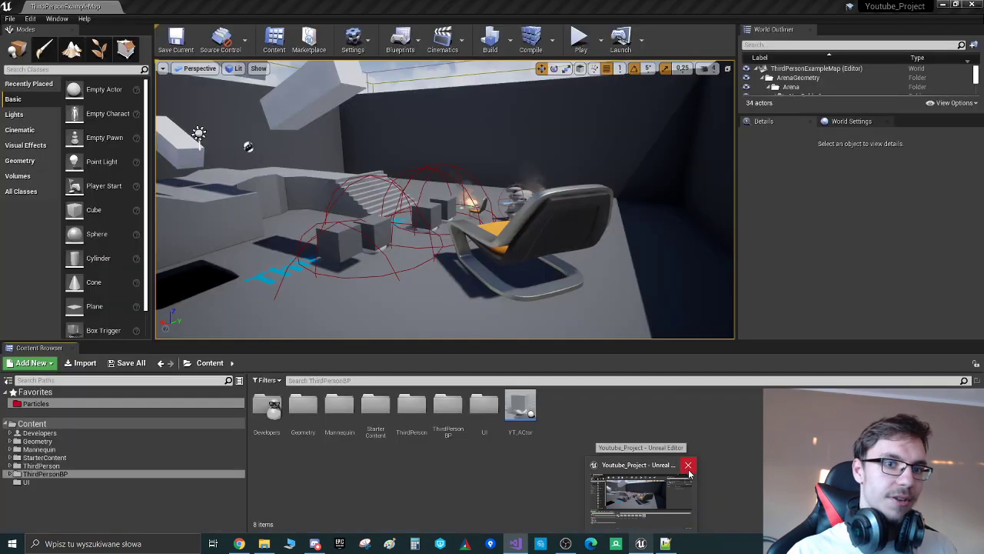
{"action": "left_click", "coordinate": [641, 492]}
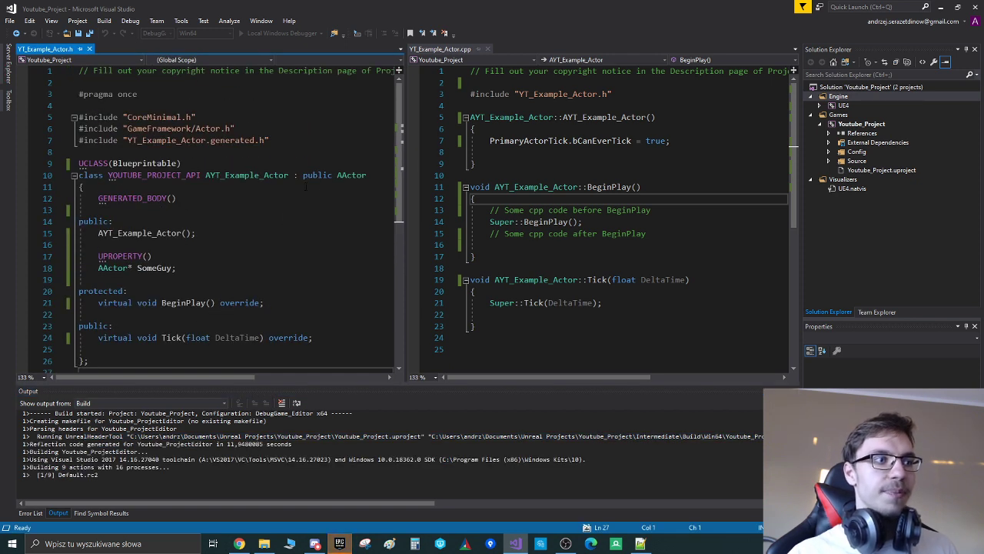
- Build Youtube_Project and launch the editor under the Local Windows Debugger
{"action": "left_click", "coordinate": [585, 302]}
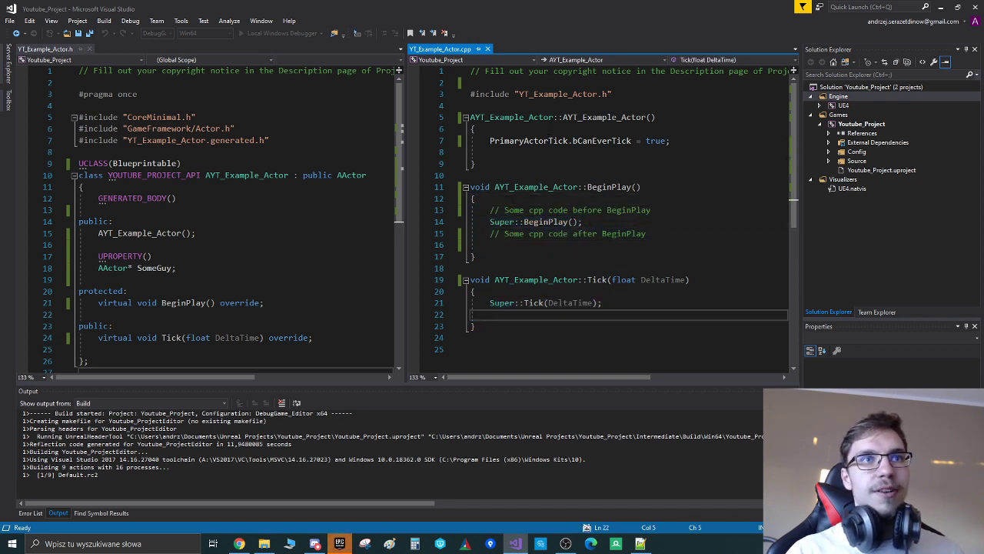
{"action": "double_click", "coordinate": [527, 141]}
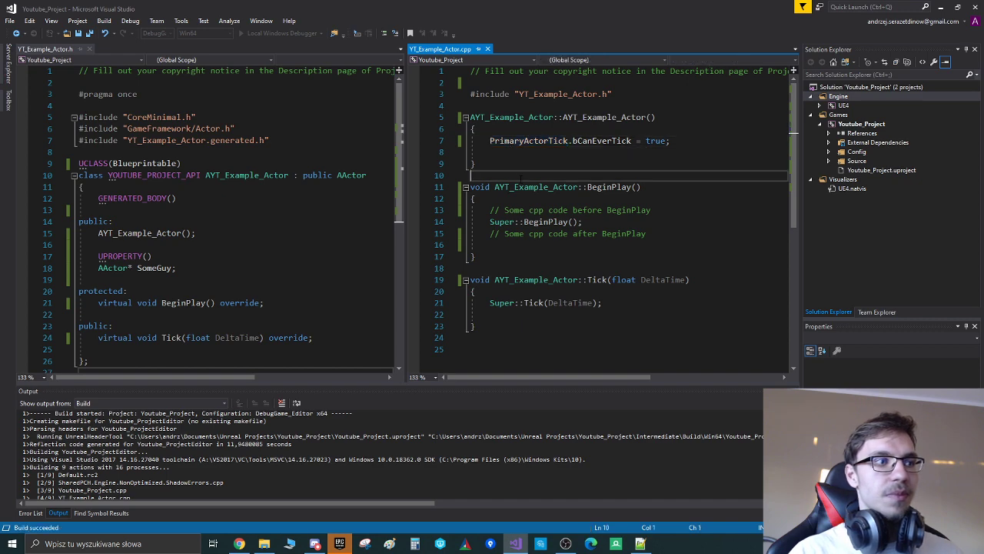
{"action": "left_click", "coordinate": [277, 33]}
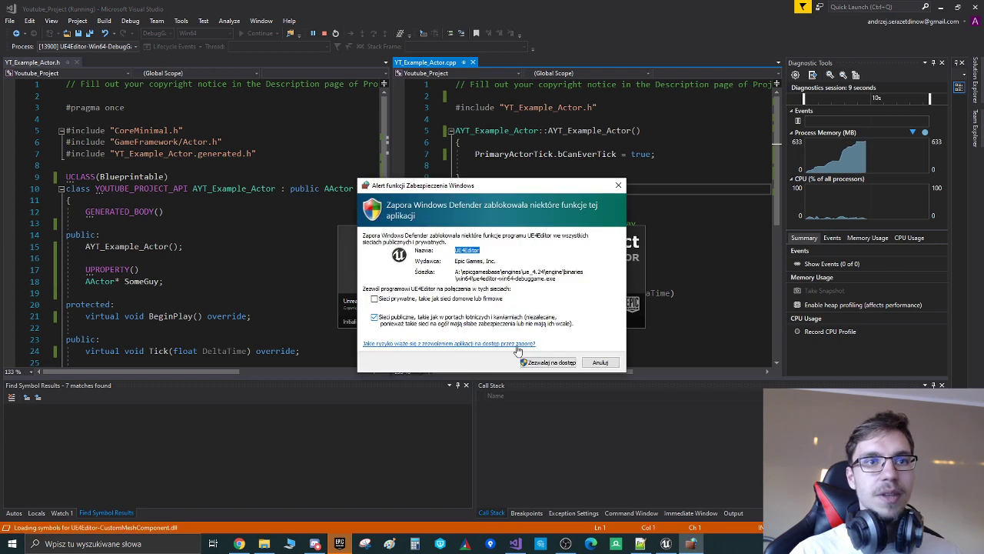
- Dismiss the firewall alert and show the top-level Content folder in the Content Browser
{"action": "left_click", "coordinate": [548, 362]}
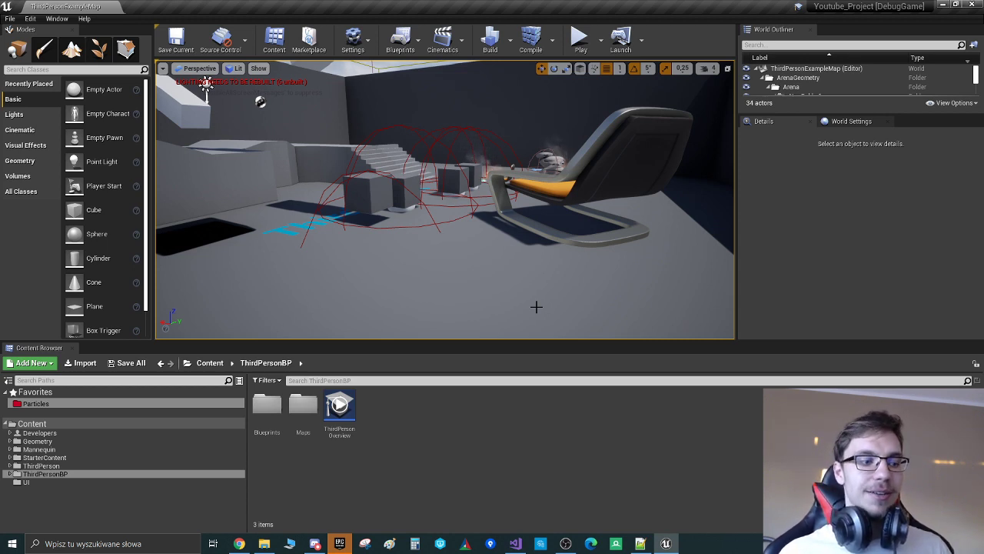
{"action": "mouse_move", "coordinate": [479, 302]}
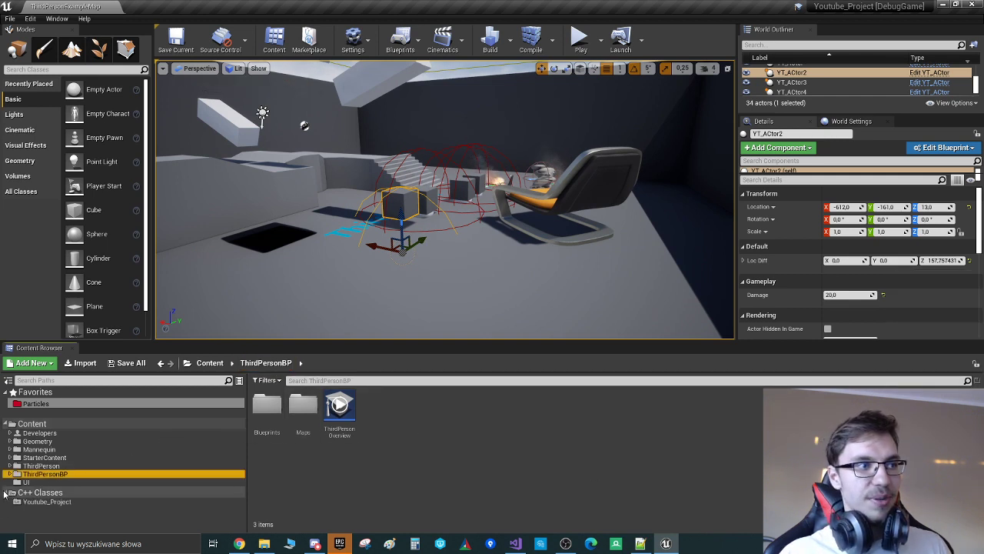
{"action": "left_click", "coordinate": [47, 501]}
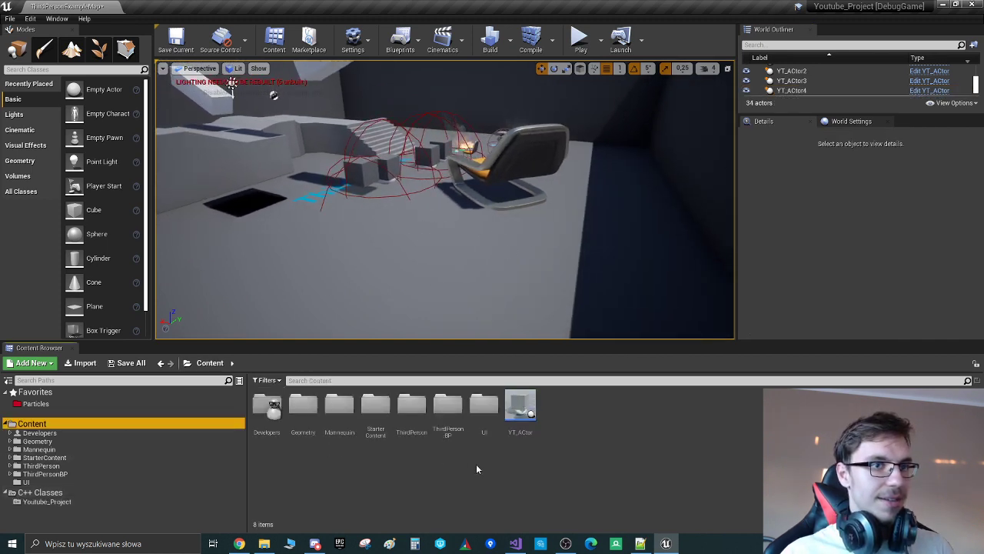
- Open YT_ACtor and set its parent class to YT_Example_Actor via a 'yt' search
{"action": "double_click", "coordinate": [520, 405]}
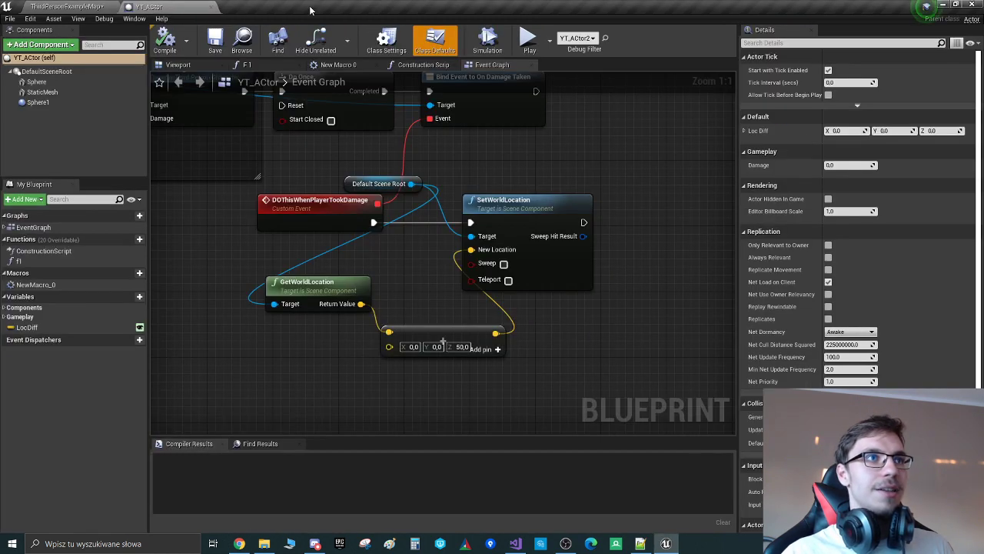
{"action": "left_click", "coordinate": [386, 40]}
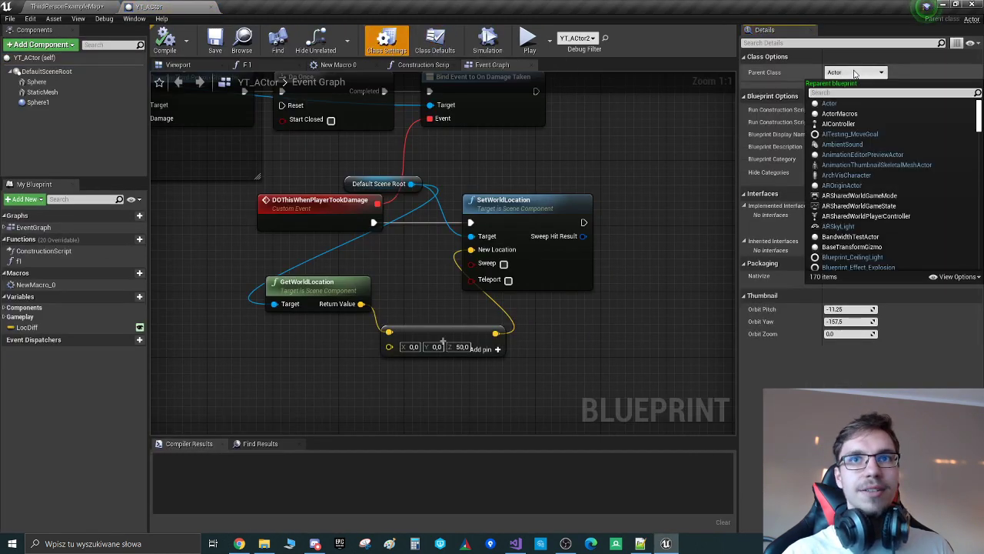
{"action": "type", "text": "yt"}
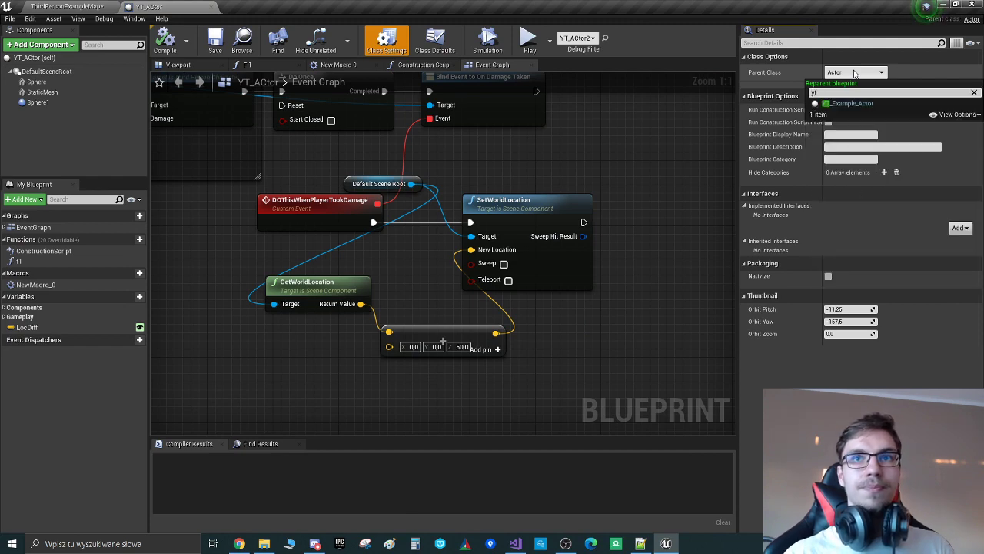
{"action": "left_click", "coordinate": [851, 103]}
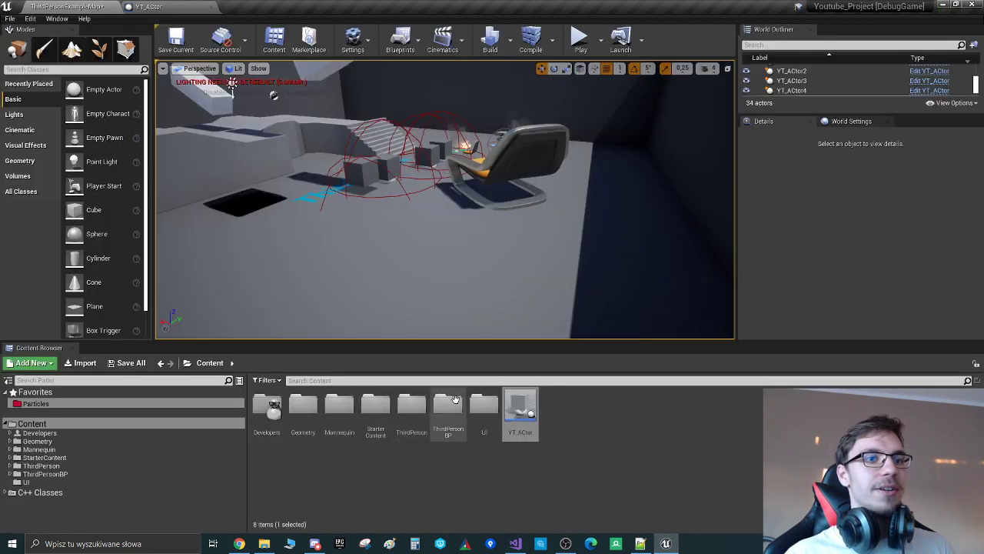
{"action": "left_click_drag", "start_coordinate": [520, 407], "coordinate": [435, 258]}
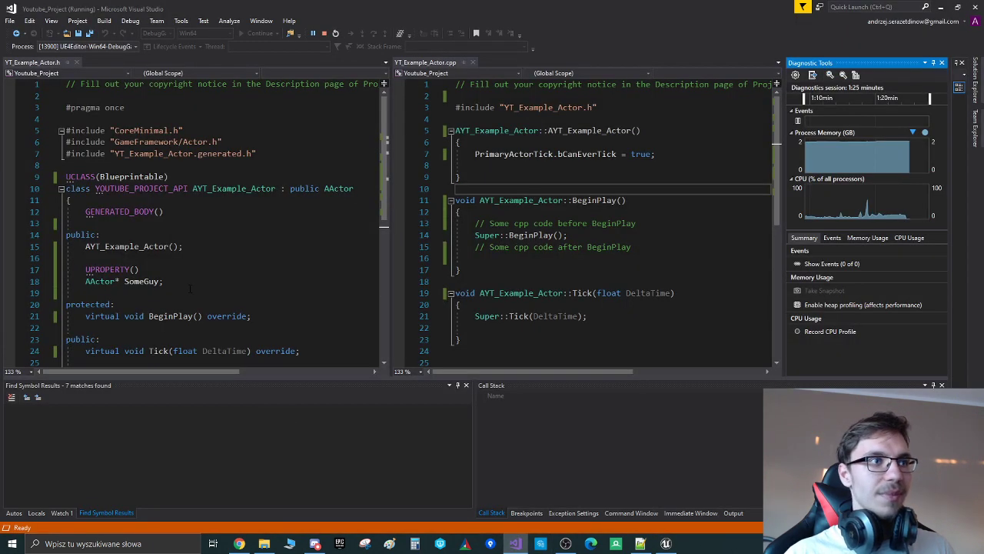
- Add EditAnywhere inside SomeGuy's UPROPERTY in YT_Example_Actor.h and save
{"action": "left_click", "coordinate": [114, 269]}
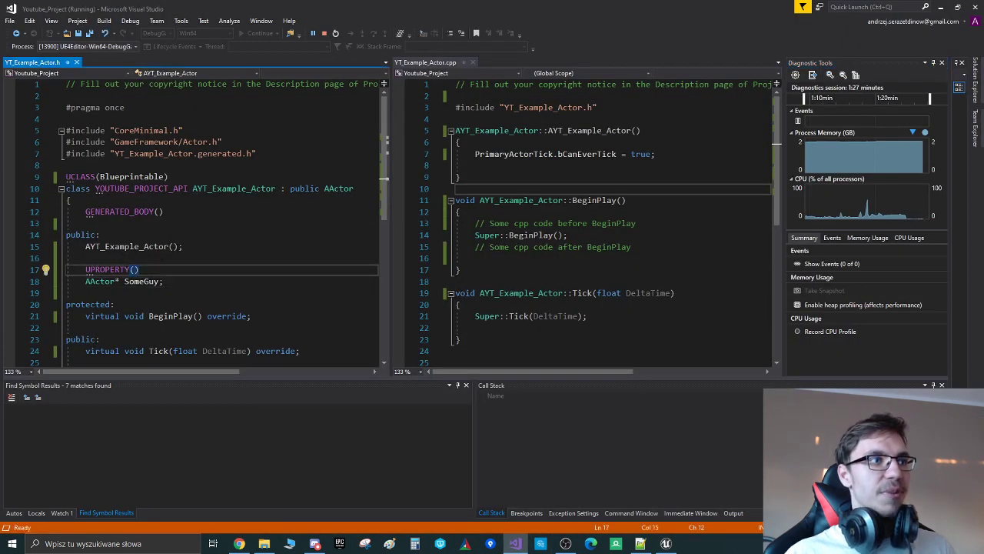
{"action": "type", "text": "EditAnywhere"}
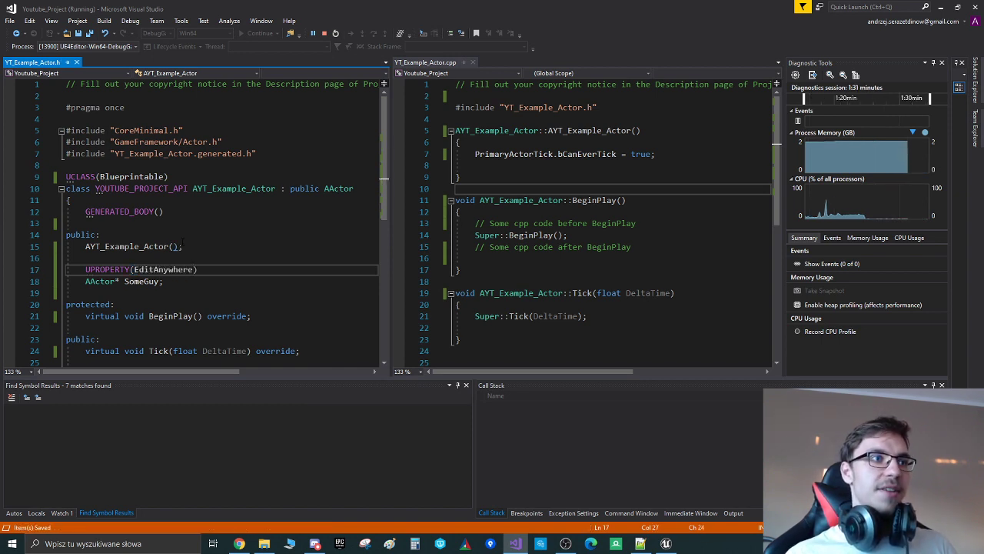
{"action": "left_click", "coordinate": [84, 234]}
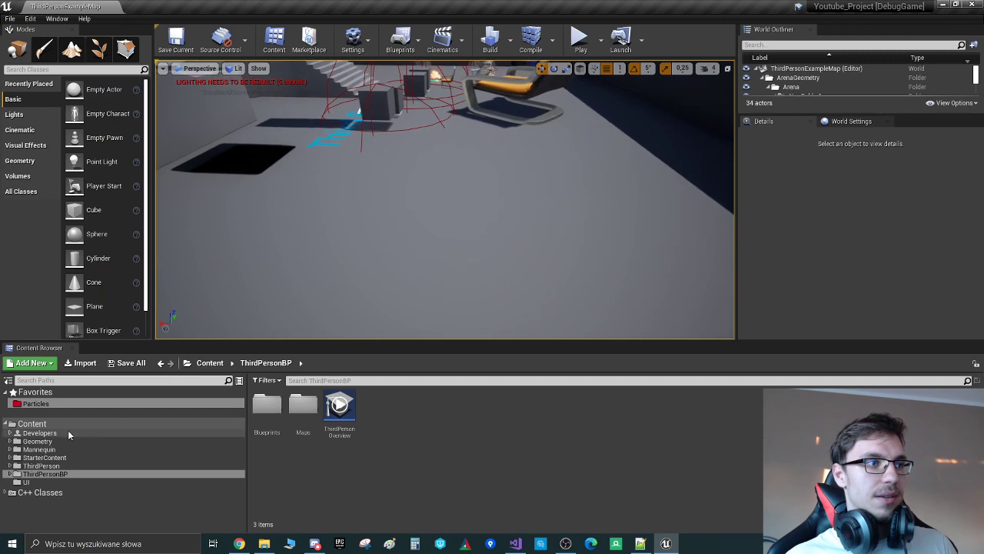
- Place a YT_ACtor and check that its Some Guy property is empty (None)
{"action": "left_click", "coordinate": [32, 423]}
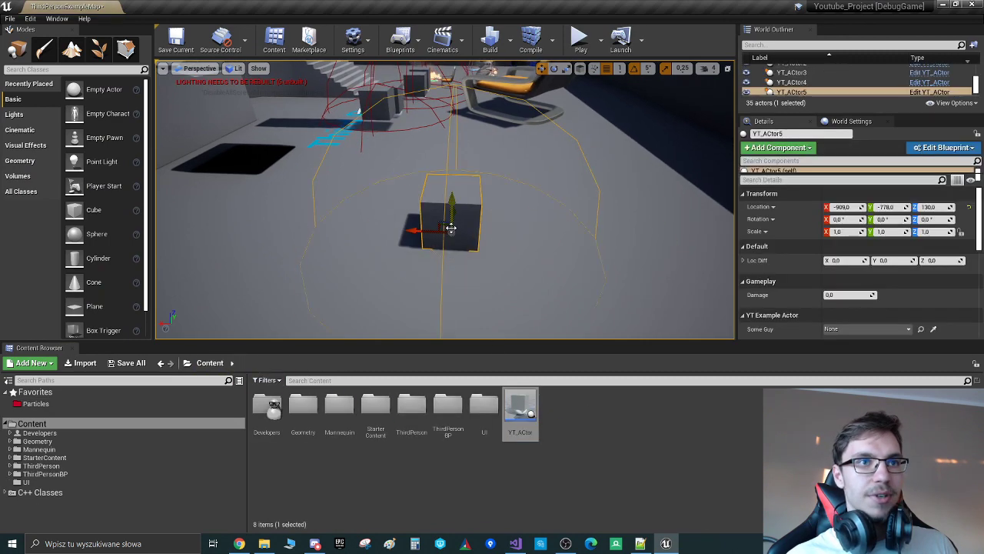
{"action": "right_click", "coordinate": [450, 226]}
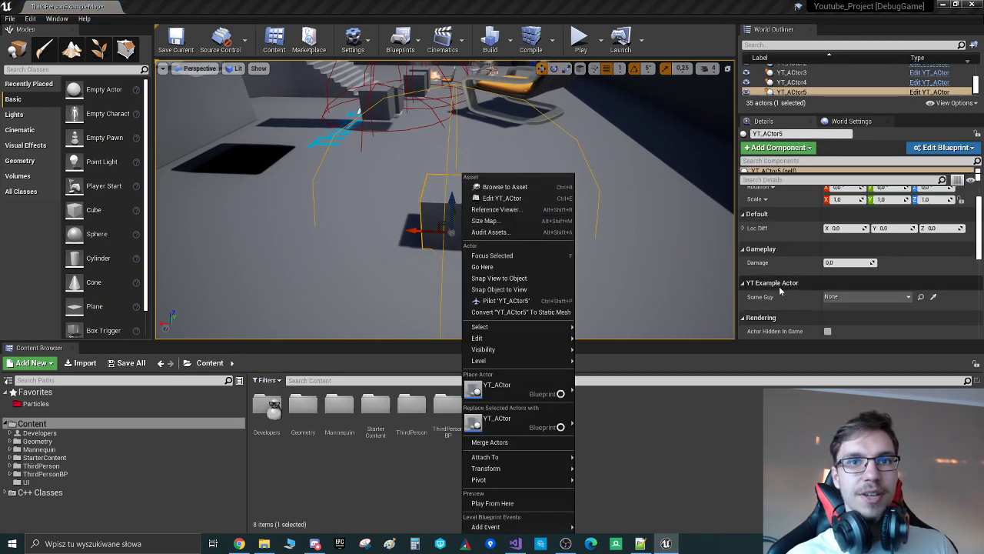
{"action": "left_click", "coordinate": [909, 297]}
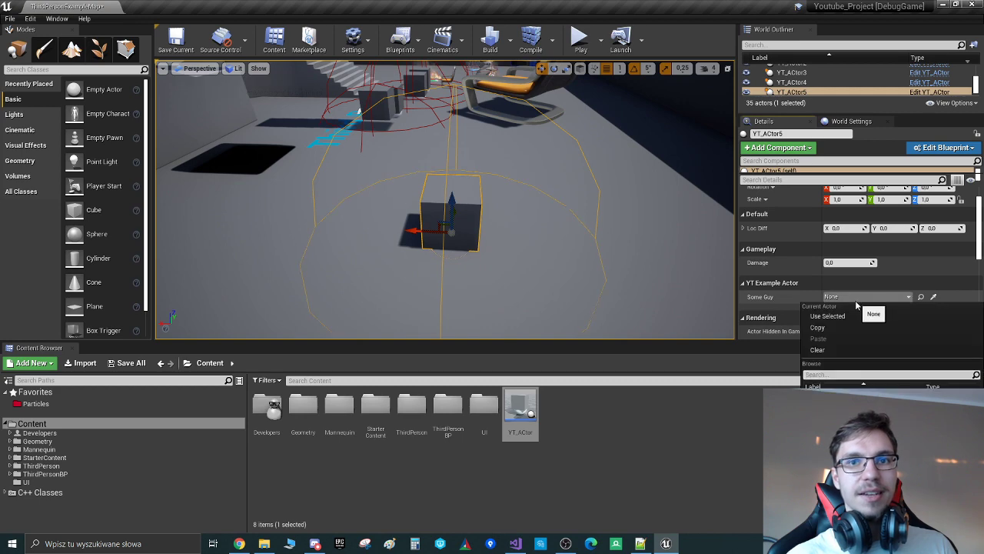
{"action": "left_click", "coordinate": [396, 498]}
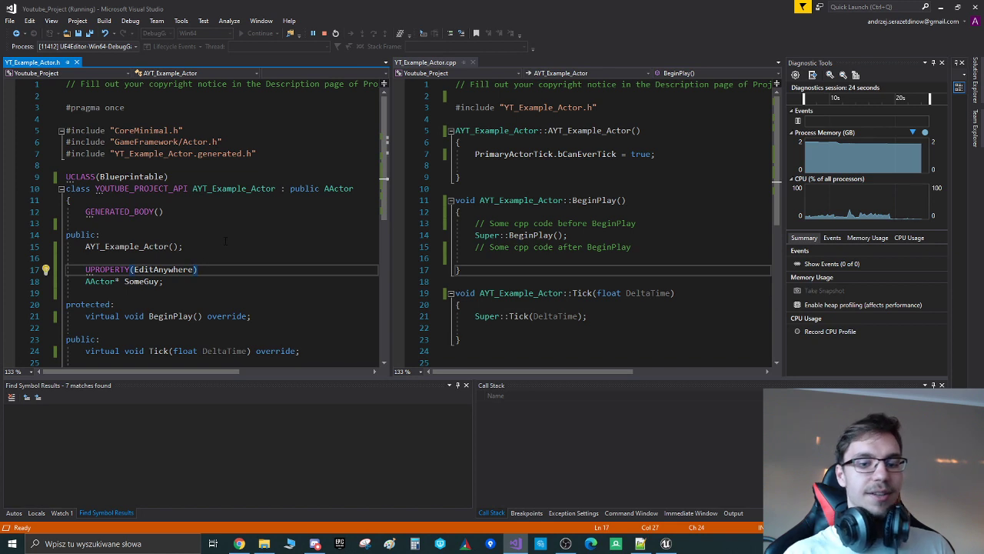
- Append ', BlueprintReadWrite' to SomeGuy's UPROPERTY and start the rebuild
{"action": "type", "text": ", Bluepr"}
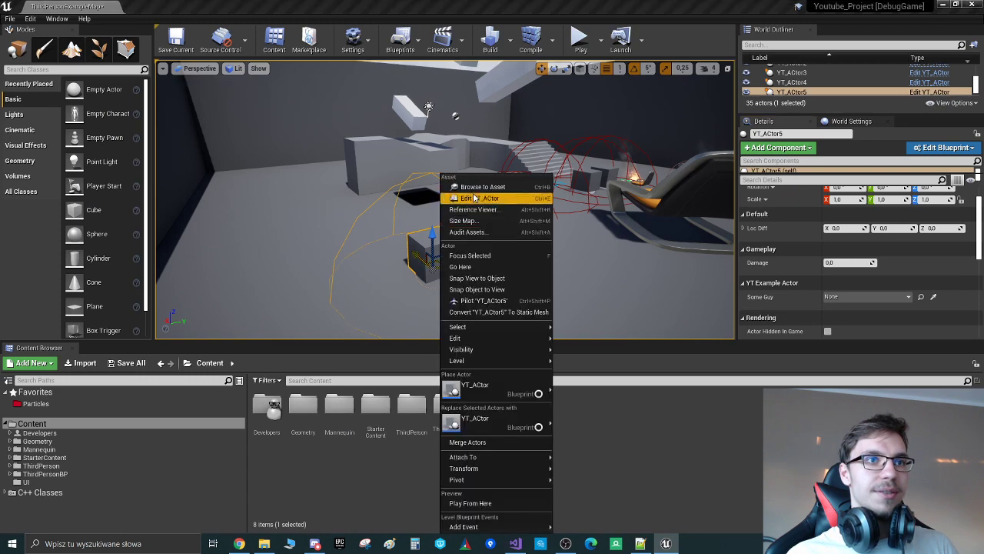
{"action": "left_click", "coordinate": [473, 198]}
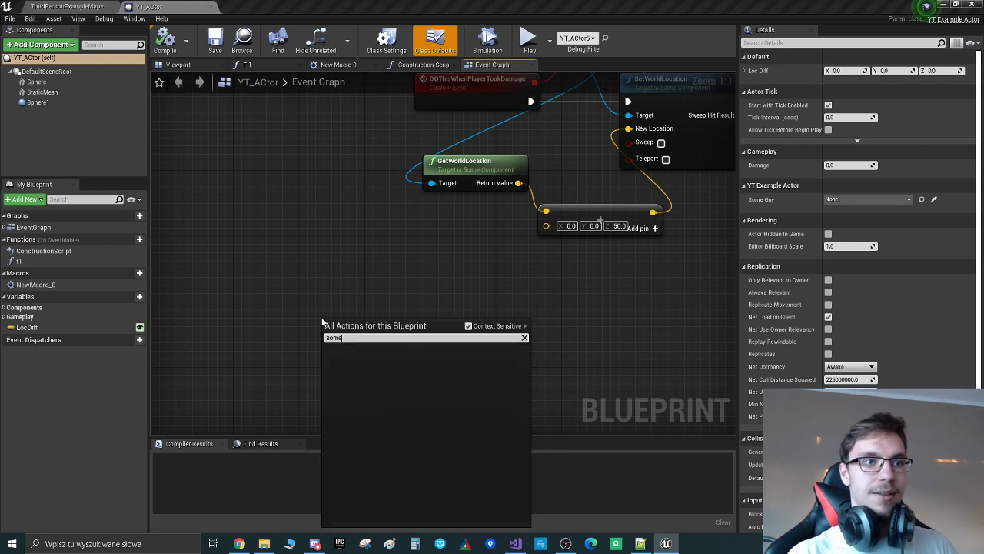
{"action": "type", "text": "ac"}
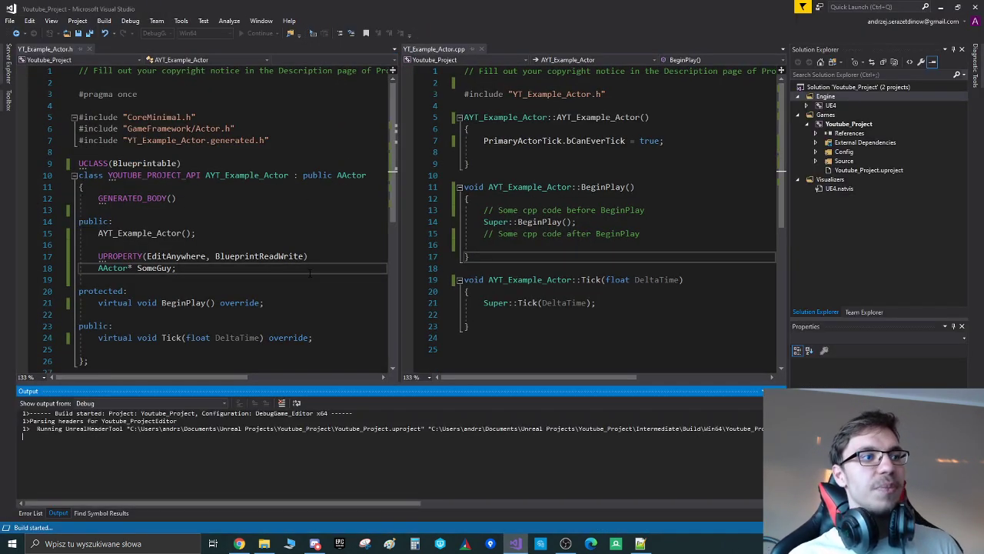
- Add Get and Set Some Guy nodes to YT_ACtor's event graph and compile
{"action": "scroll", "scroll_direction": "down", "scroll_amount": 3}
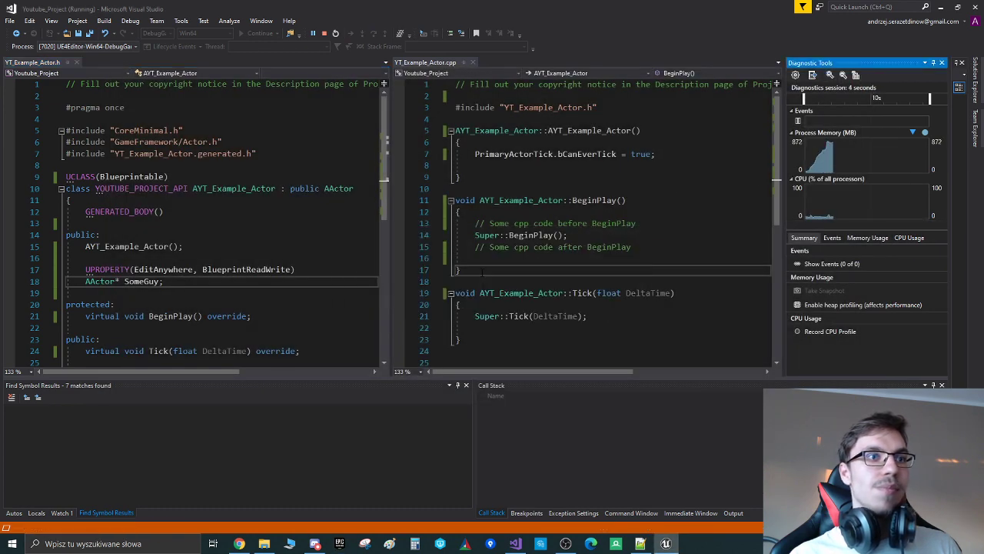
{"action": "left_click", "coordinate": [666, 543]}
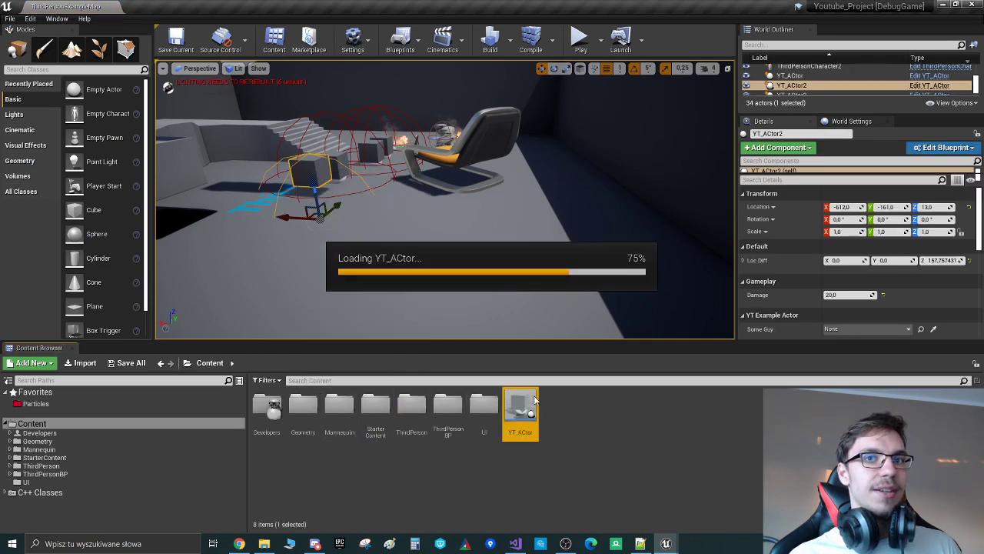
{"action": "double_click", "coordinate": [521, 405]}
{"action": "type", "text": "gets"}
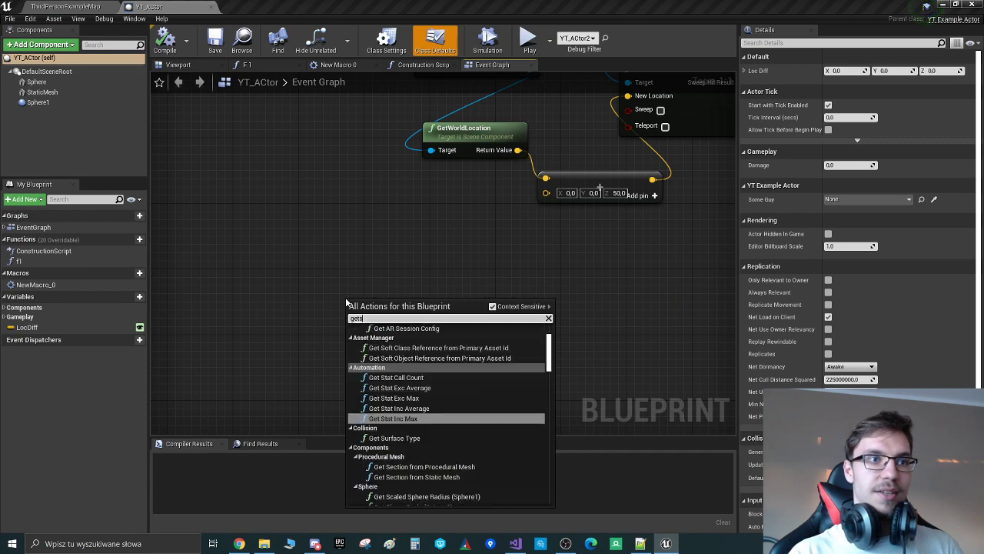
{"action": "left_click", "coordinate": [383, 302]}
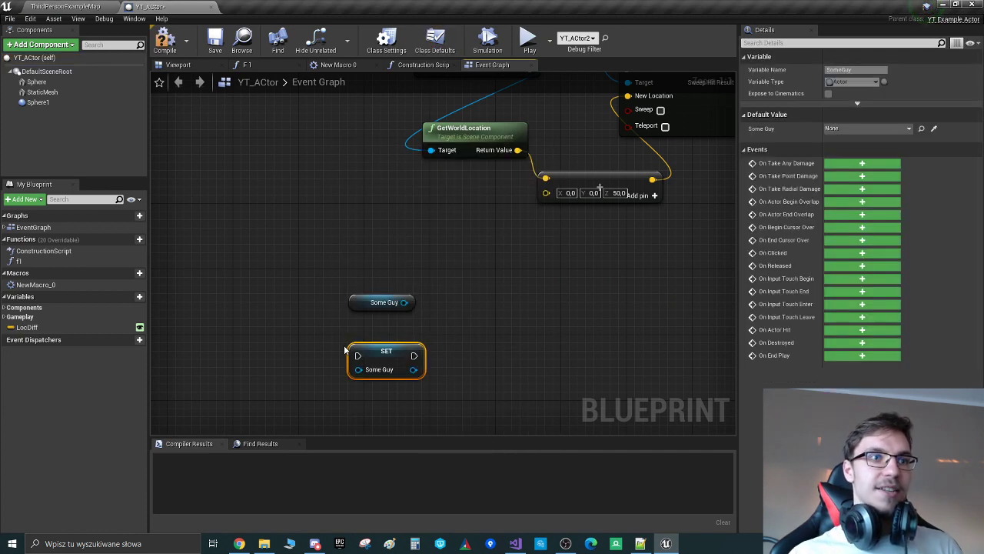
{"action": "left_click", "coordinate": [164, 40]}
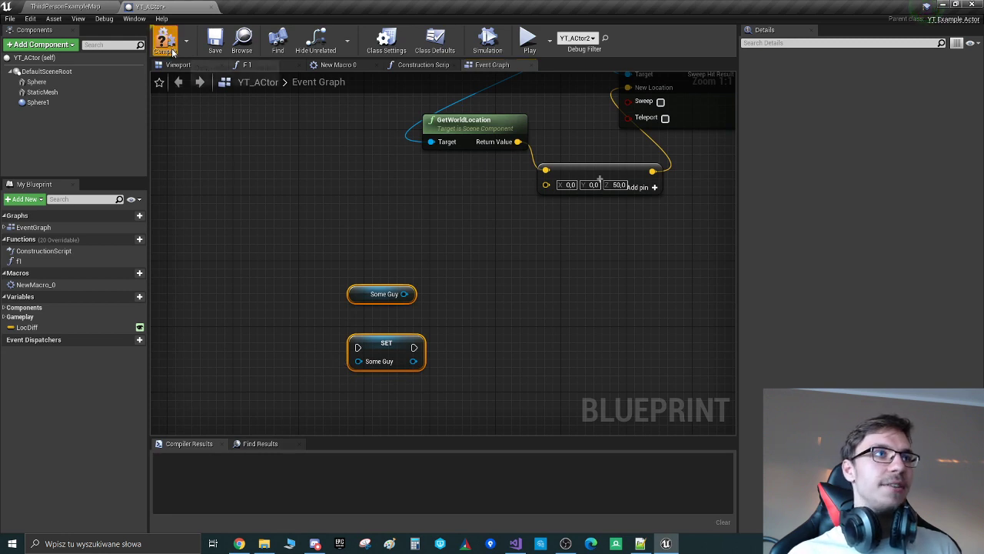